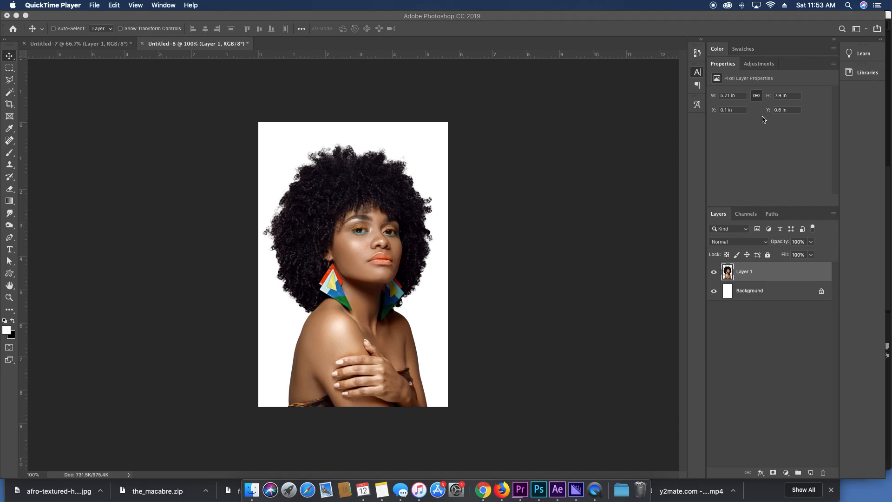
# Activate Photoshop and bring up the File menu to begin a new document.
pyautogui.click(9, 250)
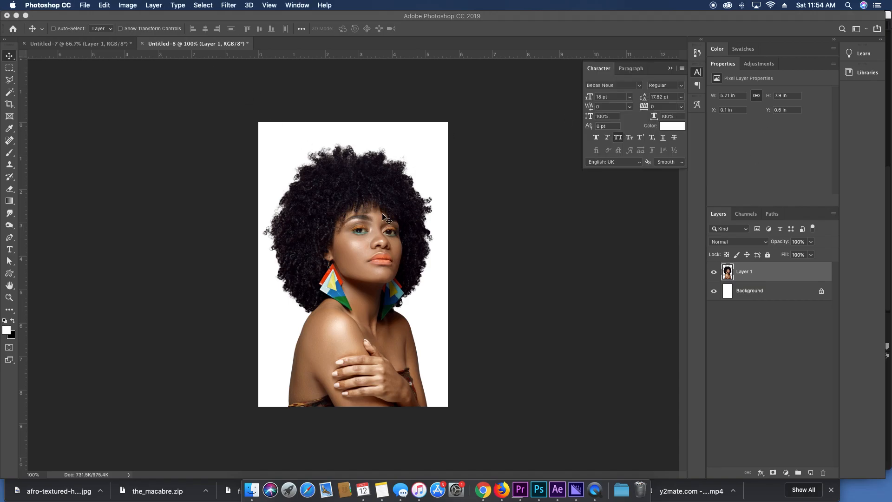
pyautogui.click(85, 5)
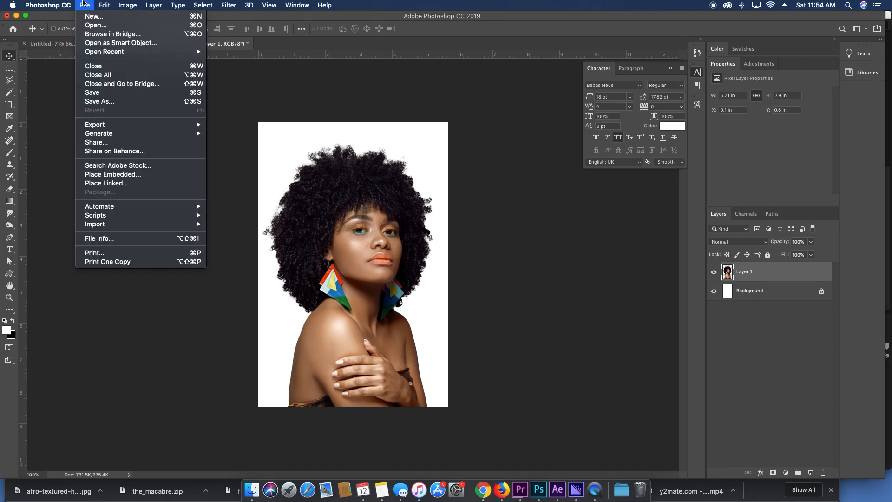
# Fill in a new document at 3.25 by 4.25 inches and 300 pixels per inch.
pyautogui.click(92, 16)
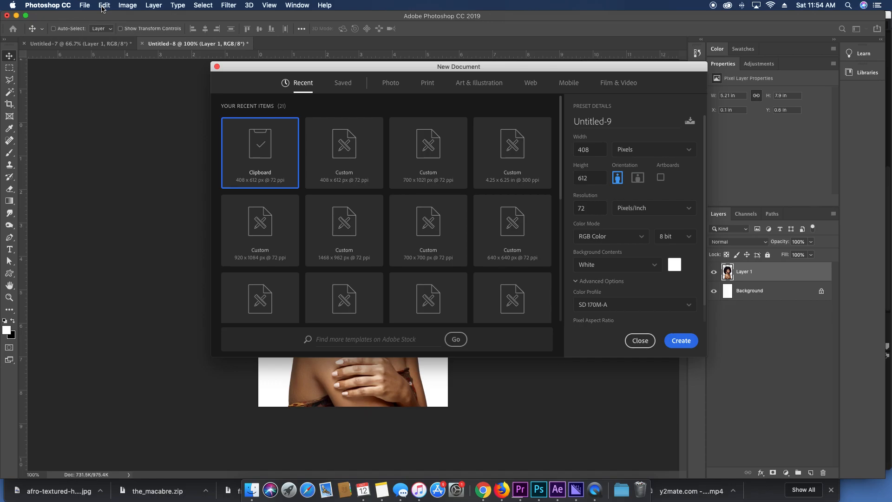
pyautogui.moveTo(538, 162)
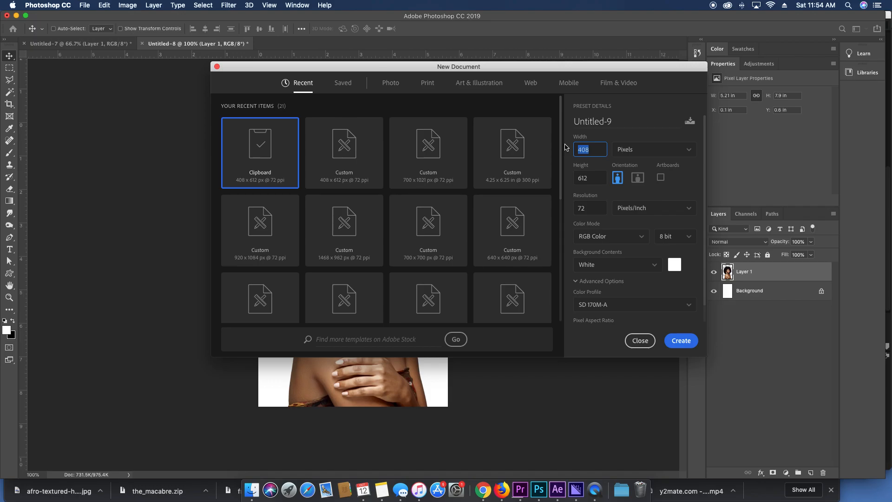
pyautogui.moveTo(635, 151)
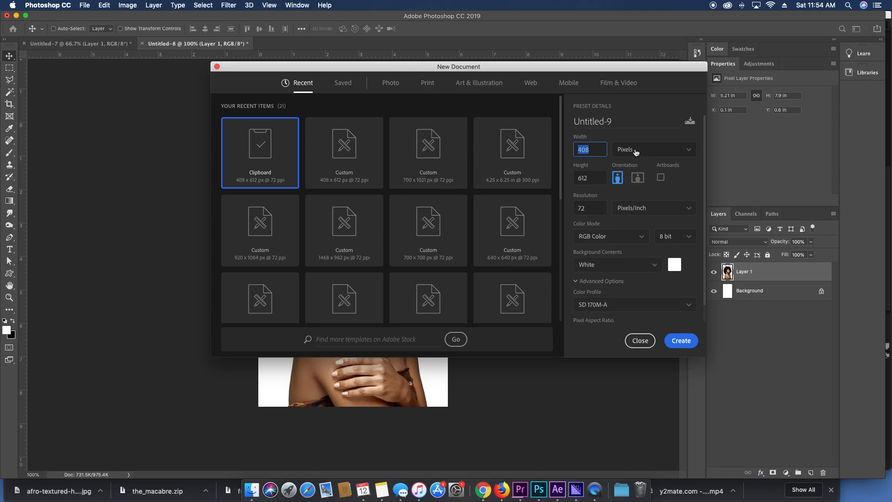
pyautogui.moveTo(627, 159)
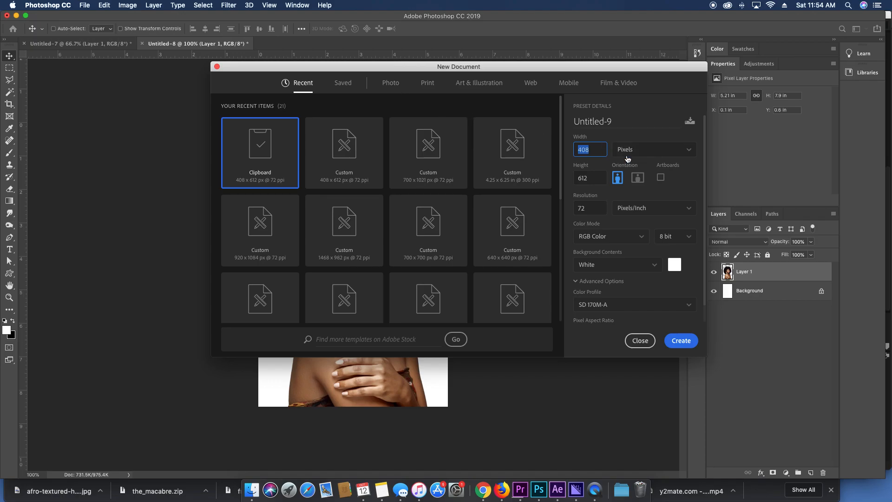
pyautogui.click(653, 149)
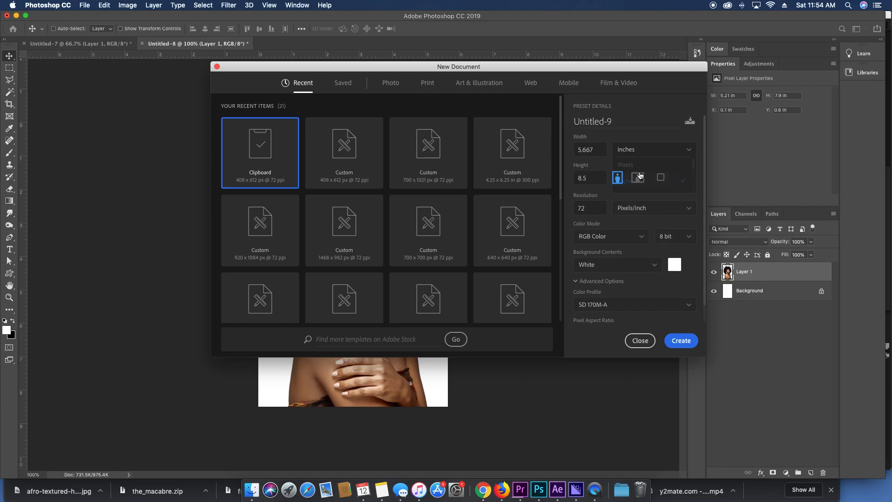
pyautogui.moveTo(511, 142)
pyautogui.write('3')
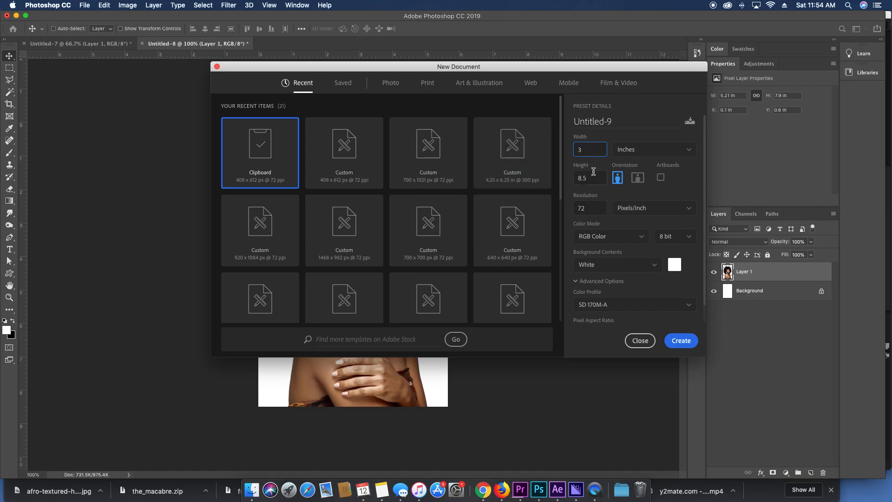
pyautogui.write('.25')
pyautogui.click(589, 207)
pyautogui.write('3')
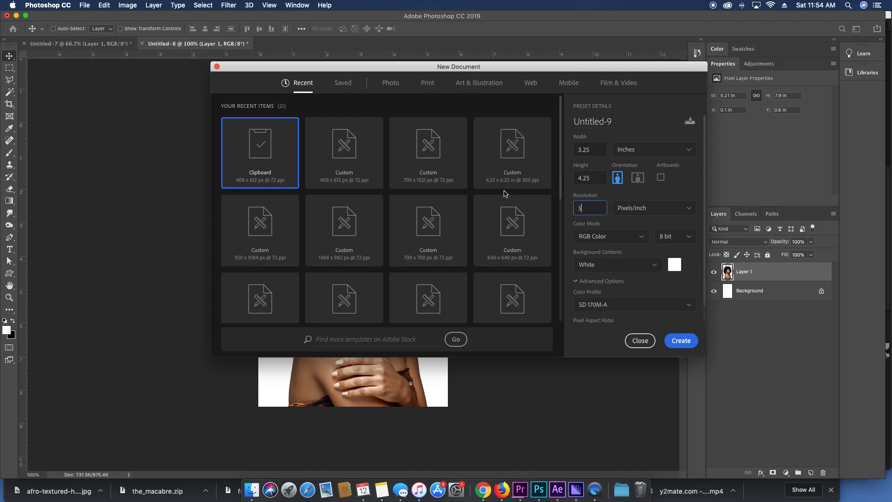
pyautogui.write('00')
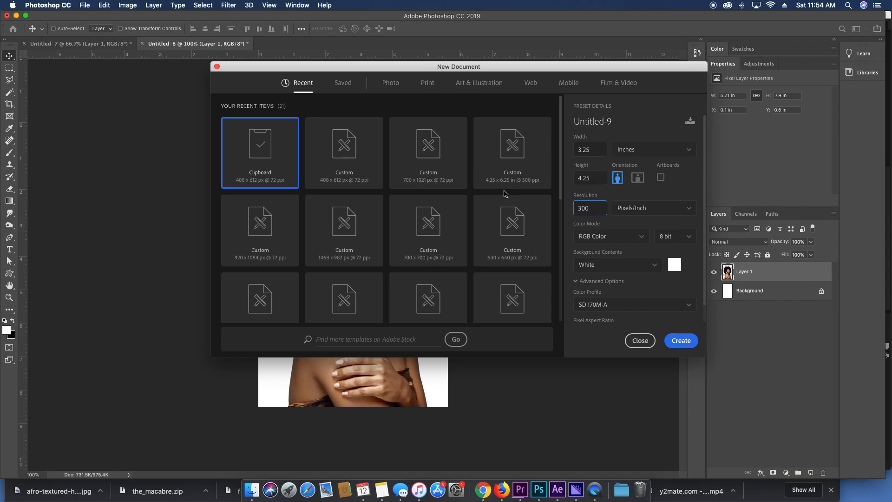
pyautogui.moveTo(343, 230)
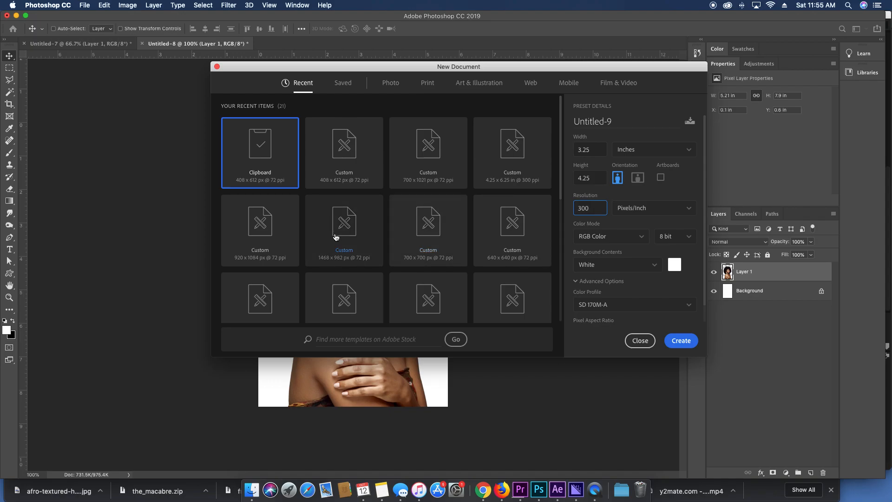
# Create the blank 300 ppi page, then bring the woman's photo document back to front.
pyautogui.click(680, 340)
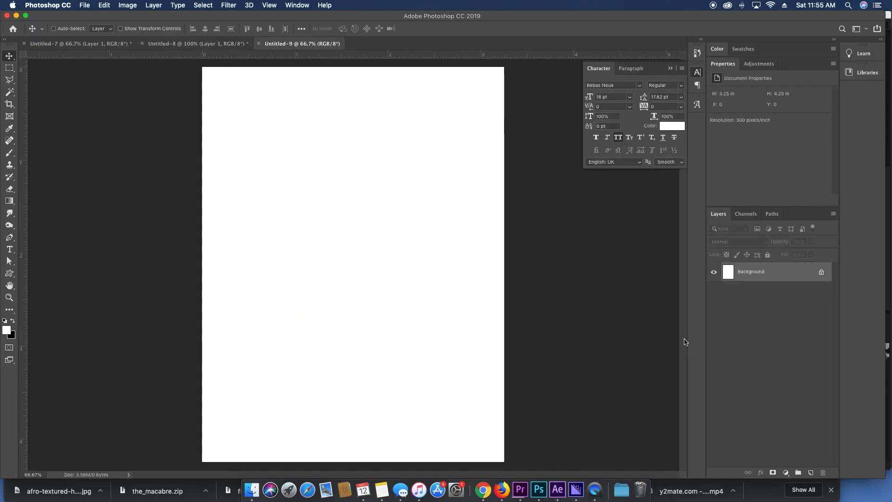
pyautogui.moveTo(483, 105)
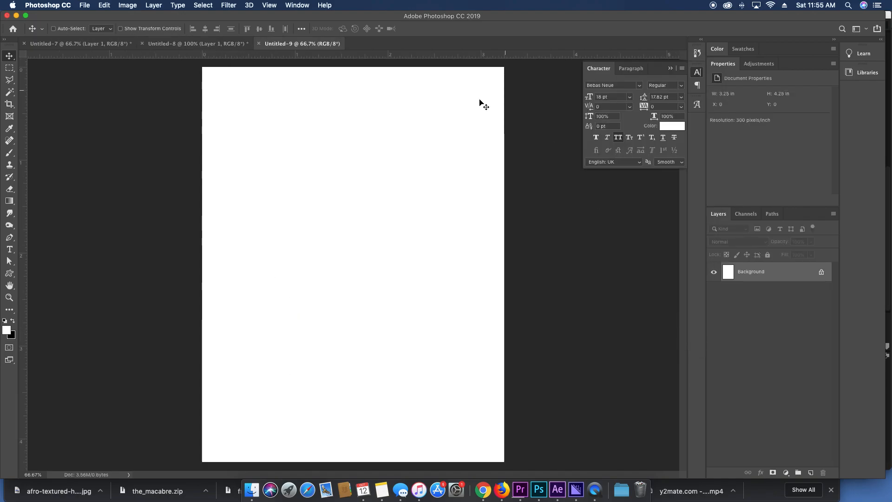
pyautogui.moveTo(445, 132)
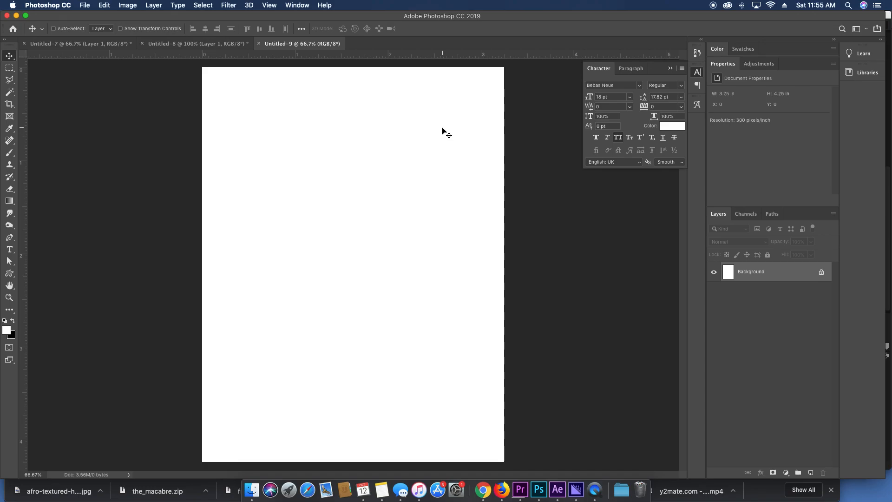
pyautogui.moveTo(258, 72)
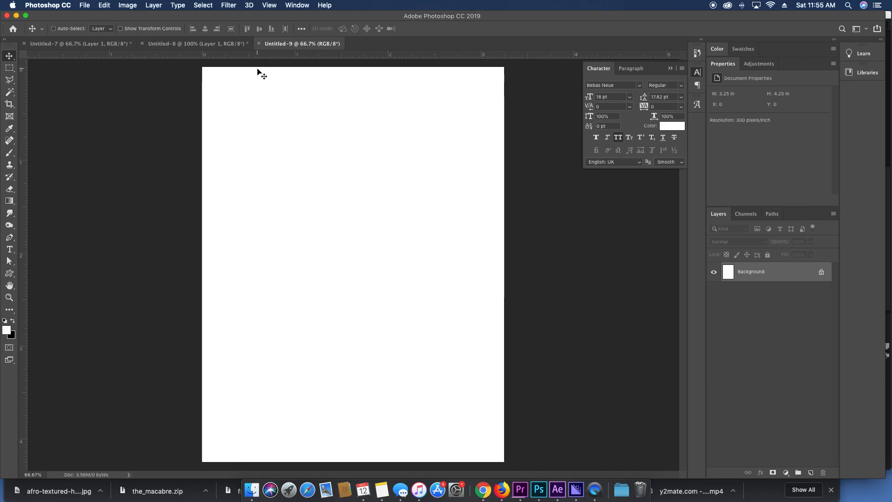
pyautogui.click(196, 44)
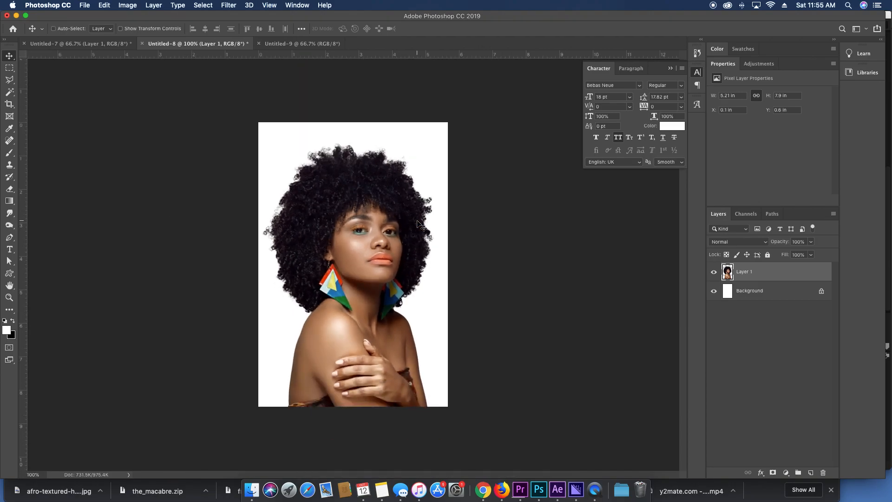
pyautogui.moveTo(367, 396)
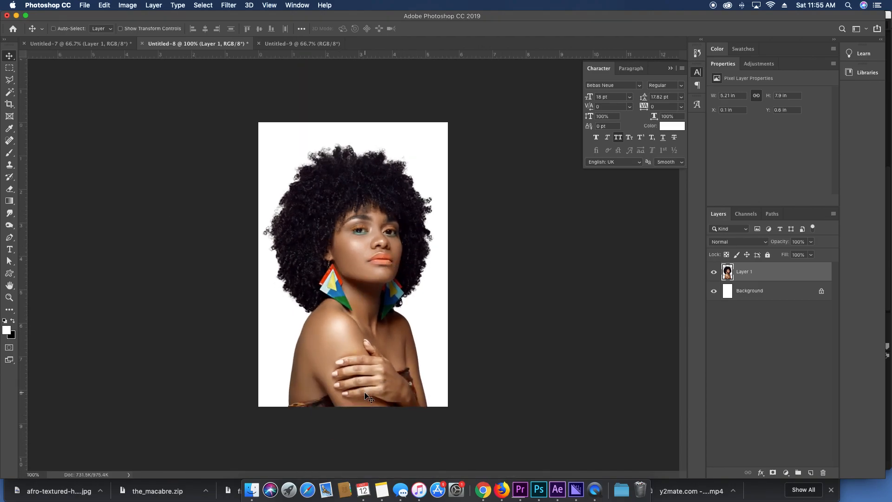
pyautogui.moveTo(346, 319)
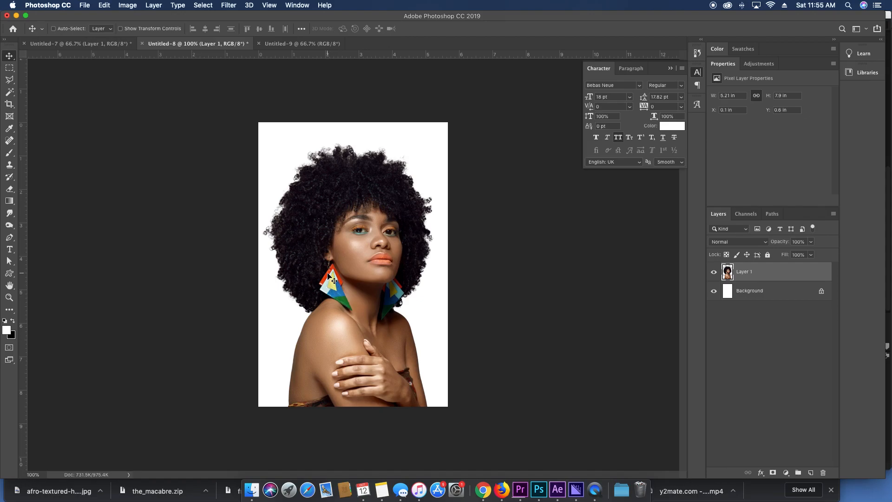
pyautogui.moveTo(394, 246)
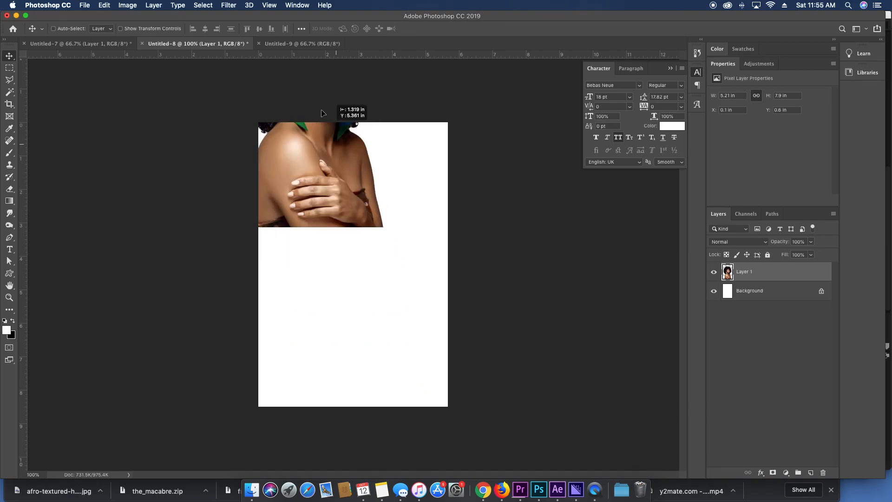
# Drag the woman's photo layer into the new page with the Move tool.
pyautogui.click(300, 44)
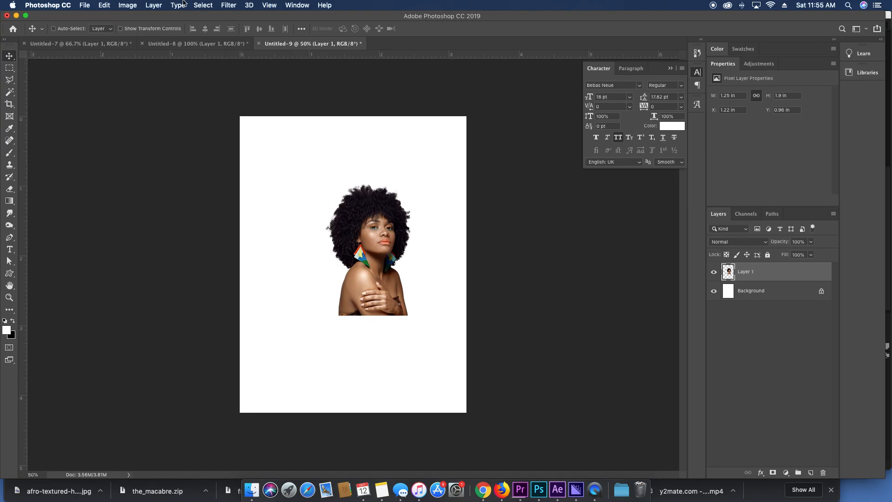
# Rotate the page 90° clockwise and free-transform the woman upright, enlarged on the right side.
pyautogui.click(127, 5)
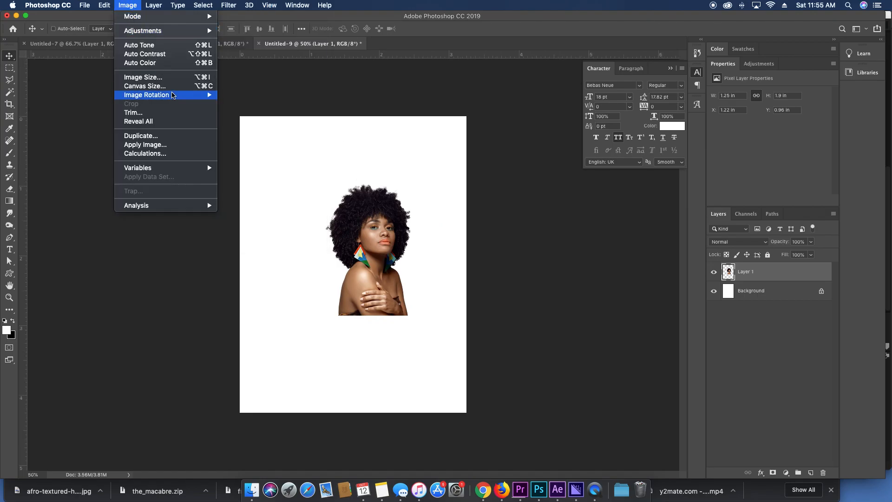
pyautogui.moveTo(147, 95)
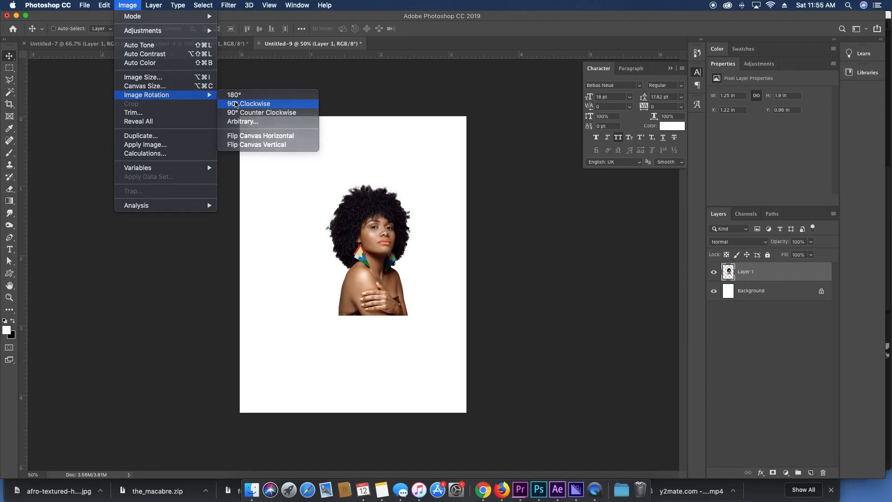
pyautogui.click(249, 103)
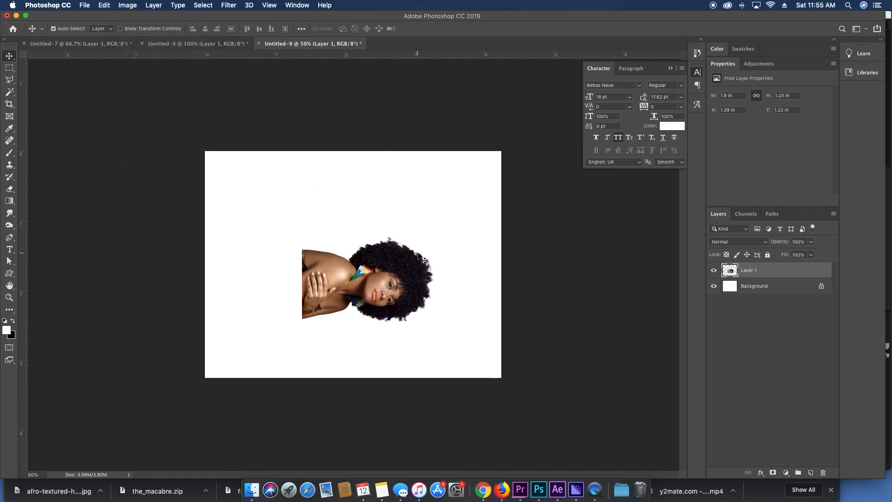
pyautogui.click(104, 6)
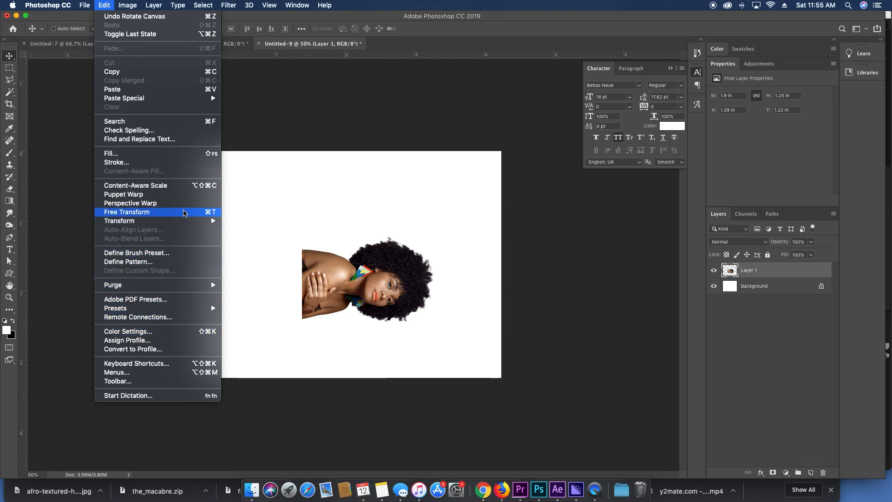
pyautogui.click(126, 212)
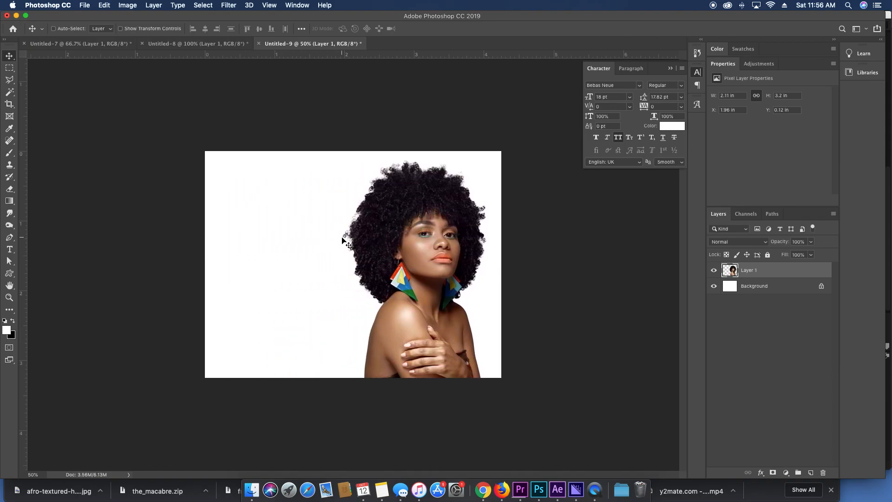
pyautogui.click(754, 285)
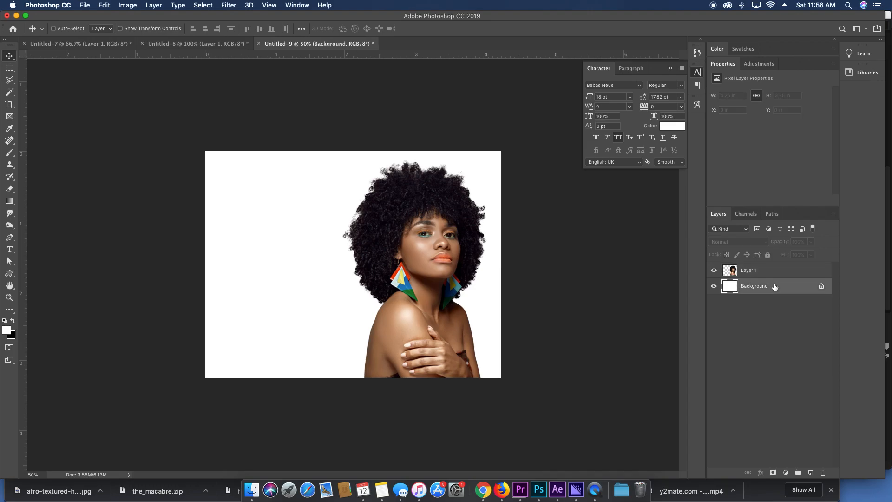
pyautogui.moveTo(283, 148)
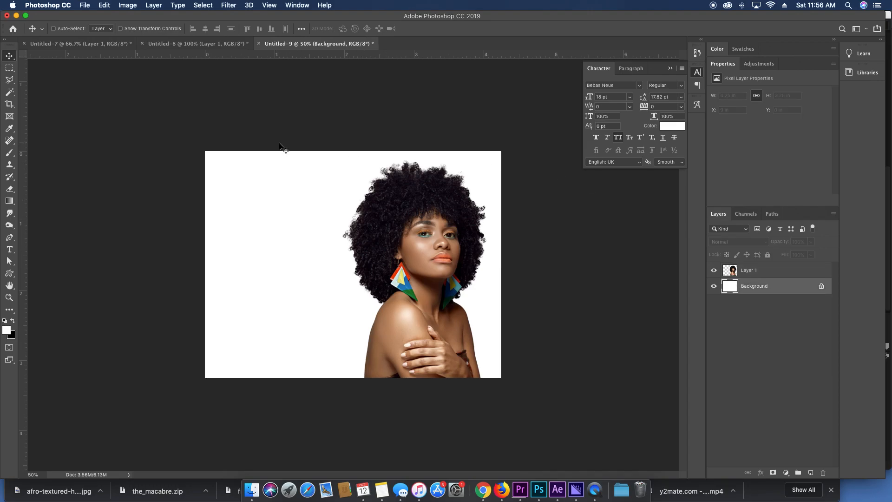
pyautogui.moveTo(350, 167)
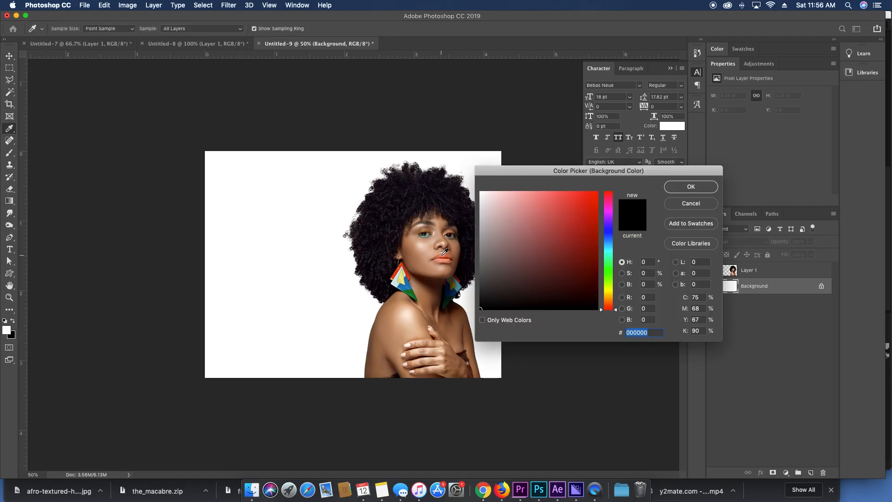
pyautogui.click(548, 200)
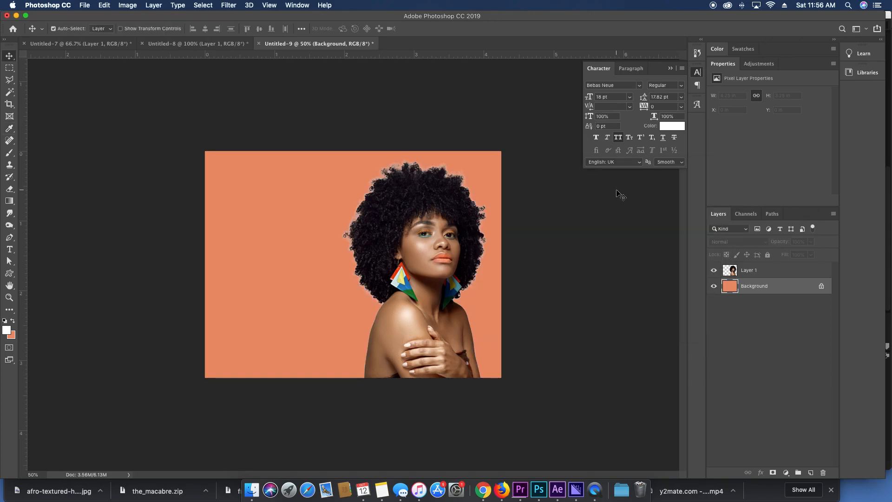
pyautogui.click(749, 270)
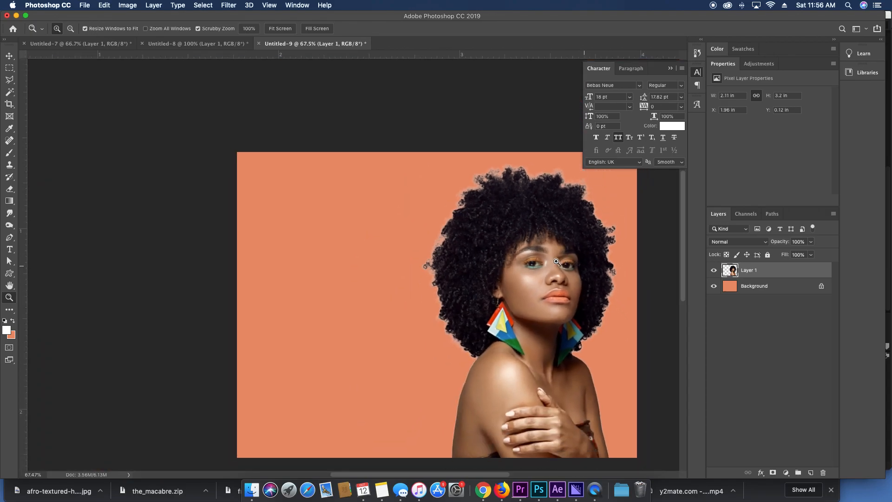
# Duplicate the woman's layer, hide the original and invert her selection to delete the halo.
pyautogui.click(9, 56)
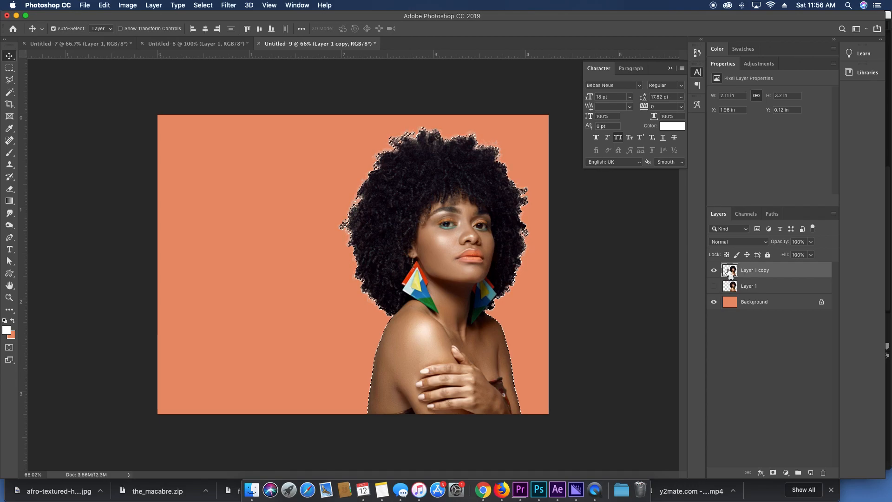
pyautogui.click(730, 271)
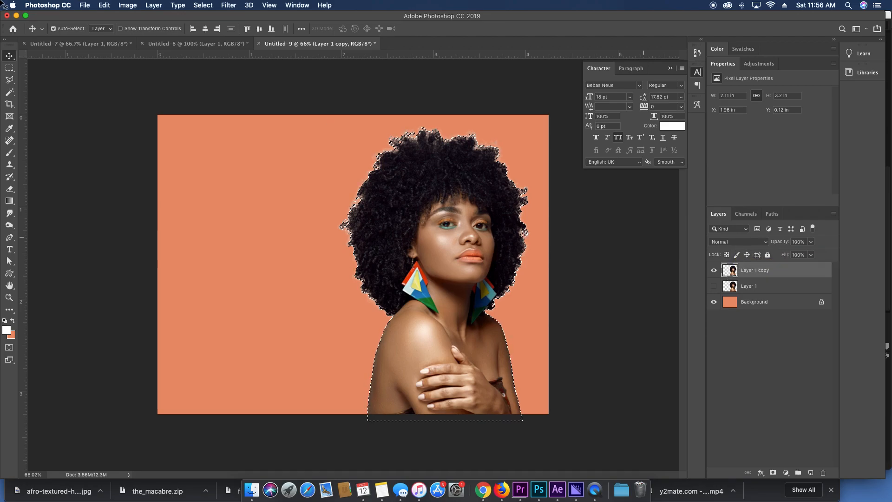
pyautogui.click(203, 6)
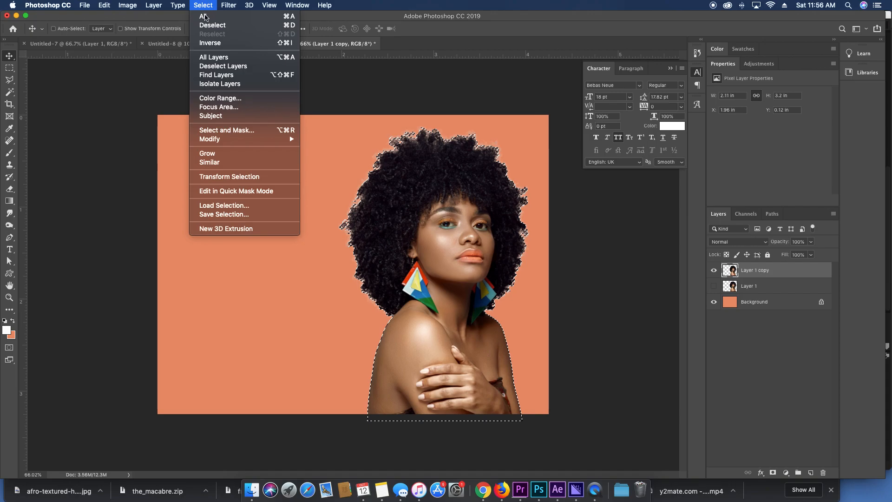
pyautogui.moveTo(250, 98)
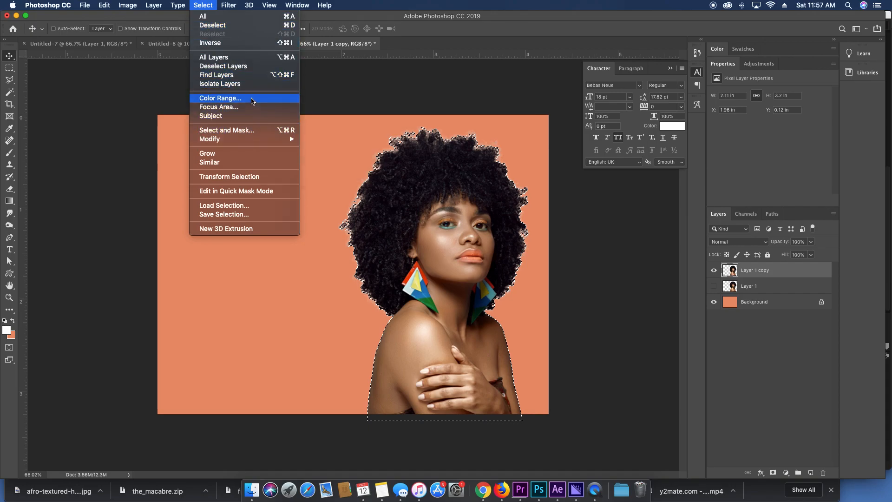
pyautogui.moveTo(238, 45)
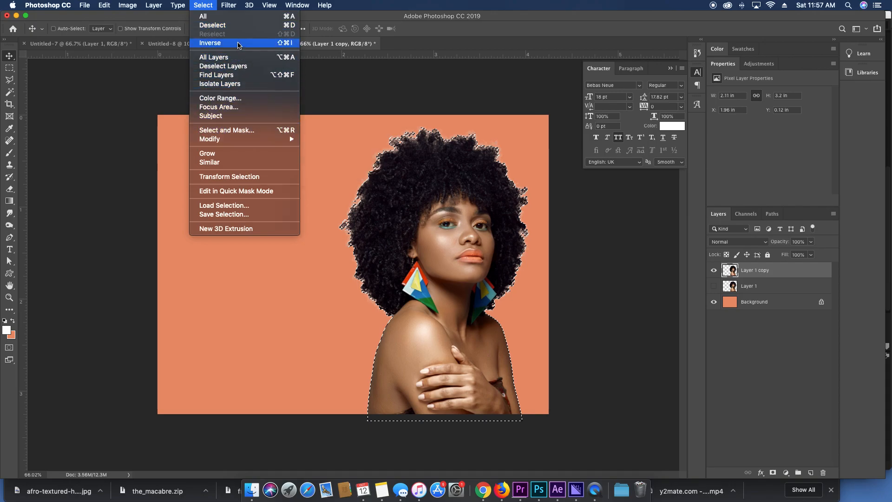
pyautogui.click(211, 42)
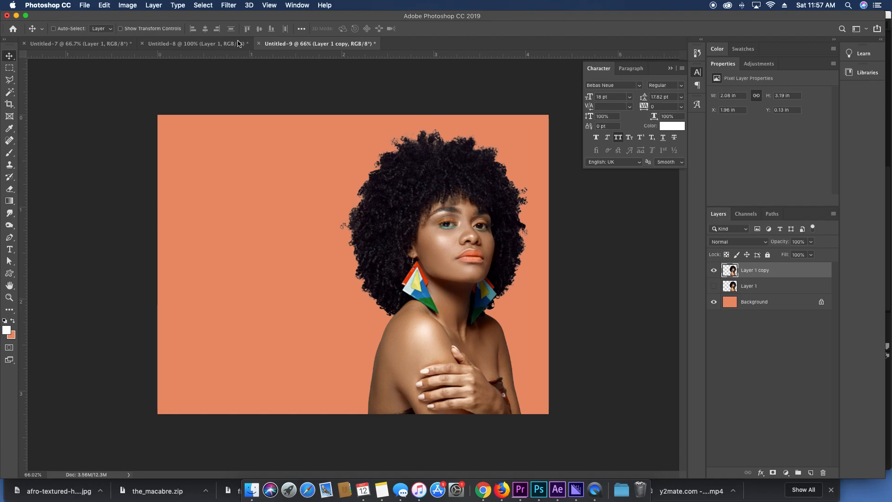
pyautogui.moveTo(75, 3)
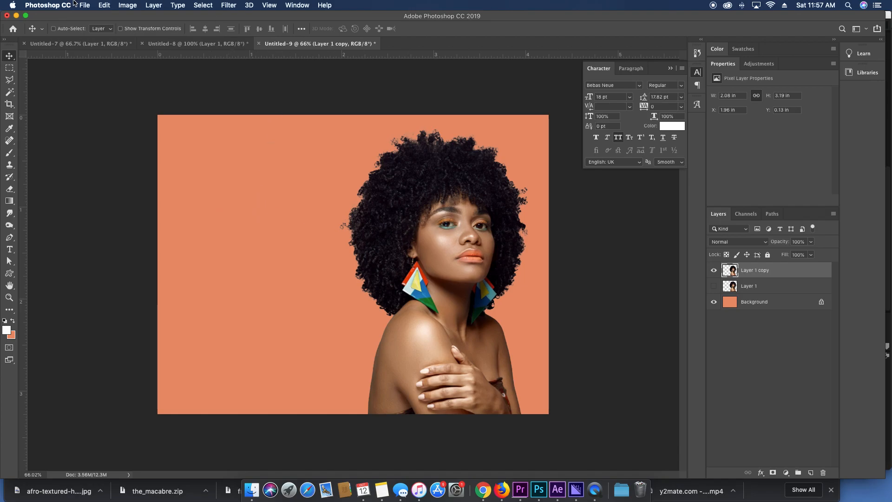
# Apply a 1-pixel Defringe via Layer > Matting to the woman's copy.
pyautogui.click(153, 6)
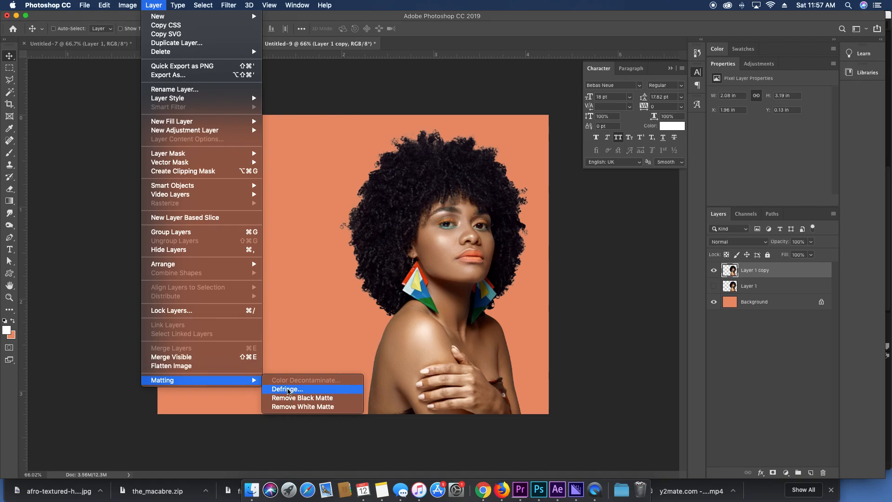
pyautogui.click(287, 390)
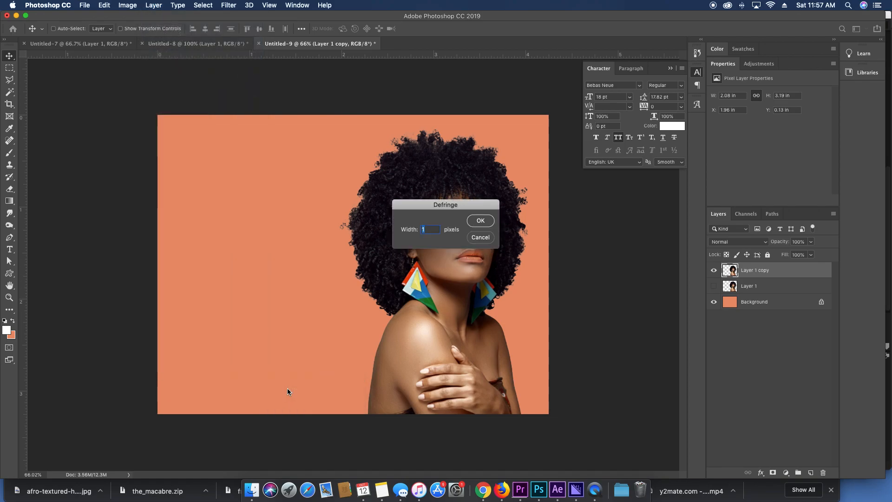
pyautogui.click(480, 221)
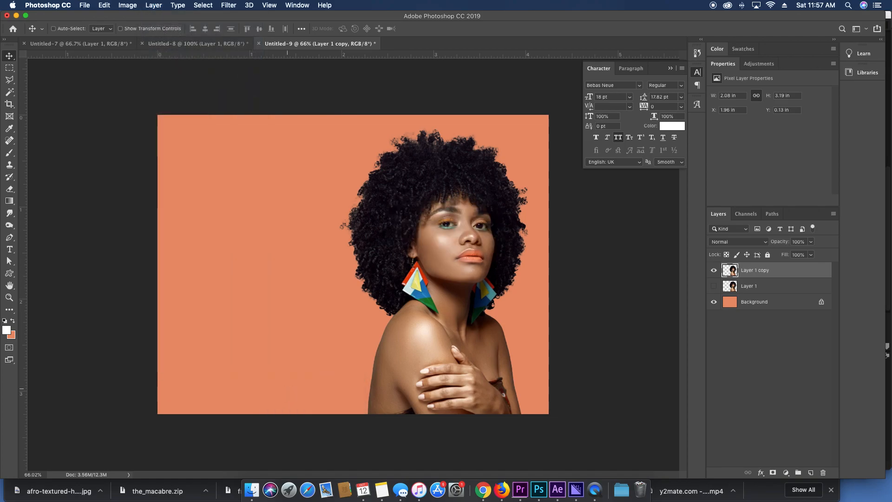
pyautogui.click(10, 297)
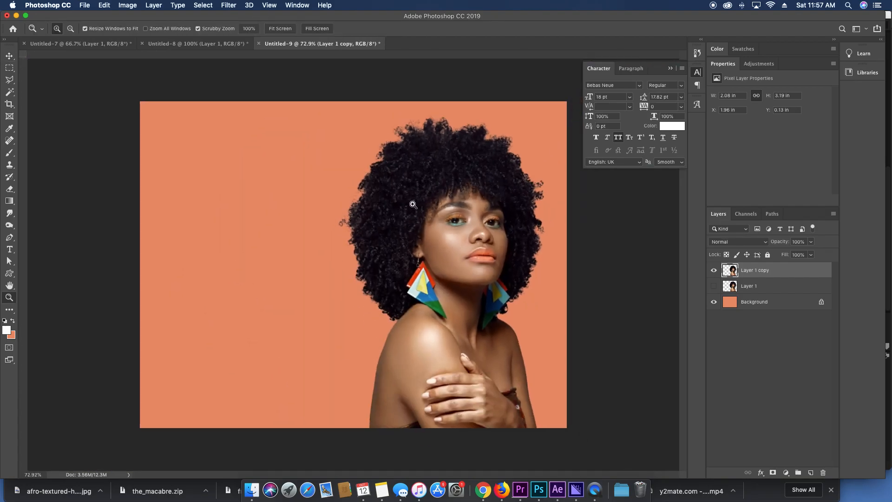
pyautogui.click(9, 55)
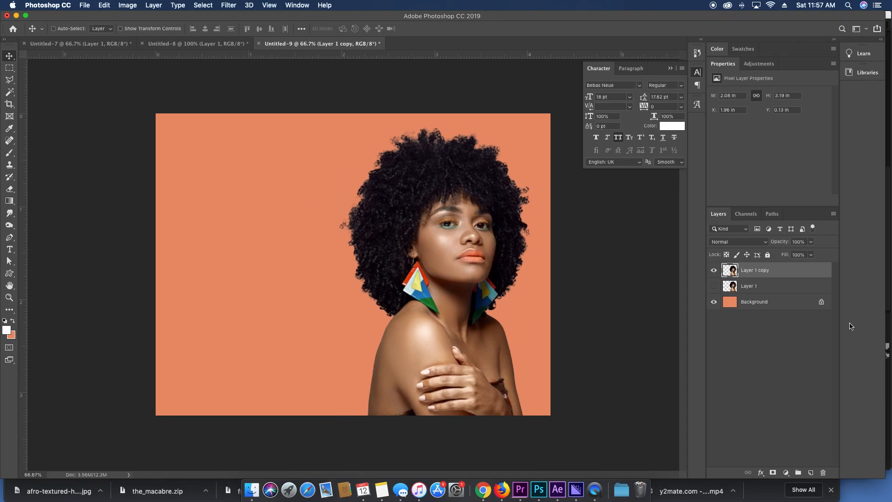
pyautogui.click(754, 301)
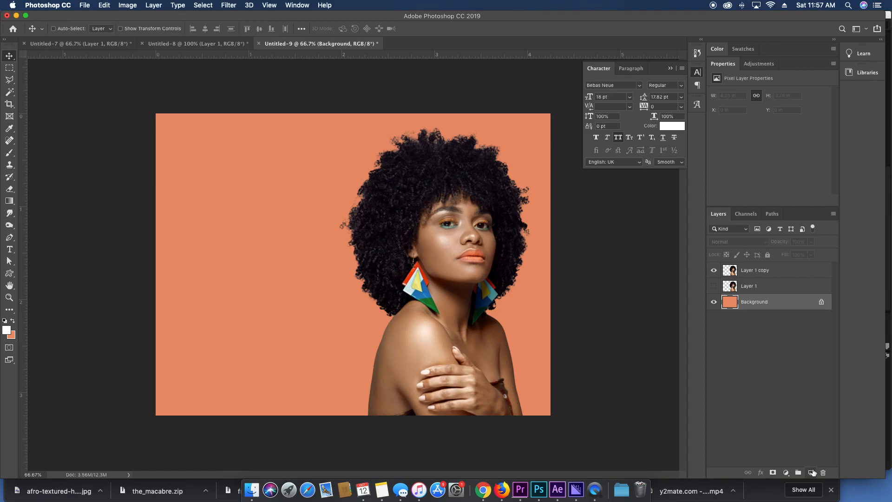
# Paint a large soft white glow on a new layer set to Overlay at 77% opacity.
pyautogui.click(811, 472)
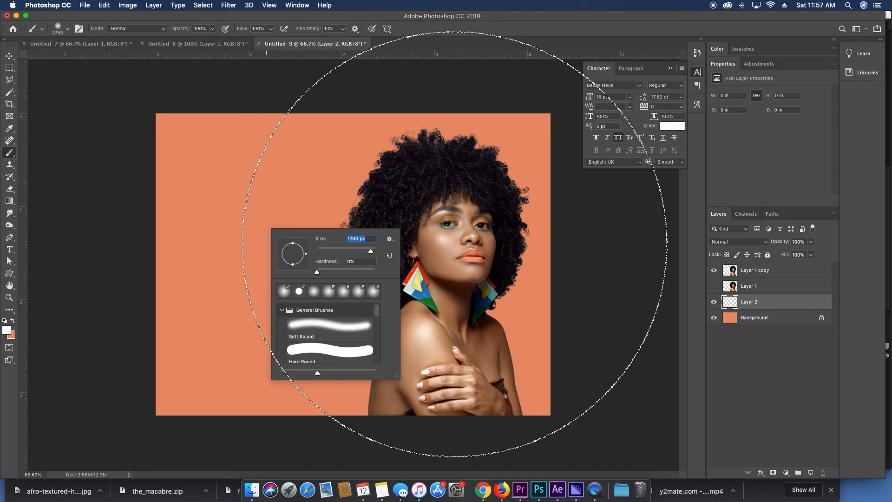
pyautogui.click(10, 56)
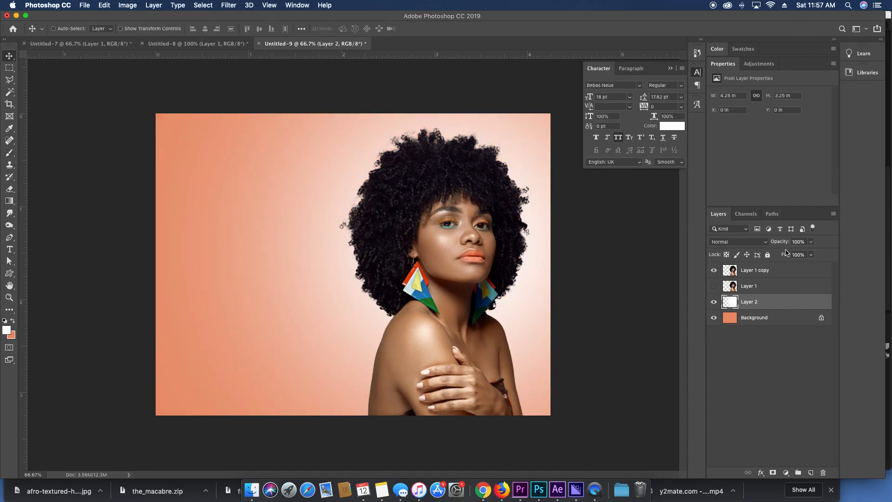
pyautogui.click(798, 242)
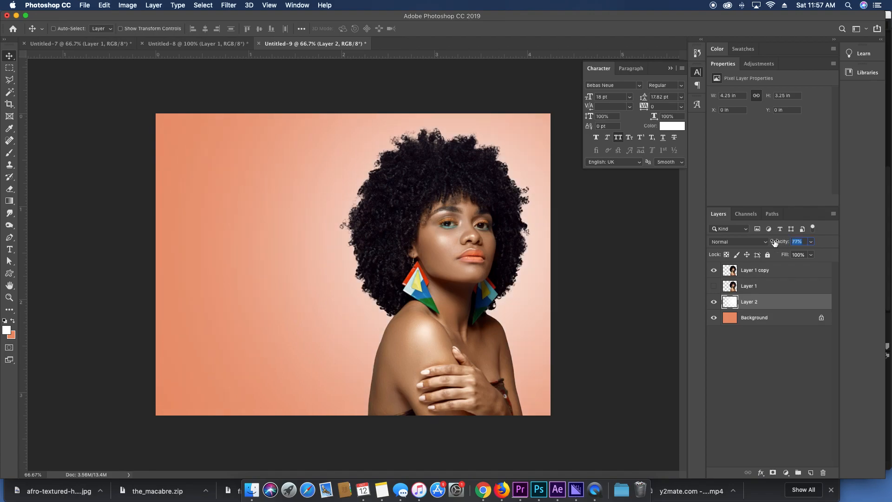
pyautogui.moveTo(212, 270)
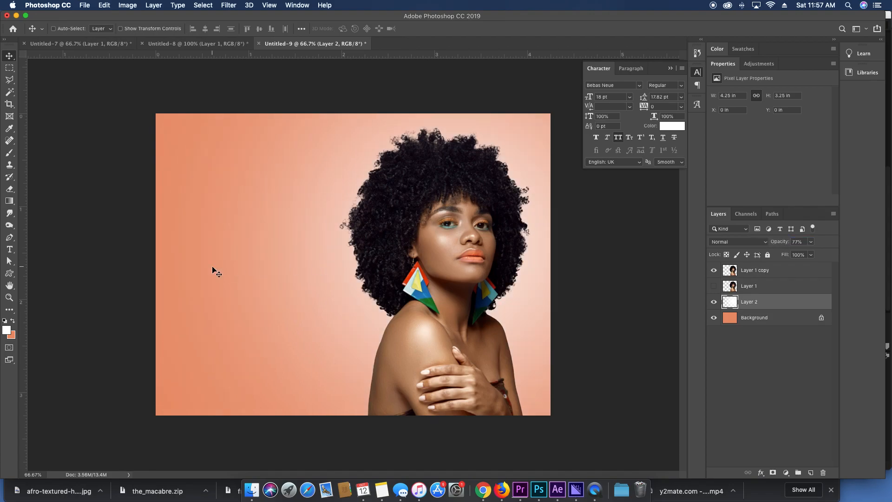
pyautogui.click(739, 242)
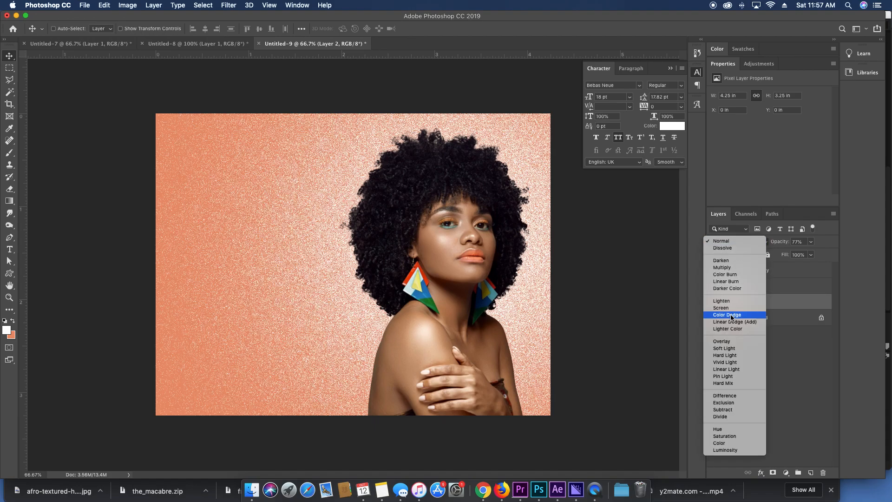
pyautogui.click(721, 341)
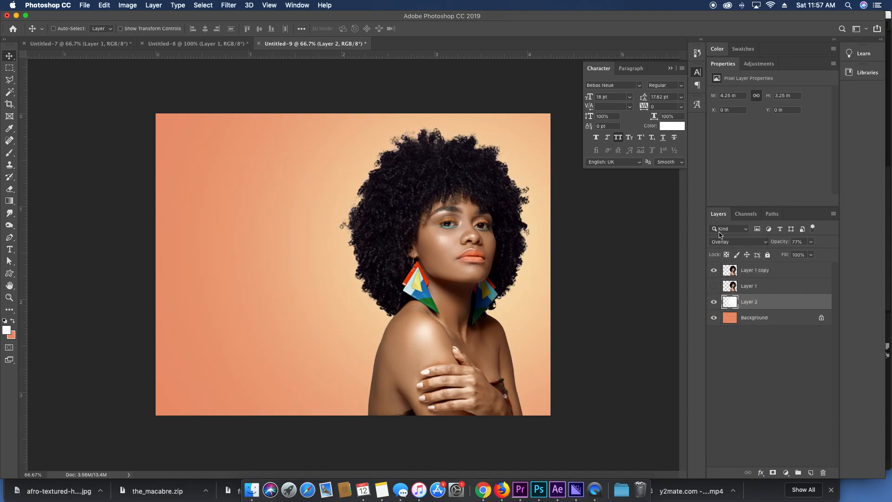
pyautogui.click(10, 249)
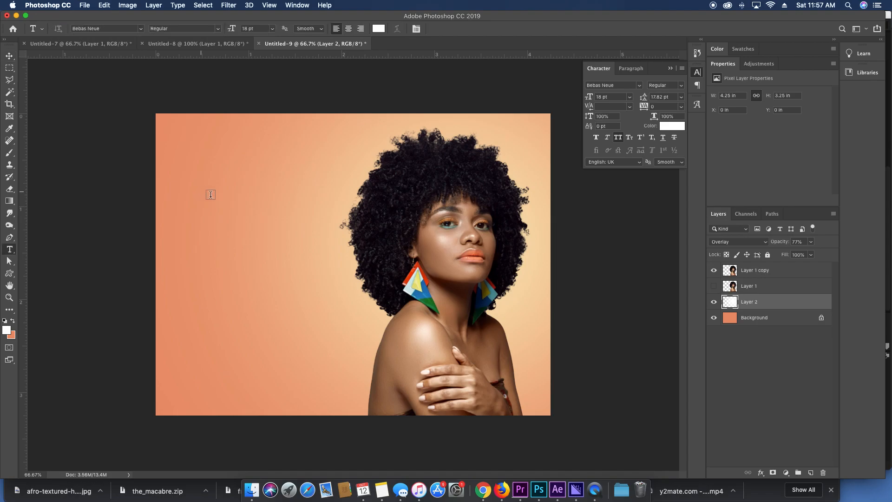
pyautogui.moveTo(237, 187)
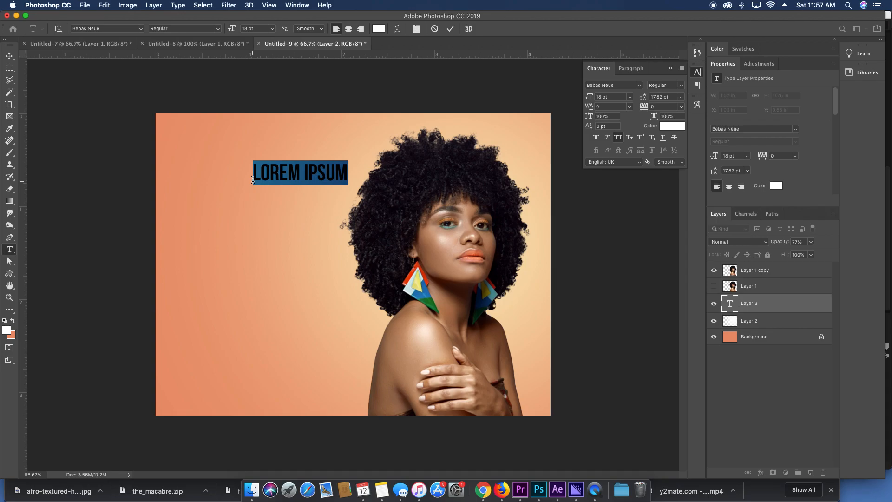
# Enter the SHIELA'S heading and set it in the Big Caslon font.
pyautogui.write('SHIELA')
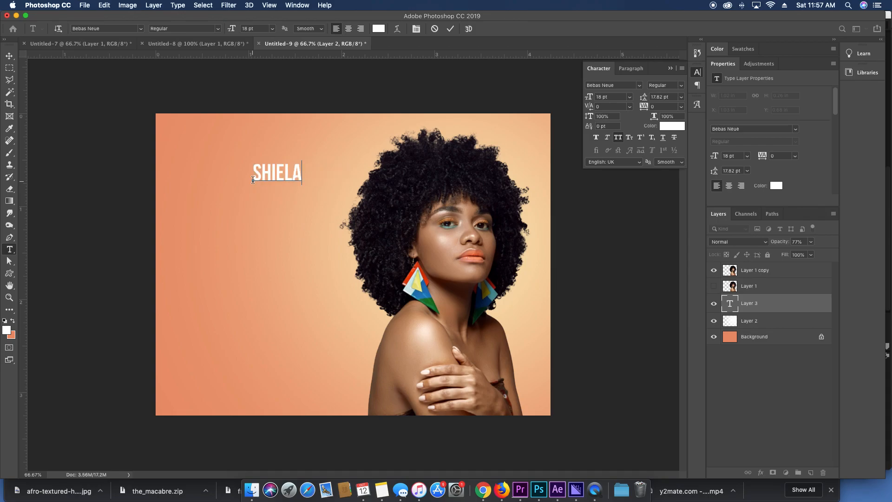
pyautogui.write("'S")
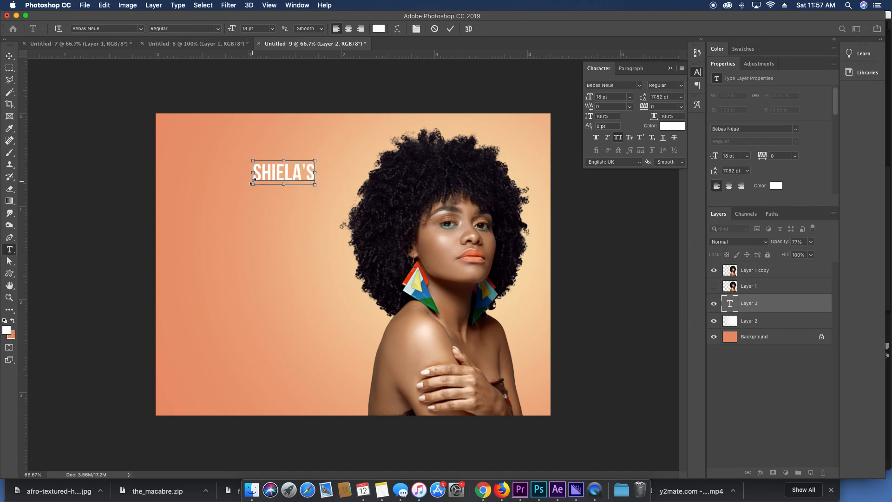
pyautogui.tripleClick(283, 173)
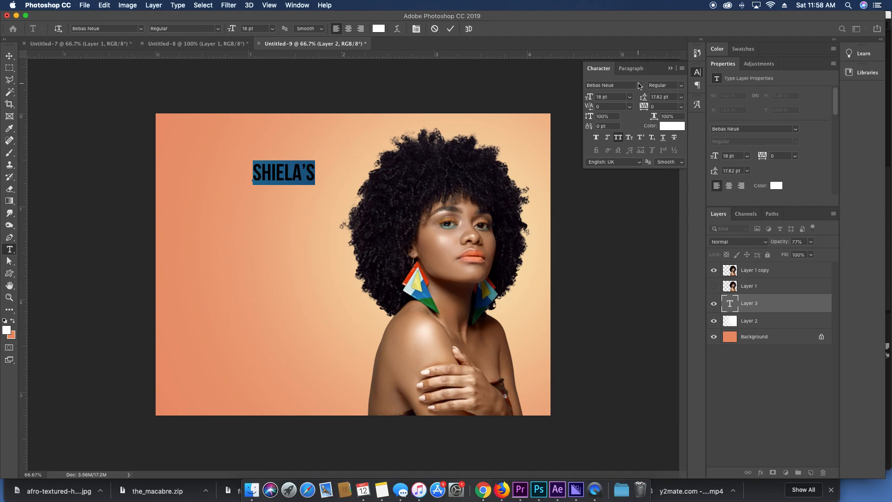
pyautogui.click(638, 86)
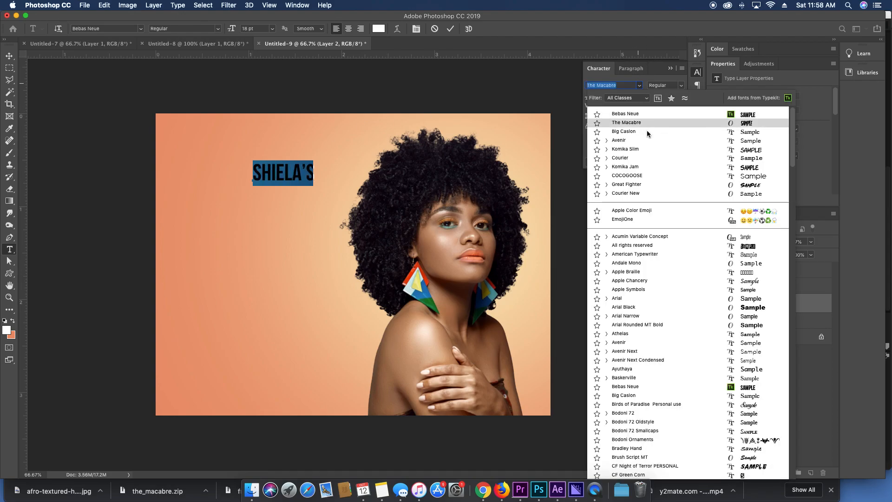
pyautogui.click(623, 131)
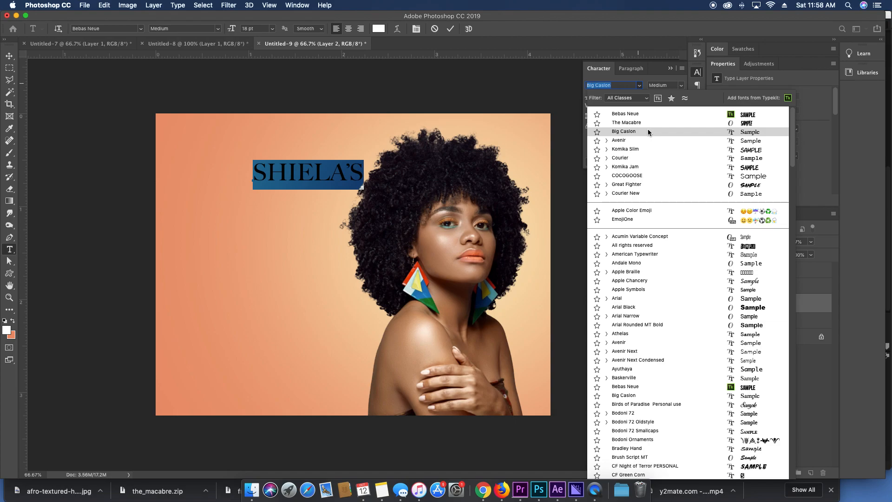
pyautogui.click(624, 131)
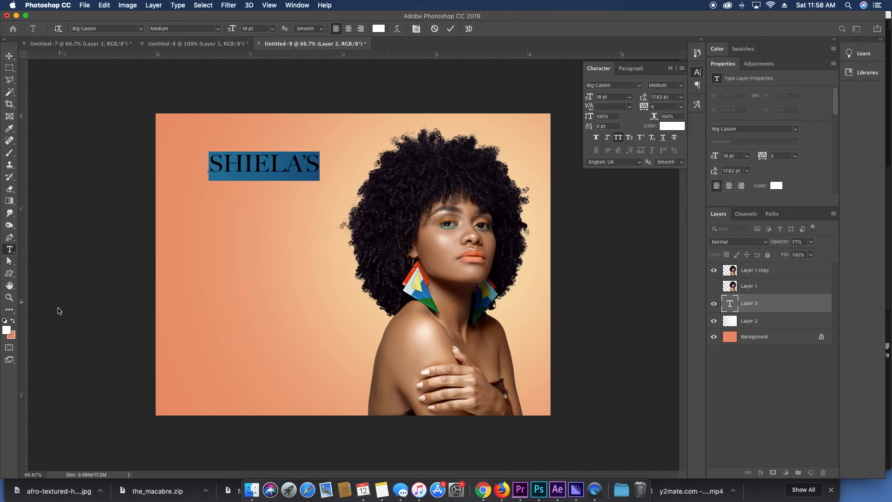
# Colour the SHIELA'S title a deep dark red (#821708) in the Color Picker.
pyautogui.click(672, 126)
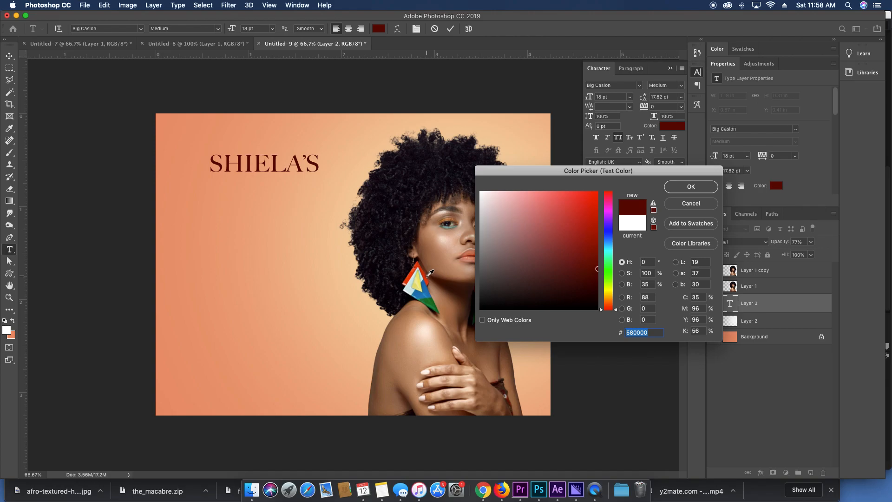
pyautogui.click(590, 205)
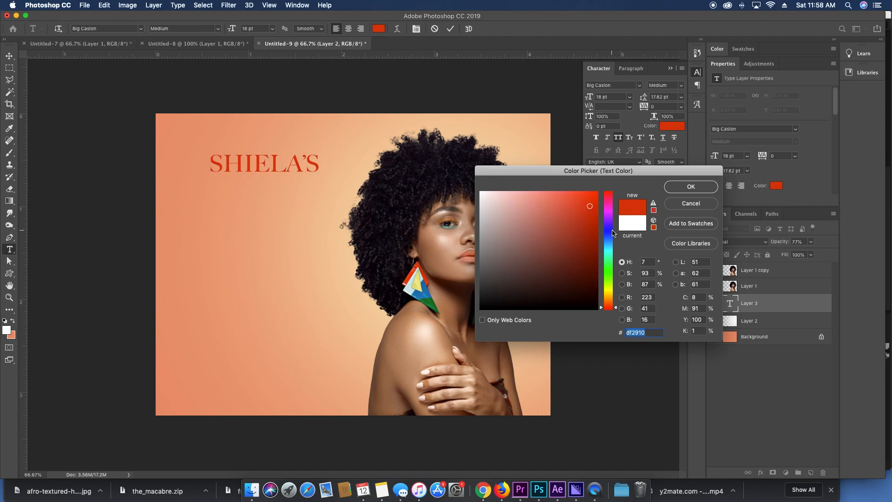
pyautogui.click(591, 249)
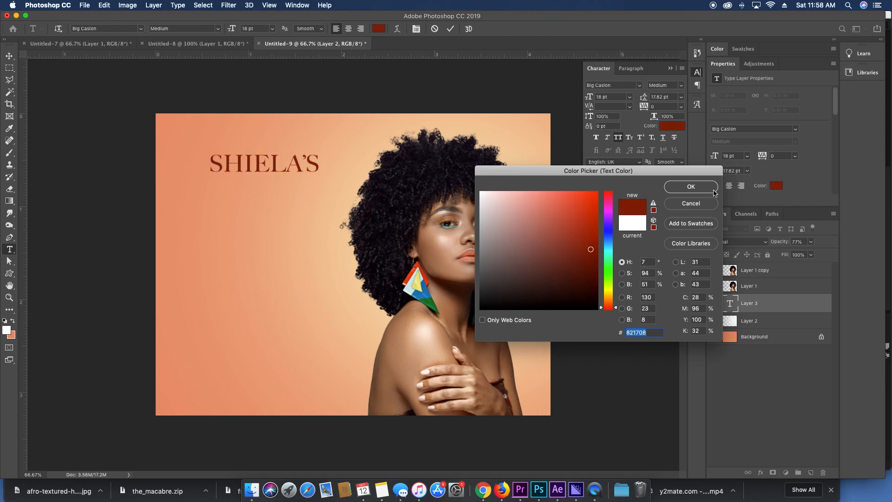
pyautogui.click(691, 187)
pyautogui.write('BEAUTY SALON')
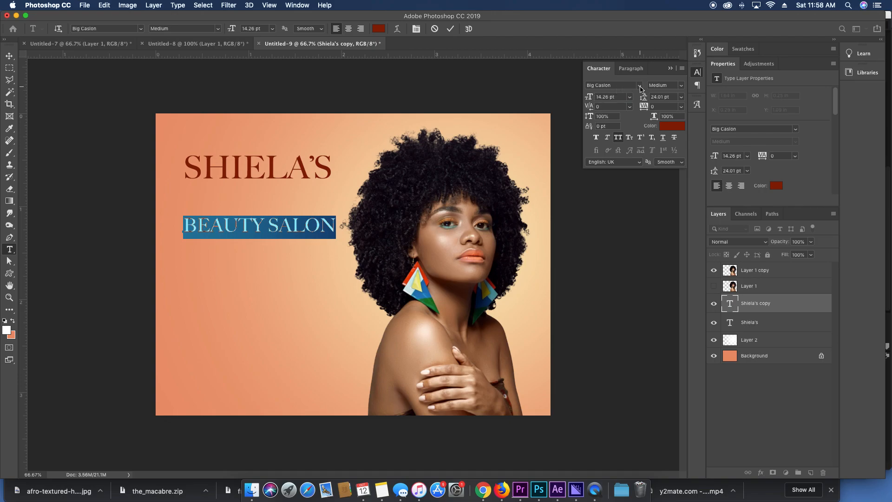
# Set BEAUTY SALON in Avenir Next with tracking 140 after previewing several fonts.
pyautogui.click(639, 86)
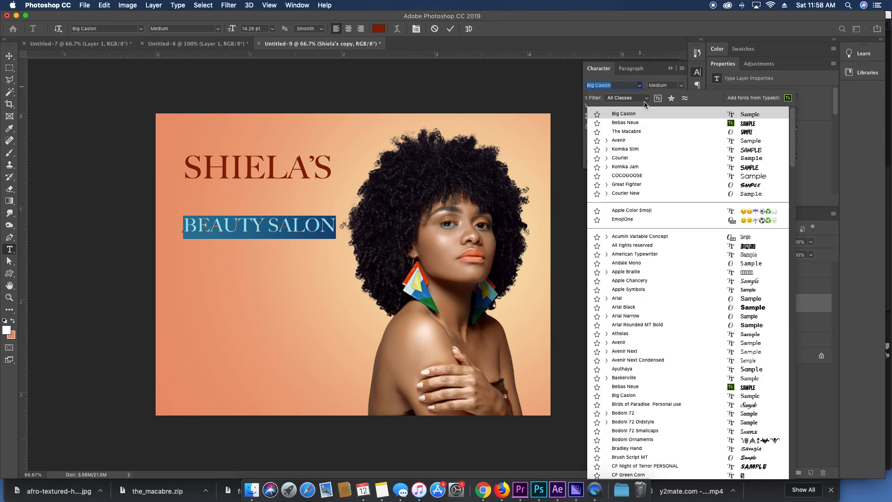
pyautogui.click(640, 236)
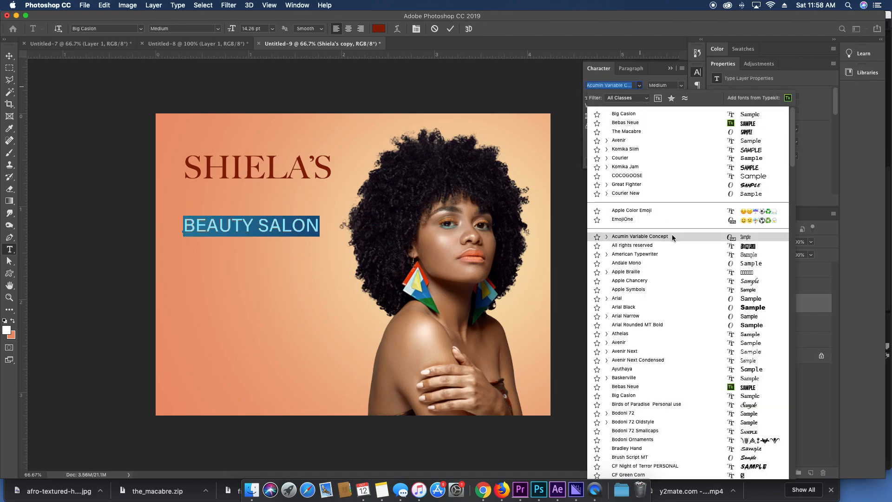
pyautogui.click(624, 290)
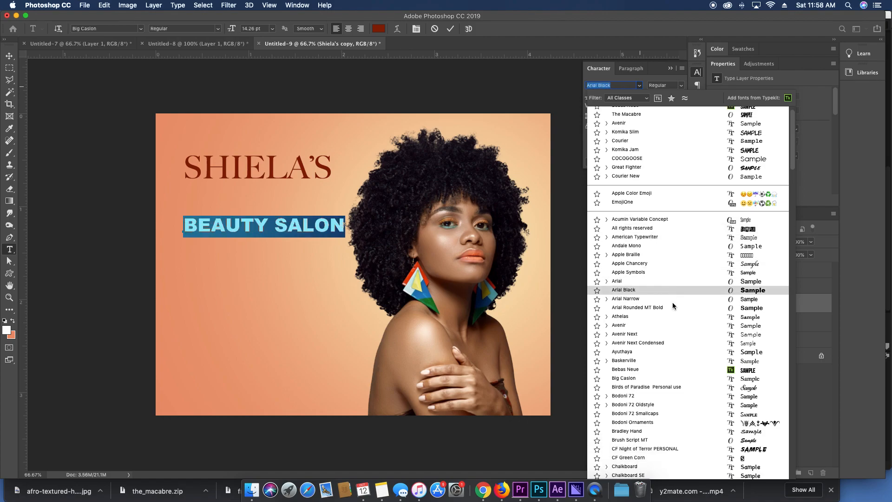
pyautogui.click(620, 301)
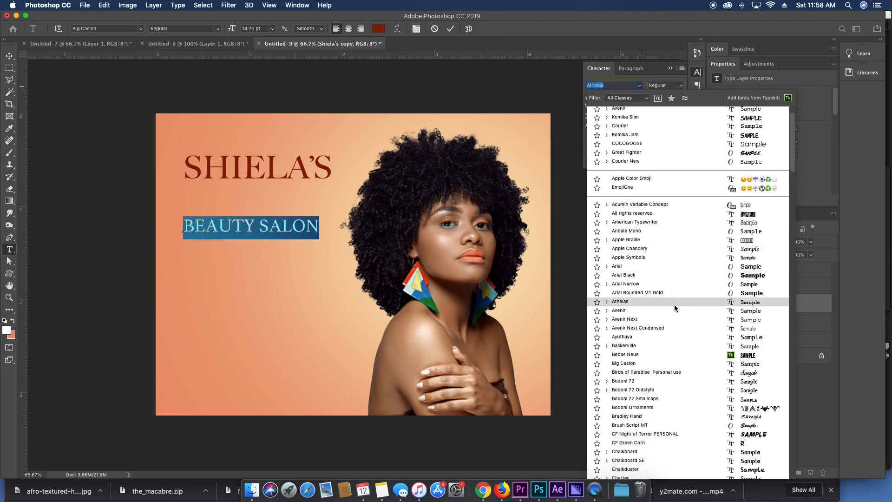
pyautogui.click(625, 318)
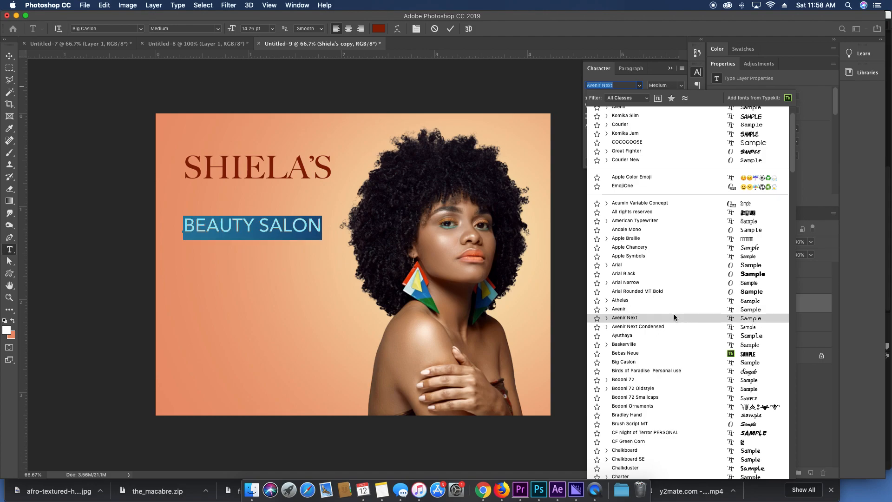
pyautogui.click(625, 318)
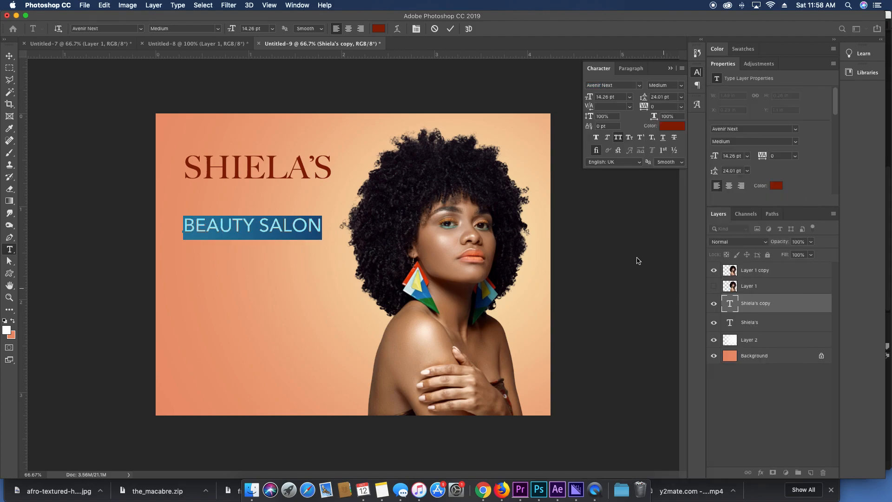
pyautogui.moveTo(375, 205)
pyautogui.write('100')
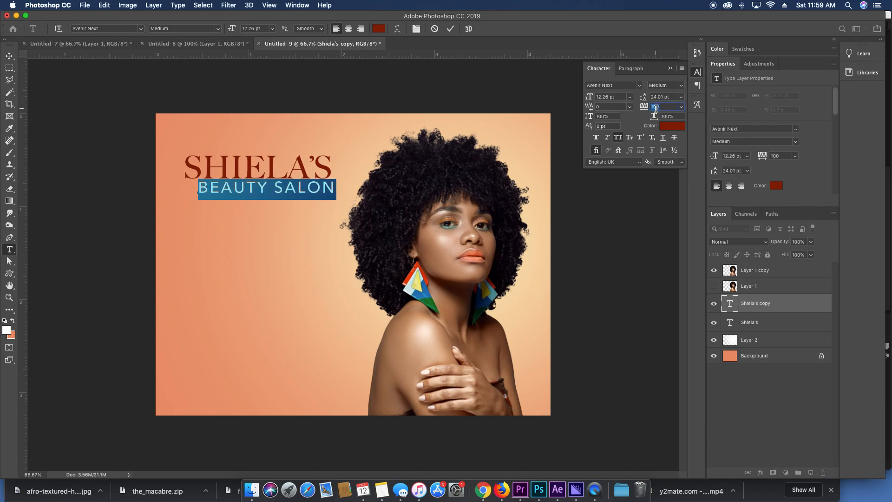
pyautogui.write('140')
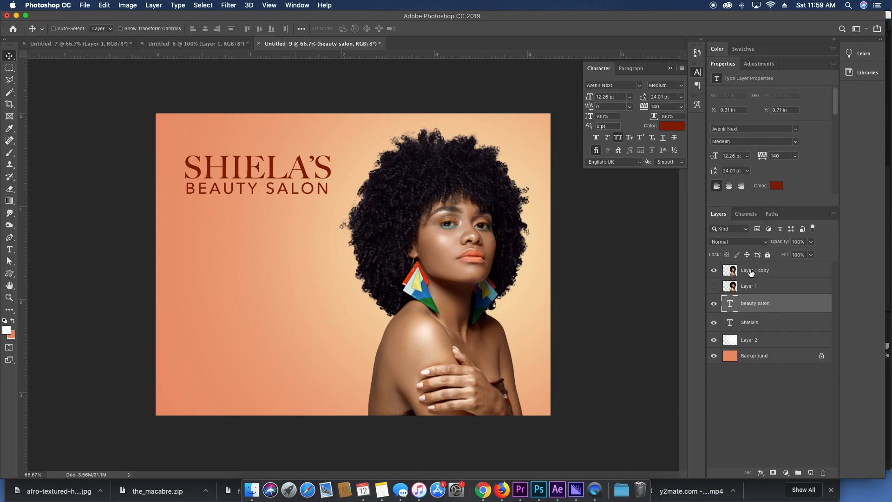
# Draw a rectangle bar over the BEAUTY SALON line and fill it with the title's dark red.
pyautogui.click(10, 201)
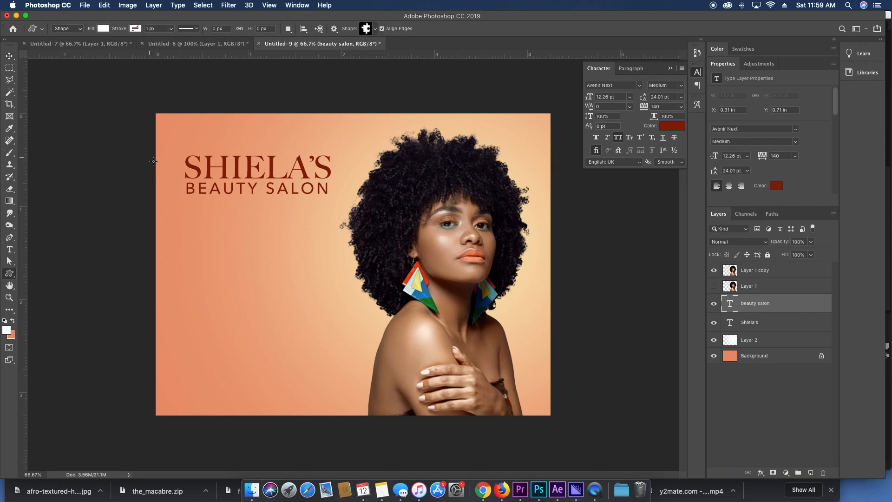
pyautogui.moveTo(17, 275)
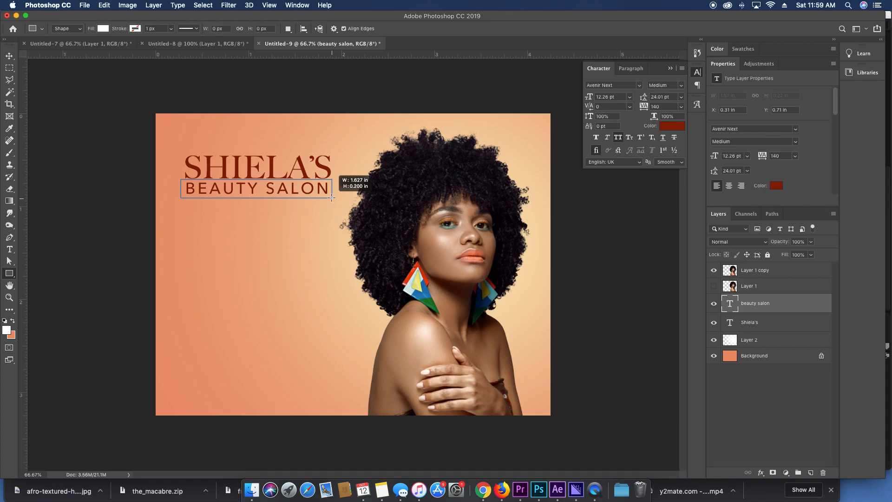
pyautogui.moveTo(181, 181); pyautogui.dragTo(333, 197)
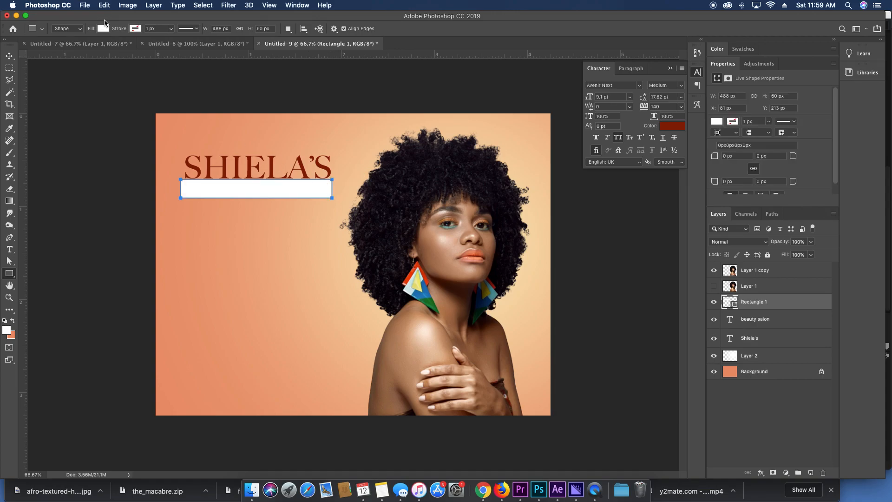
pyautogui.click(90, 29)
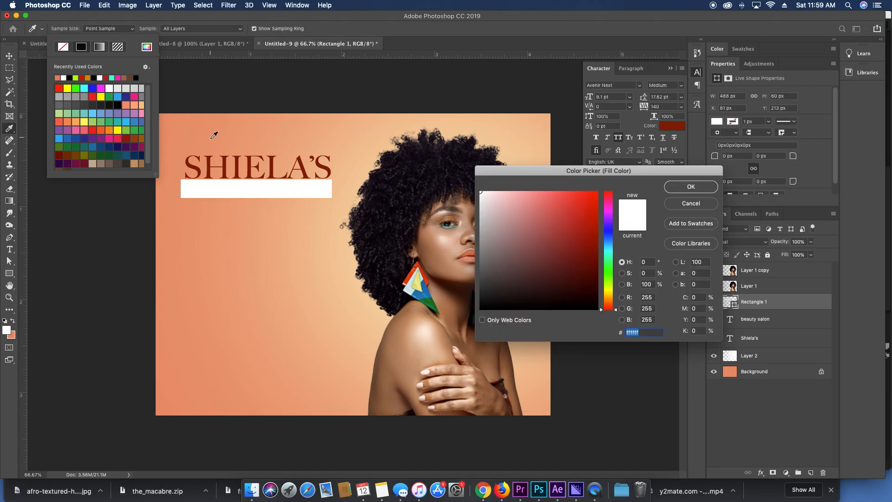
pyautogui.click(591, 249)
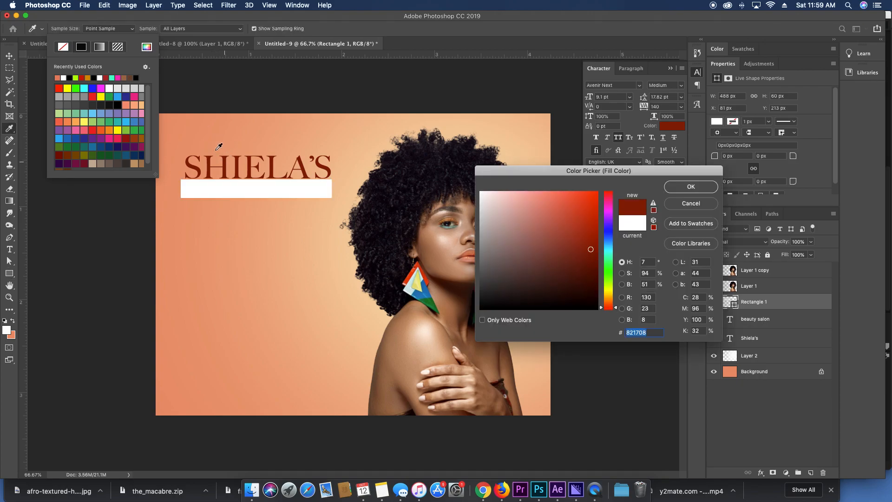
pyautogui.click(691, 187)
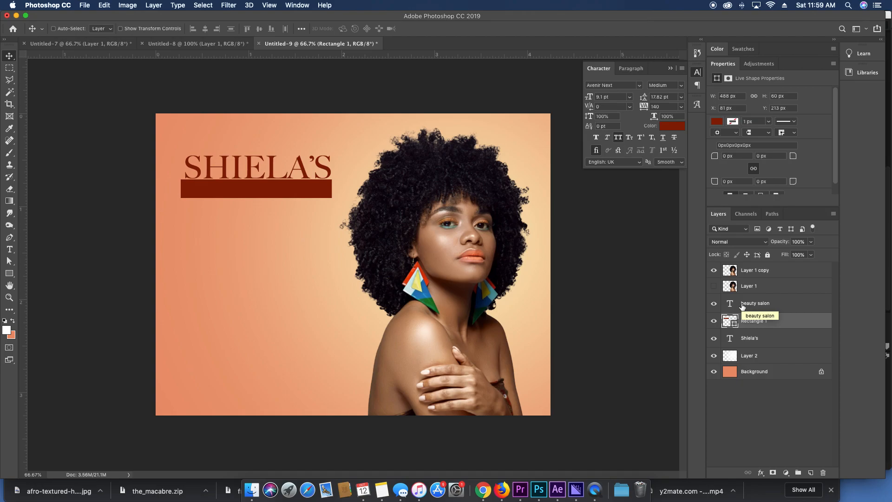
# Select the BEAUTY SALON text layer together with the new bar layer.
pyautogui.click(754, 303)
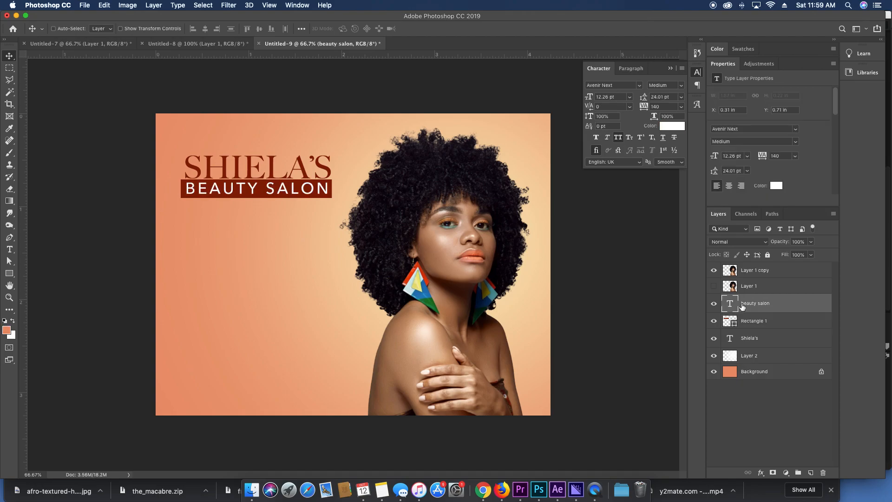
pyautogui.click(753, 321)
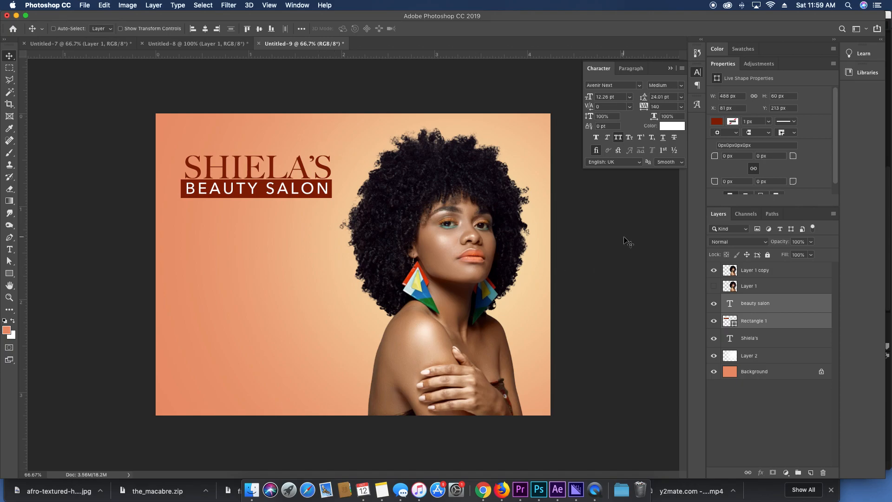
# Centre the text on the bar, load the letters as a selection and mask them out of the bar.
pyautogui.click(749, 338)
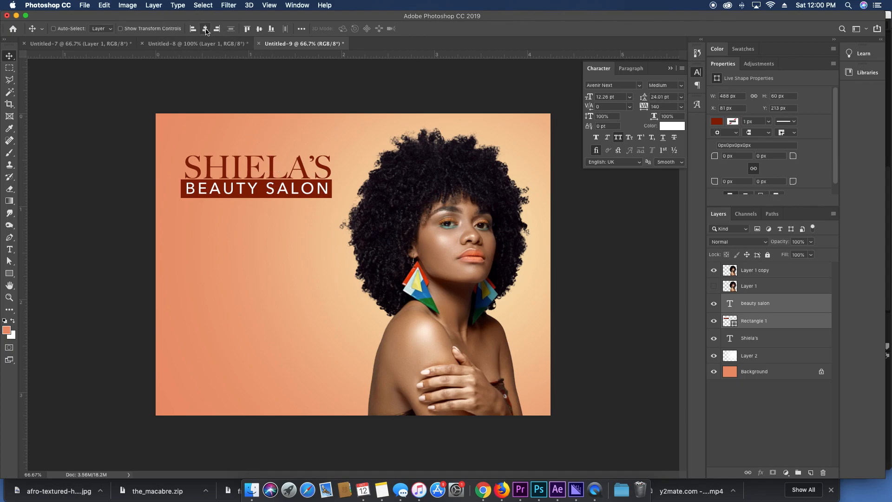
pyautogui.click(755, 303)
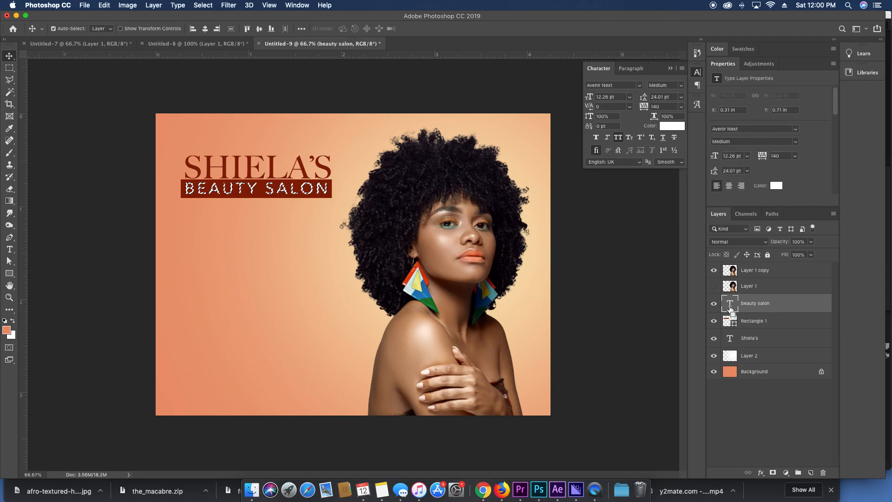
pyautogui.click(754, 321)
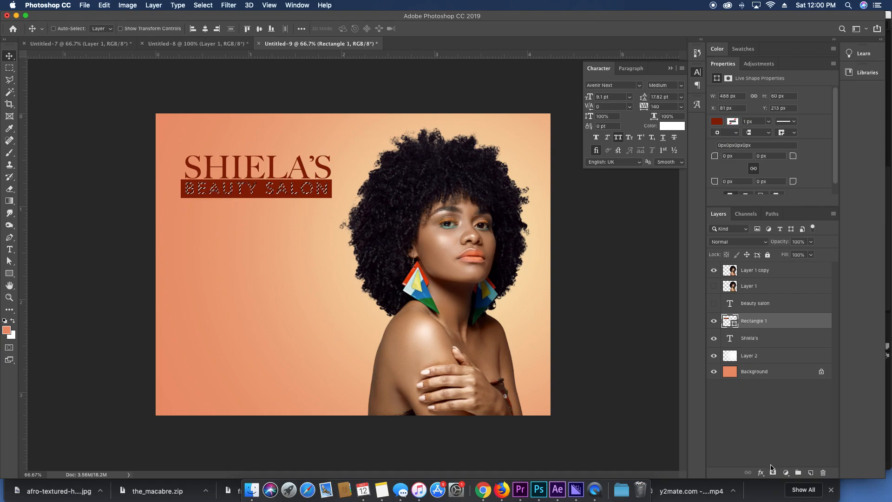
pyautogui.click(786, 472)
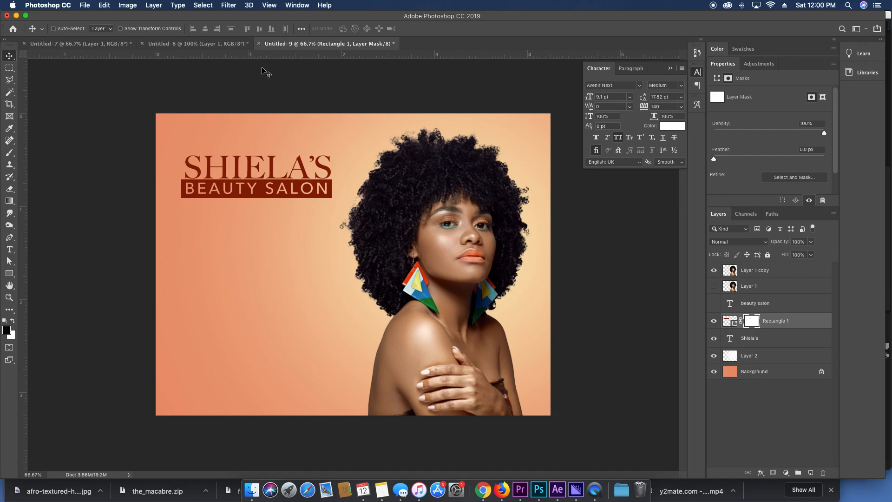
pyautogui.moveTo(168, 188)
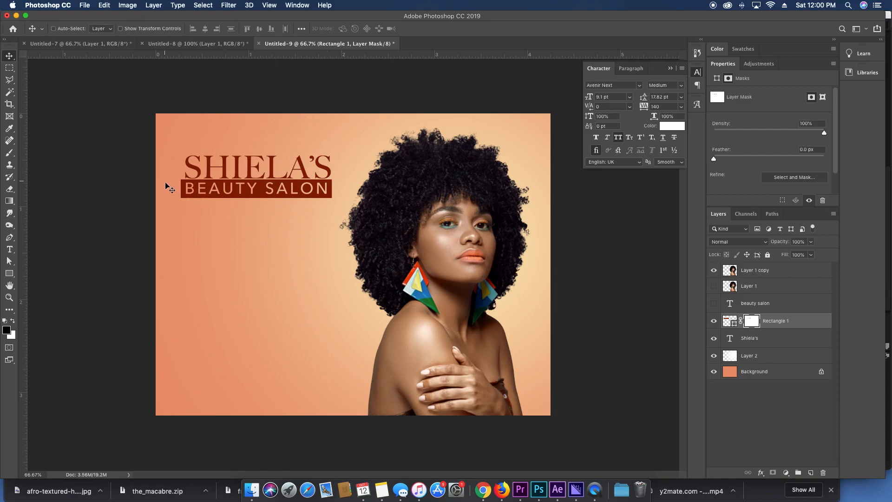
pyautogui.moveTo(779, 338)
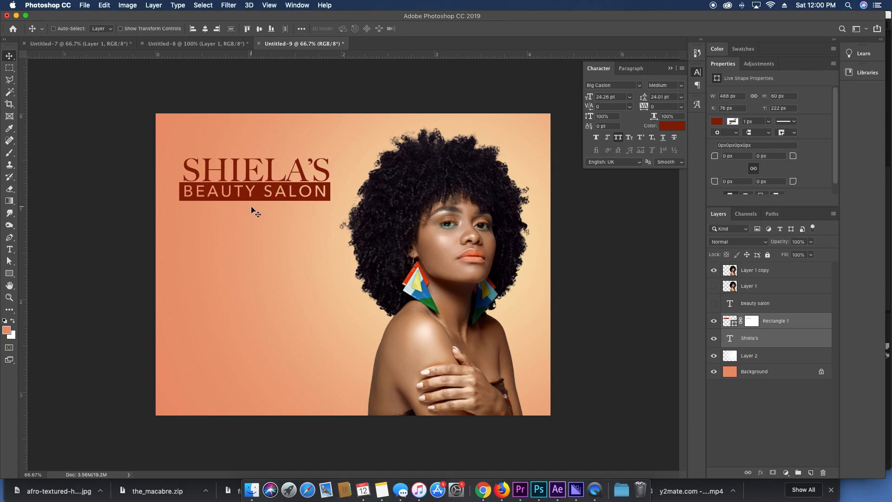
pyautogui.moveTo(781, 309)
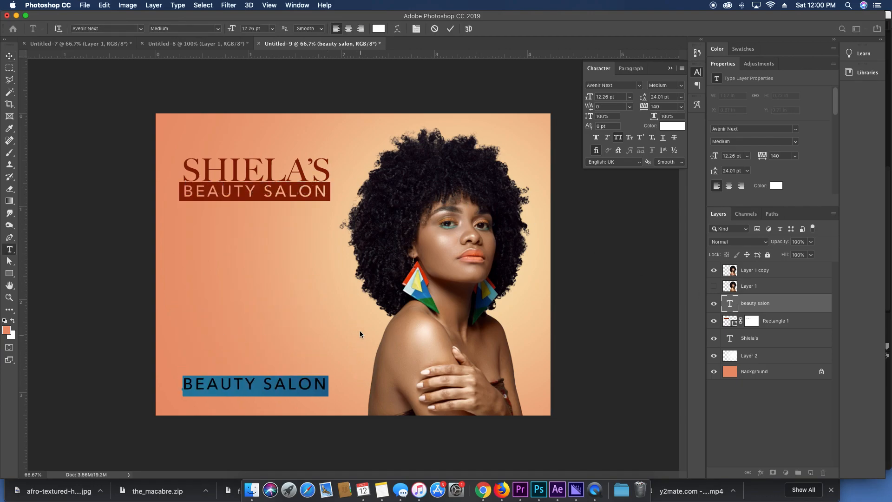
pyautogui.write('313.')
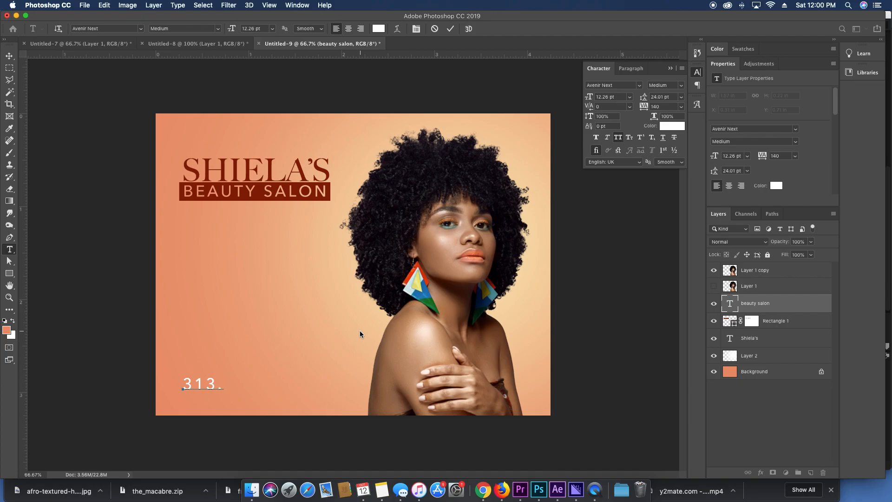
pyautogui.write('8')
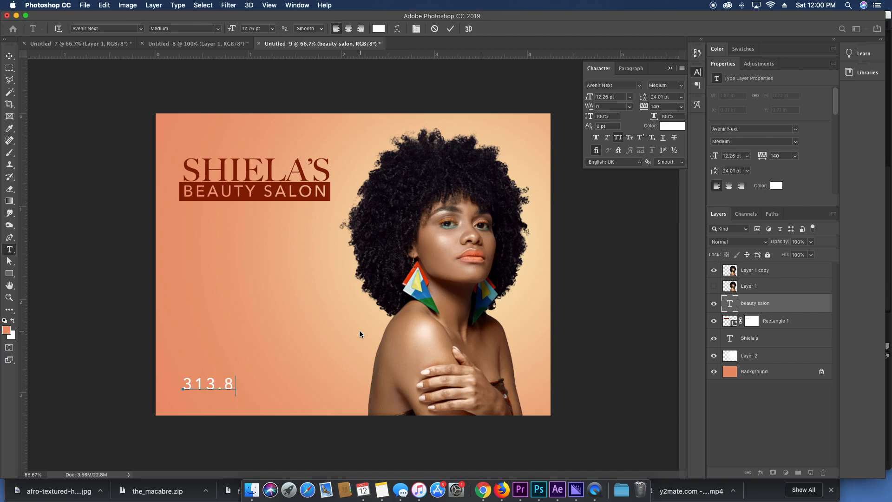
pyautogui.write('67.5263')
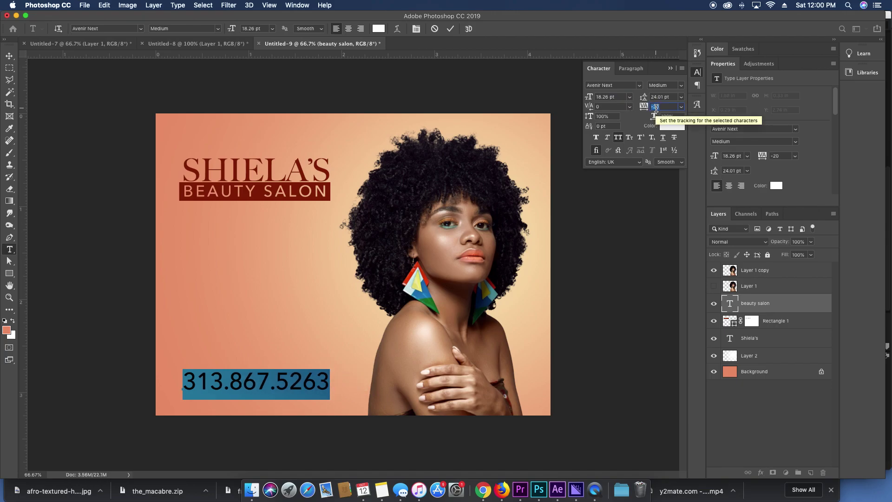
pyautogui.write('-80')
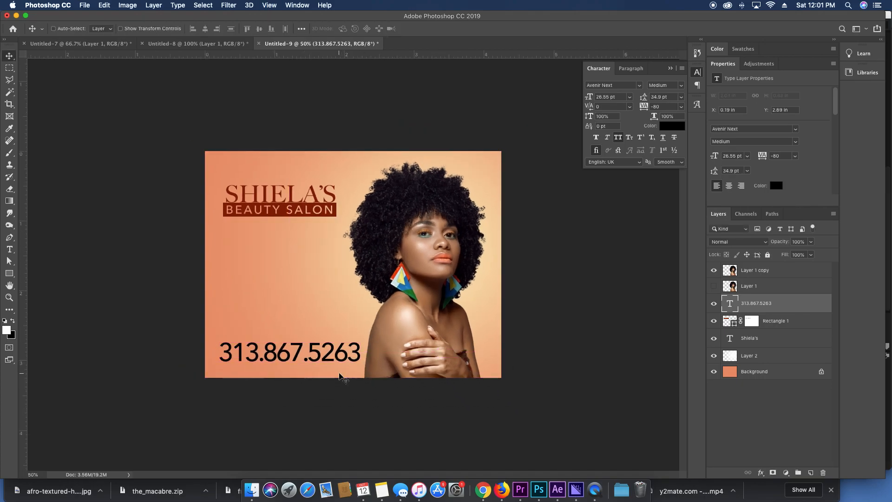
pyautogui.moveTo(385, 358)
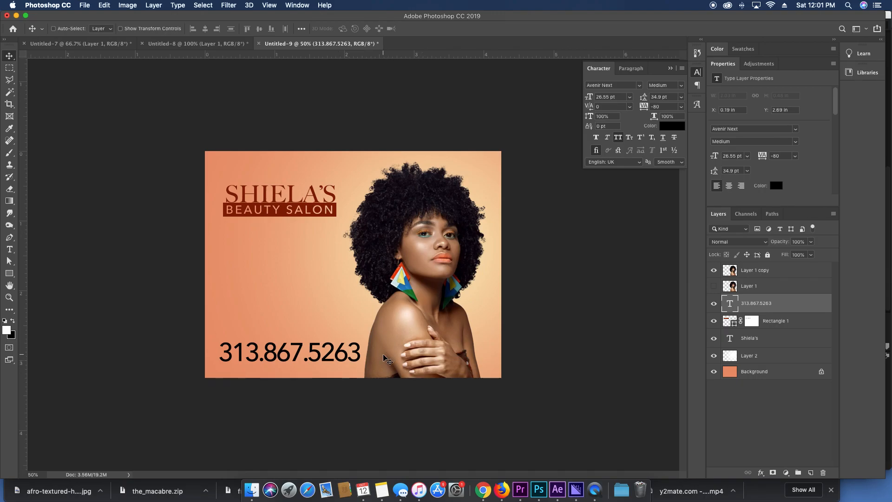
pyautogui.moveTo(645, 87)
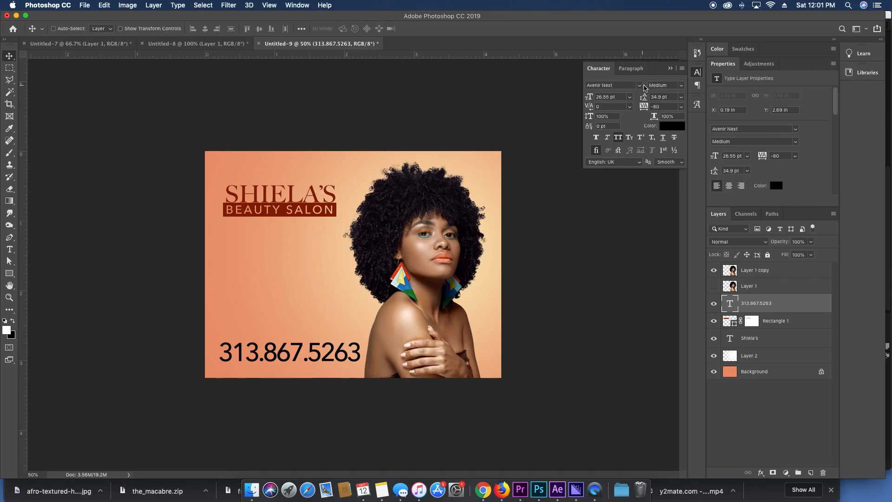
# Give the phone number a lighter font weight.
pyautogui.click(681, 86)
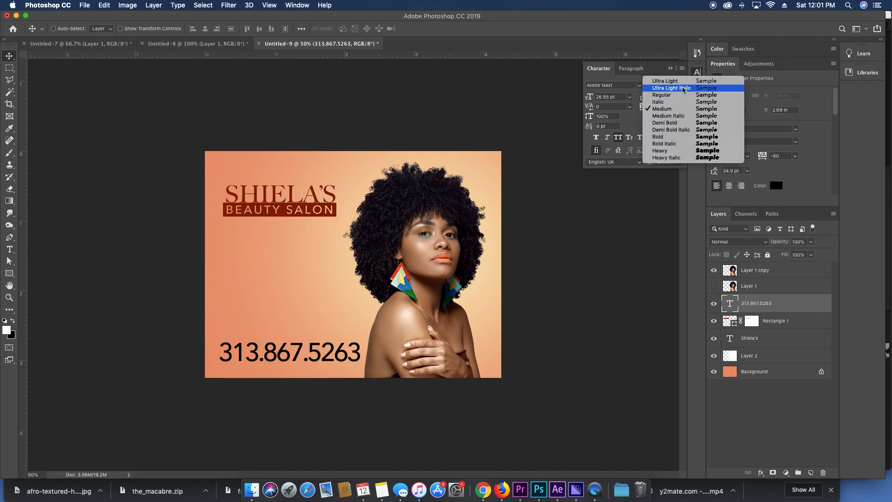
pyautogui.click(662, 95)
pyautogui.write('SCHEDULE AN APPOINT')
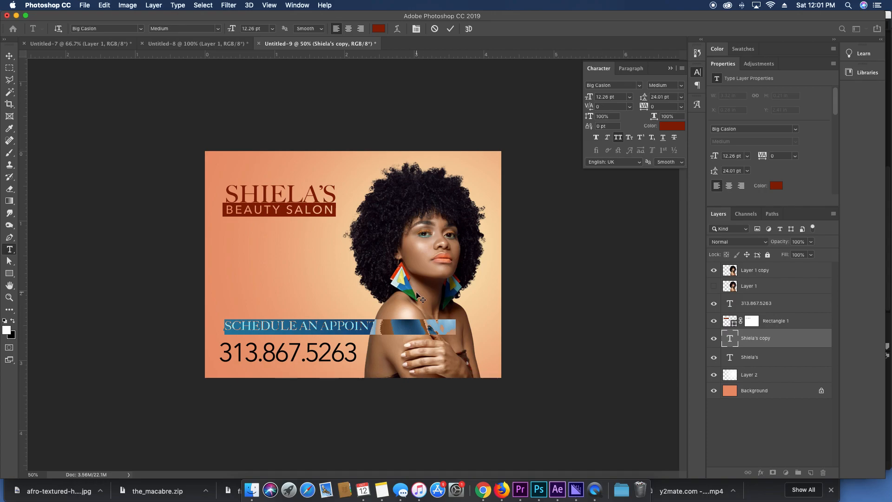
# Retype the duplicated title layer as BOOK AN APPOINTMENT and resize it above the number.
pyautogui.doubleClick(262, 325)
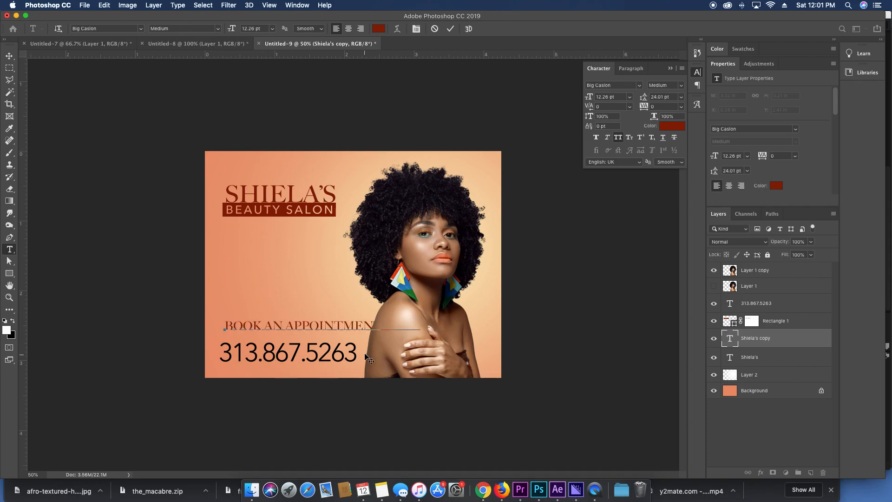
pyautogui.tripleClick(319, 326)
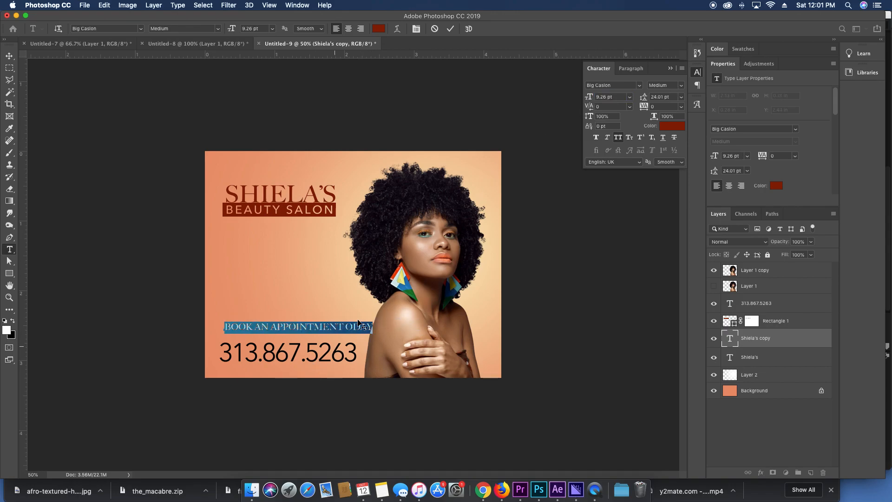
pyautogui.click(358, 327)
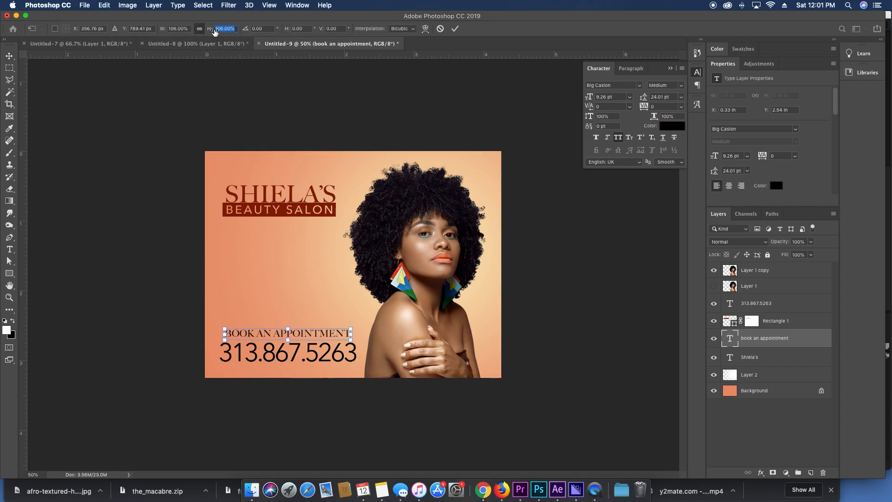
# Enlarge the appointment line and recolour it to the logo's dark red.
pyautogui.click(454, 29)
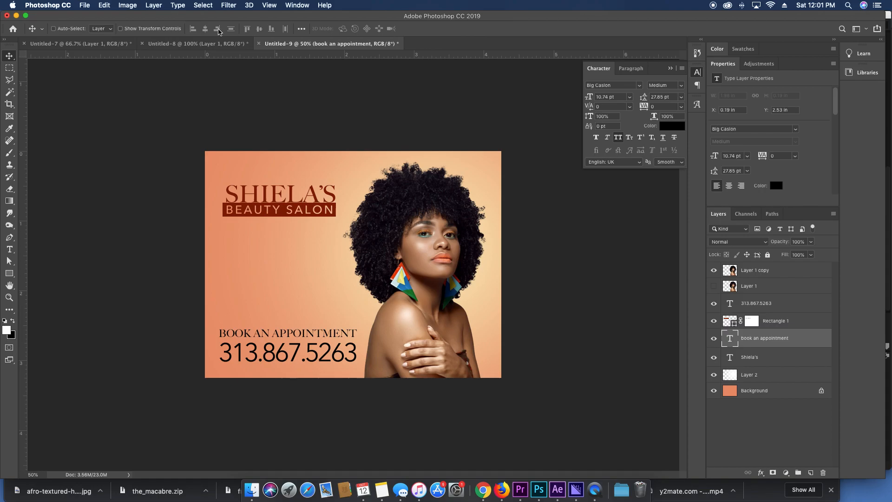
pyautogui.click(775, 320)
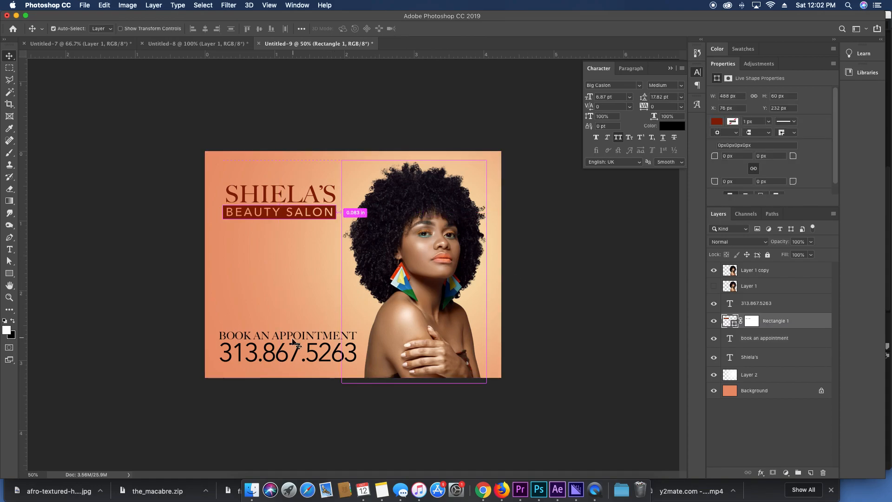
pyautogui.click(756, 302)
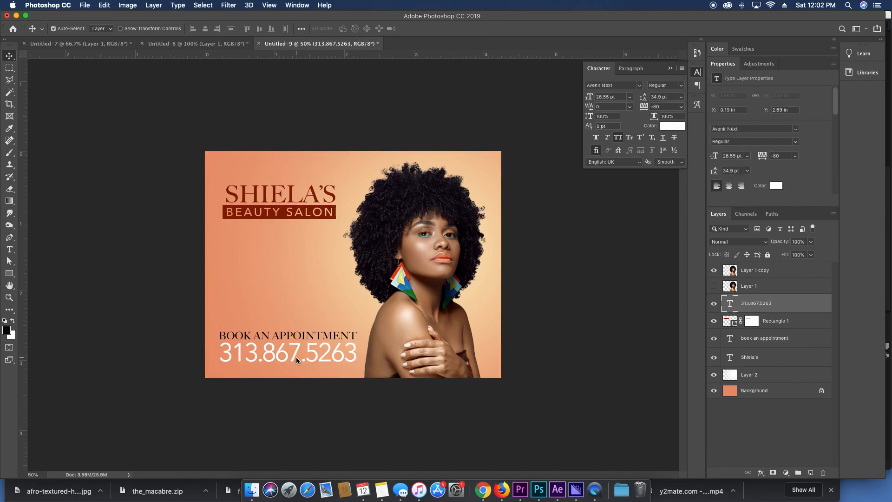
pyautogui.click(764, 338)
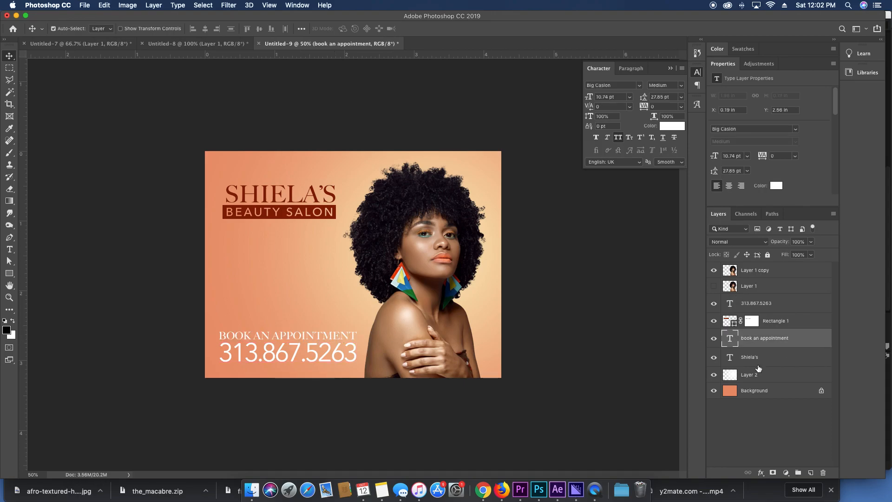
pyautogui.click(672, 125)
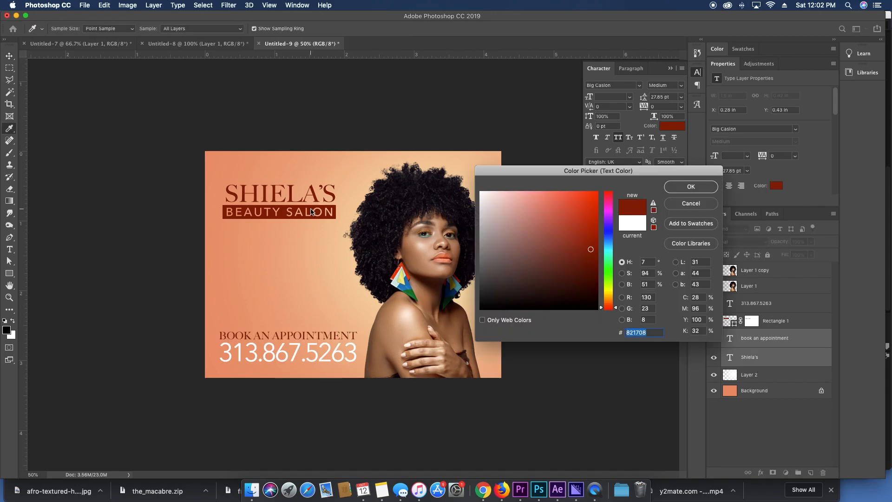
pyautogui.click(690, 186)
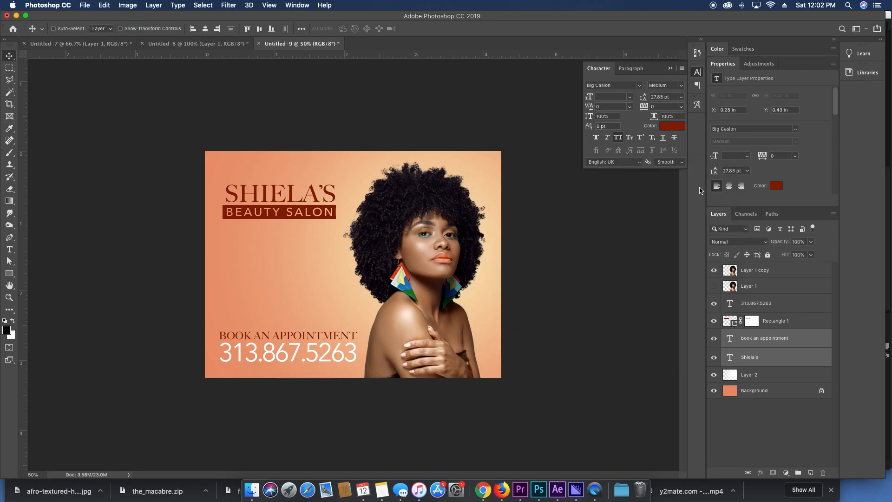
# Recolour the phone number to the same dark red sampled from the SHIELA'S title.
pyautogui.click(756, 303)
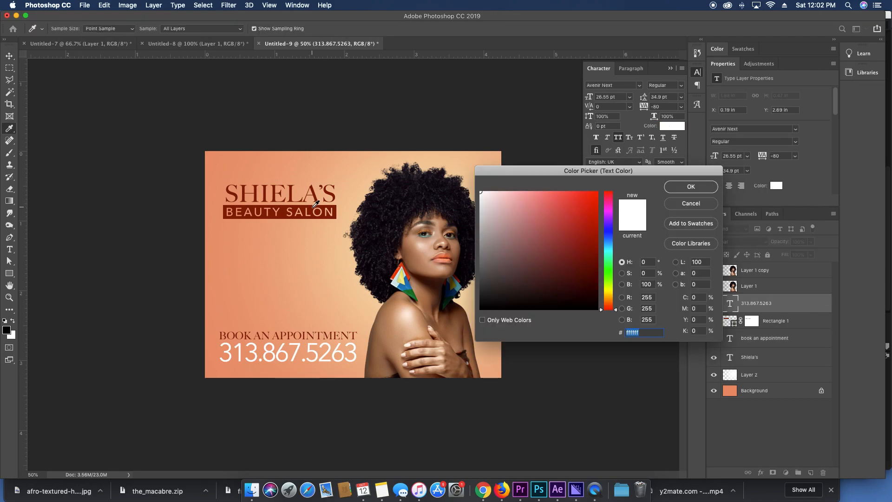
pyautogui.click(690, 186)
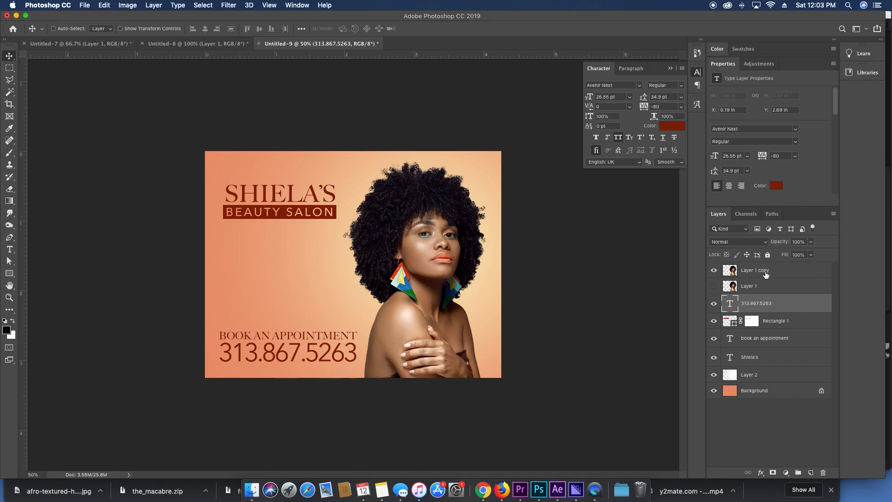
pyautogui.click(241, 260)
pyautogui.write('first time clients receive 20% off')
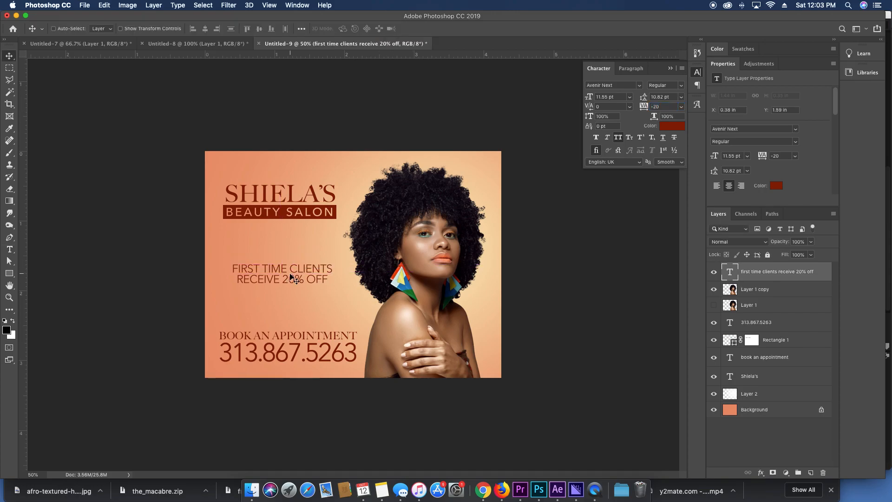
# Switch to shape drawing to box the FIRST TIME CLIENTS RECEIVE 20% OFF offer.
pyautogui.click(9, 272)
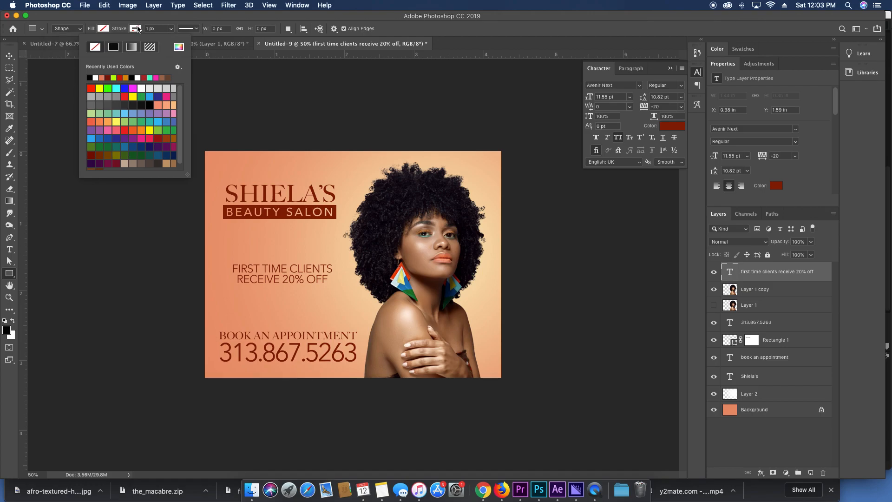
# Draw a rectangle around the offer text with a dashed outline.
pyautogui.click(187, 29)
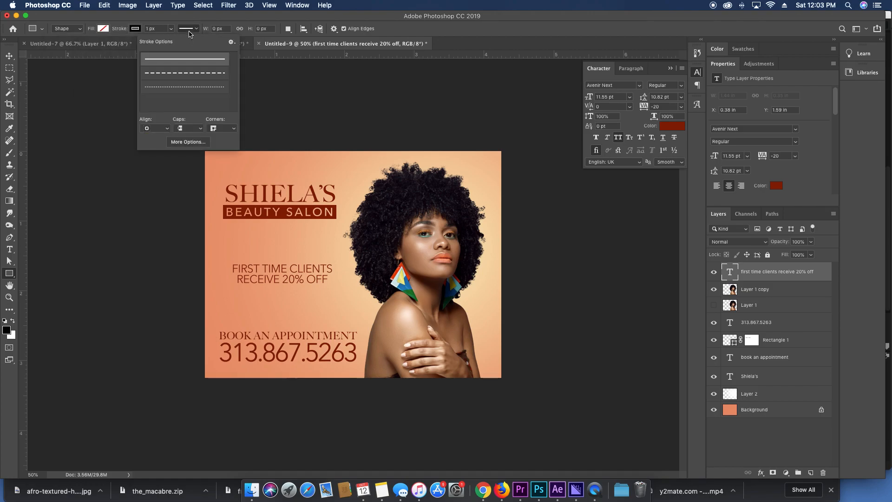
pyautogui.click(184, 73)
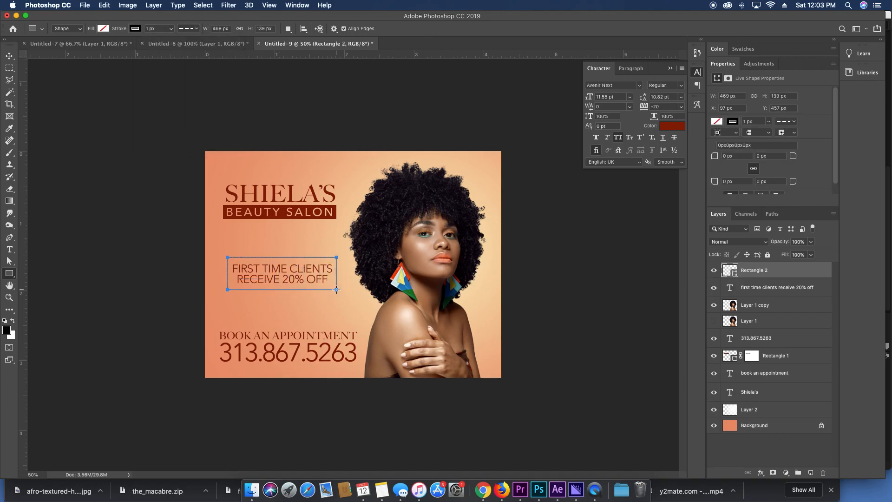
pyautogui.click(9, 56)
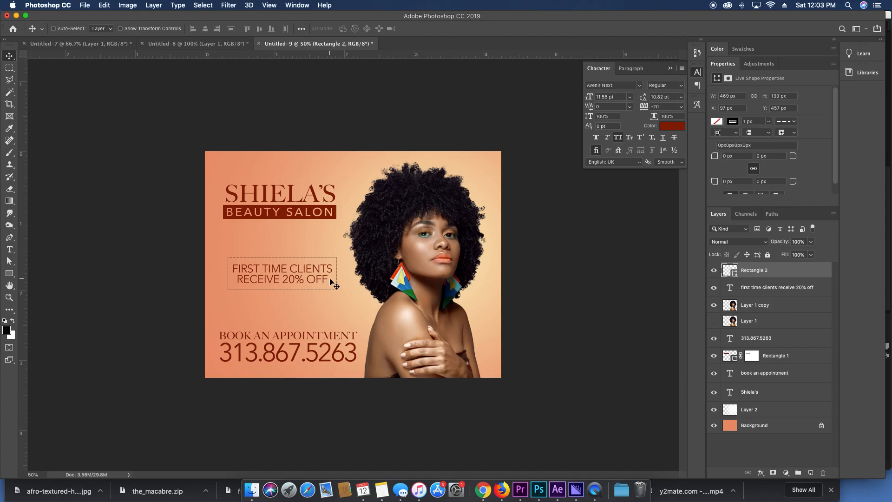
# Adjust the dash settings and thicken the coupon box's dashed dark-red stroke.
pyautogui.click(185, 28)
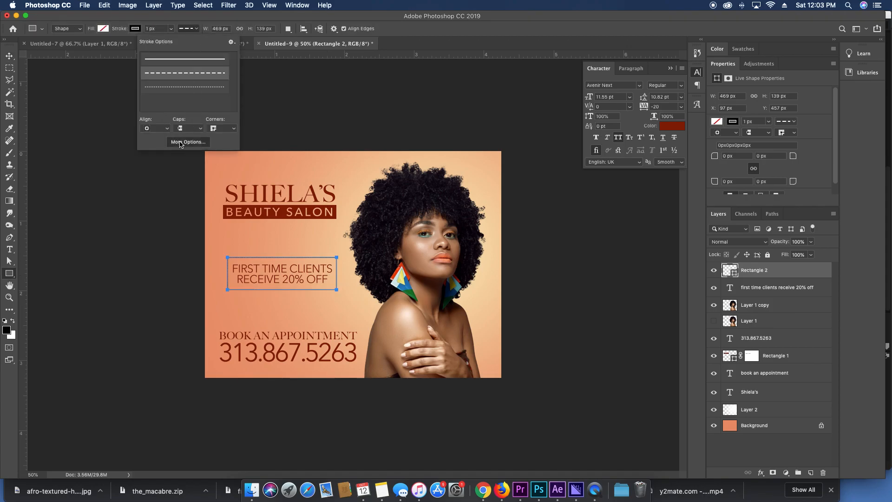
pyautogui.click(188, 142)
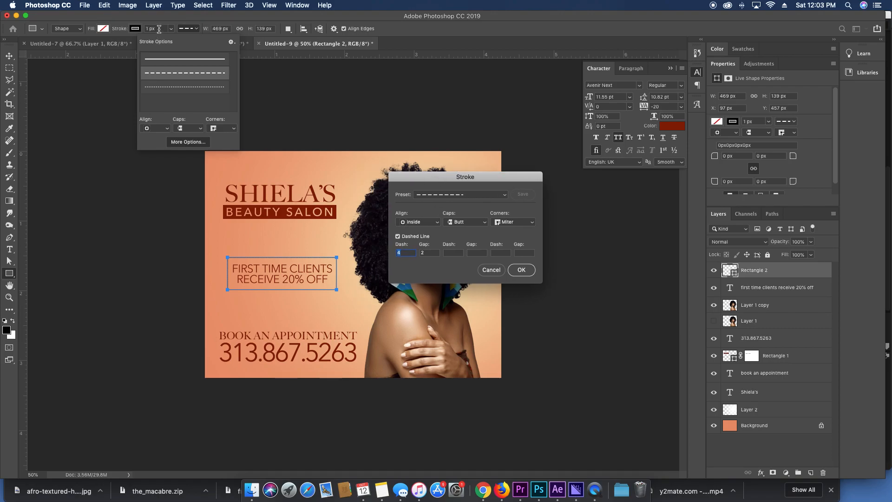
pyautogui.moveTo(430, 262)
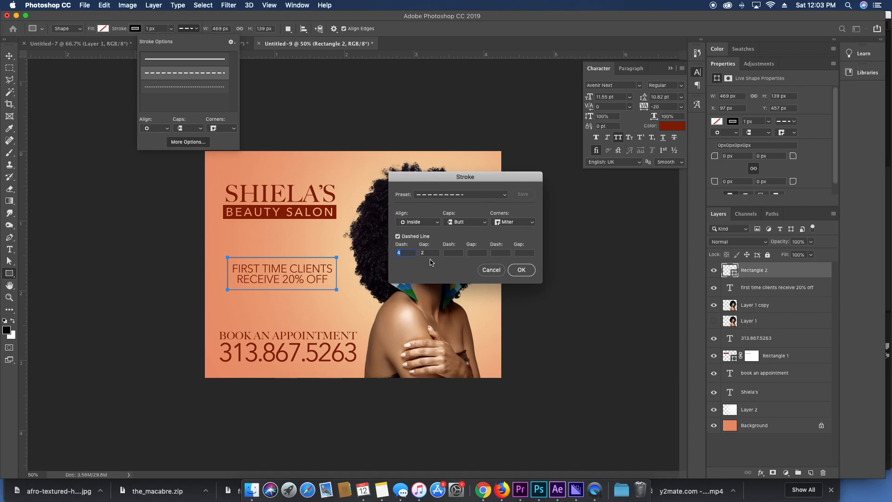
pyautogui.moveTo(493, 230)
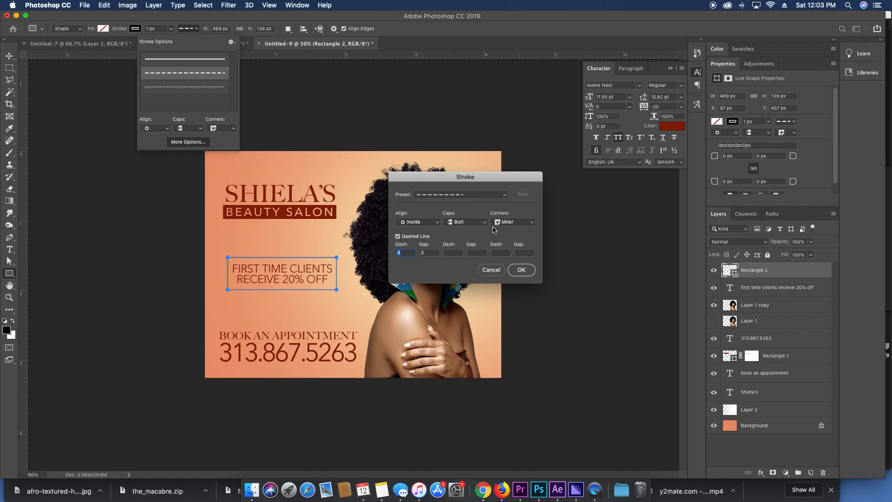
pyautogui.click(520, 269)
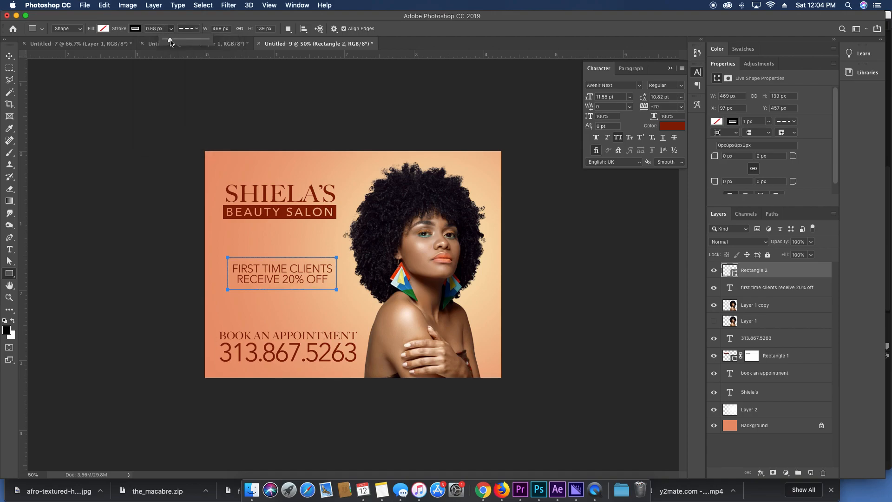
pyautogui.click(155, 29)
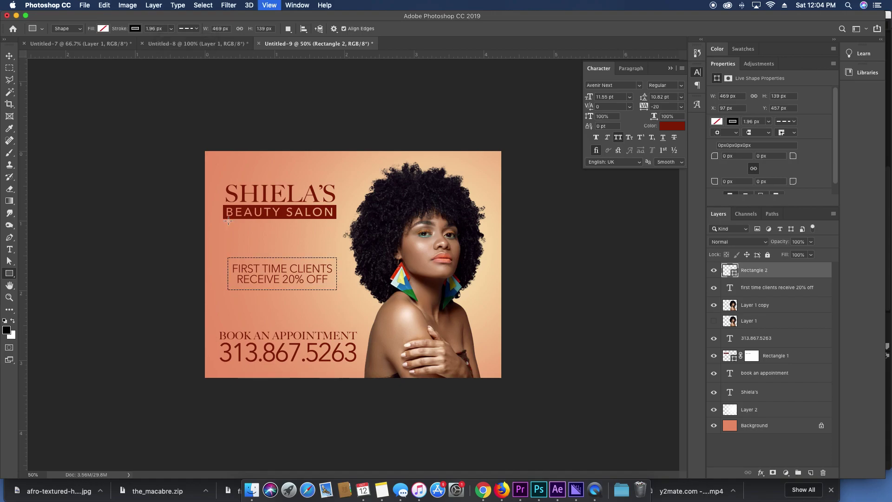
pyautogui.click(9, 56)
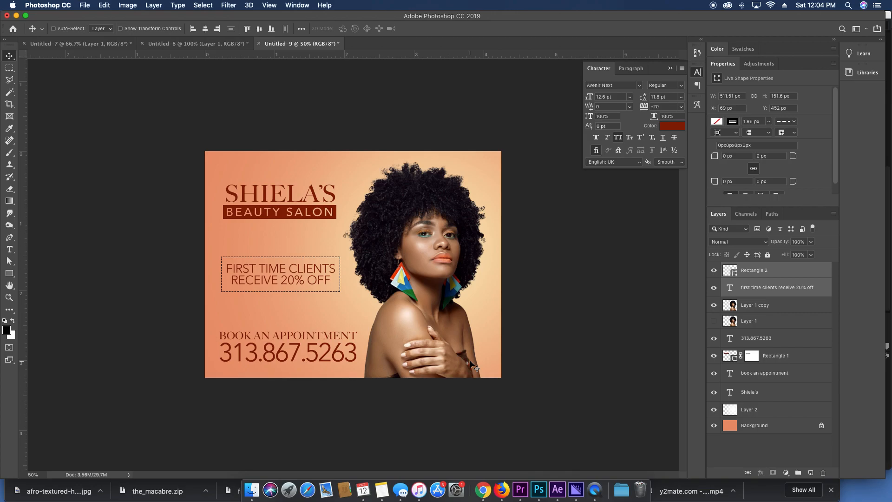
pyautogui.moveTo(473, 473)
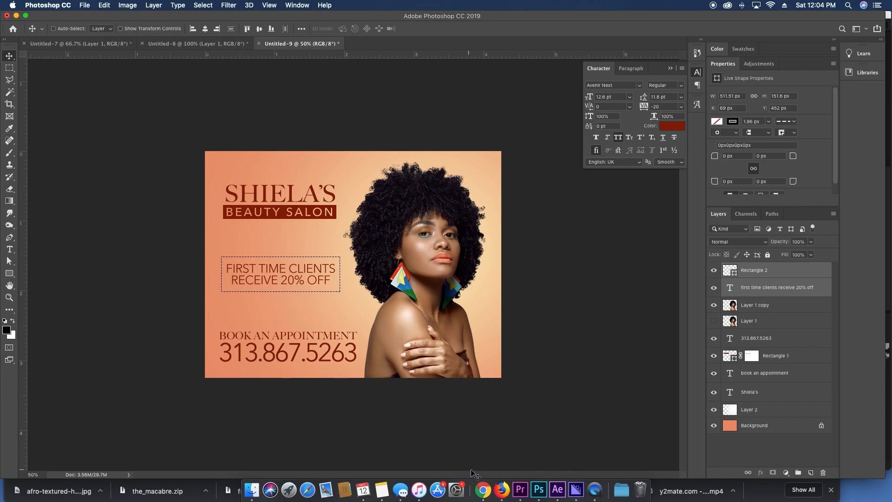
# Search Google Images for 'detroit skyline' and preview a blue-lit night photo.
pyautogui.click(482, 489)
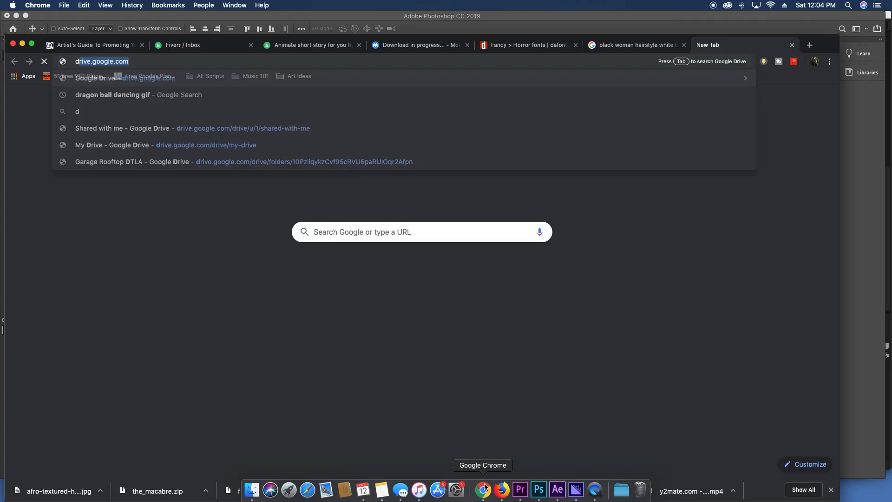
pyautogui.write('detroit skyline')
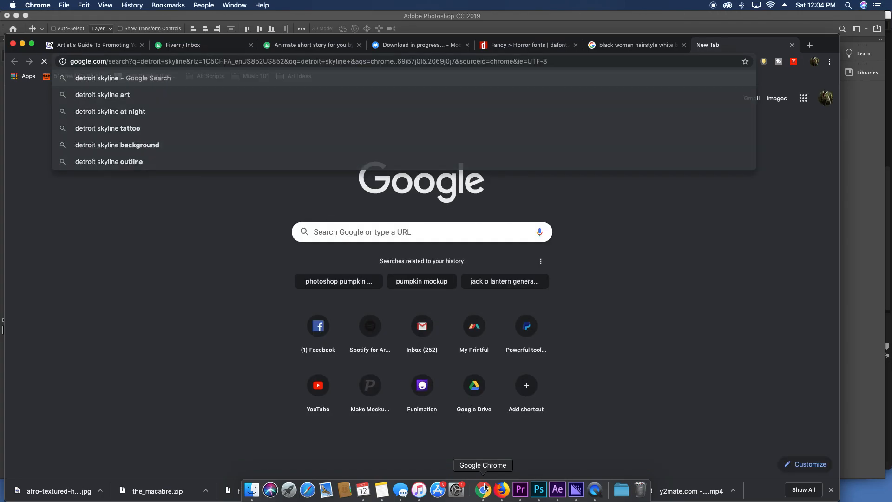
pyautogui.click(97, 78)
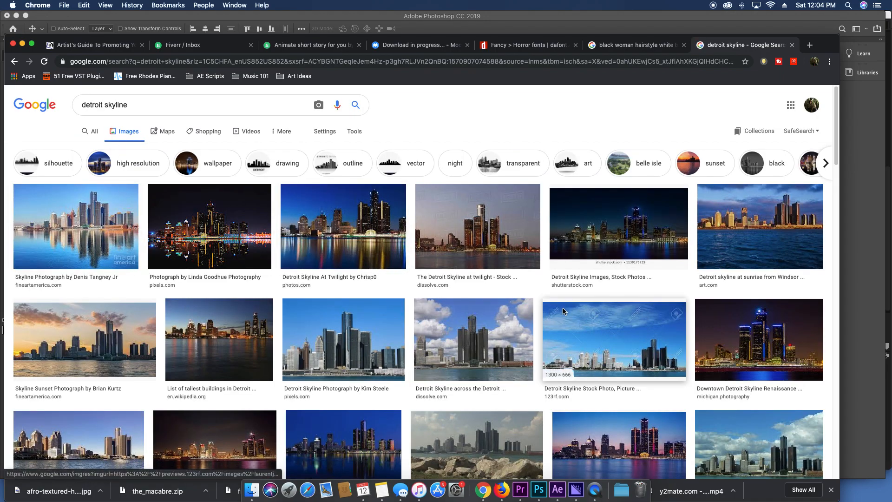
pyautogui.scroll(-3)
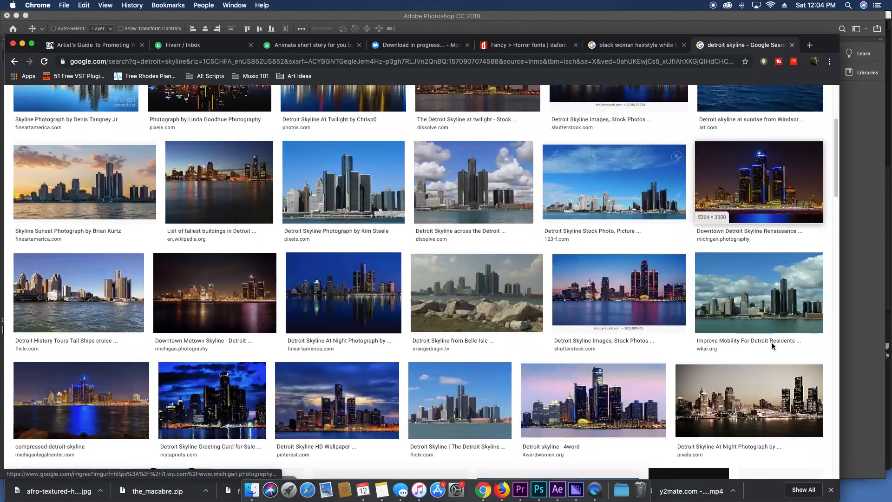
pyautogui.moveTo(742, 190)
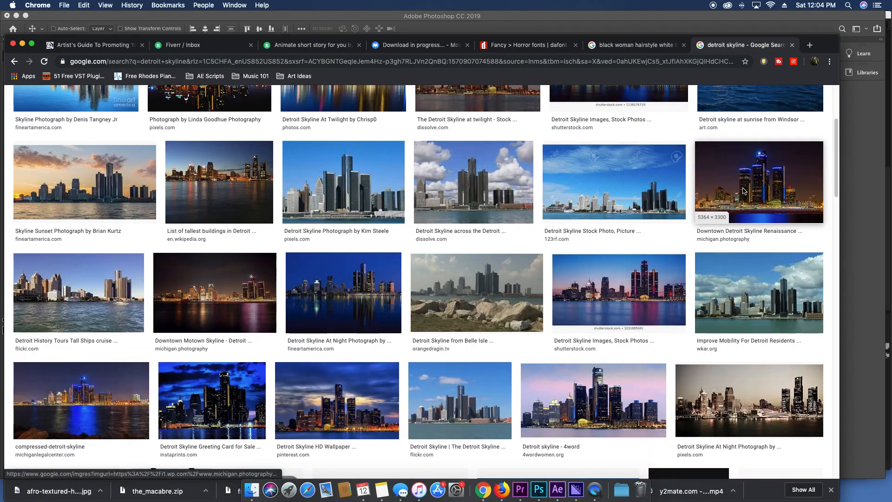
pyautogui.click(758, 183)
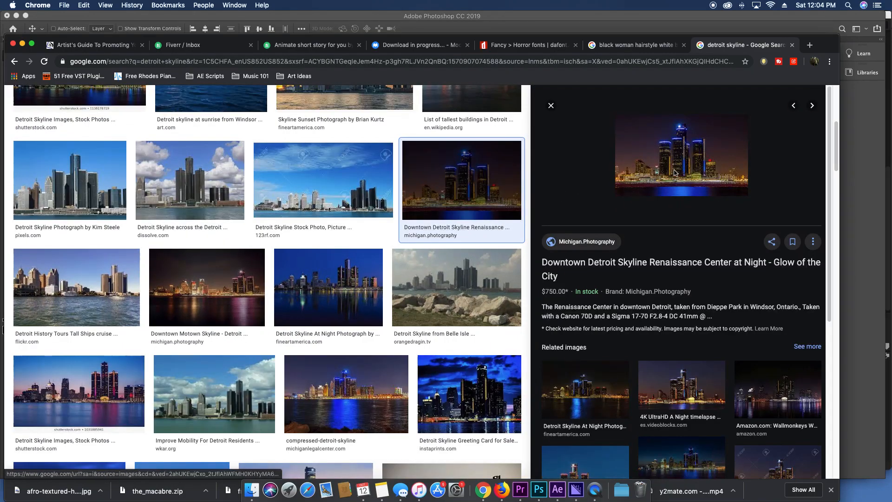
pyautogui.moveTo(871, 292)
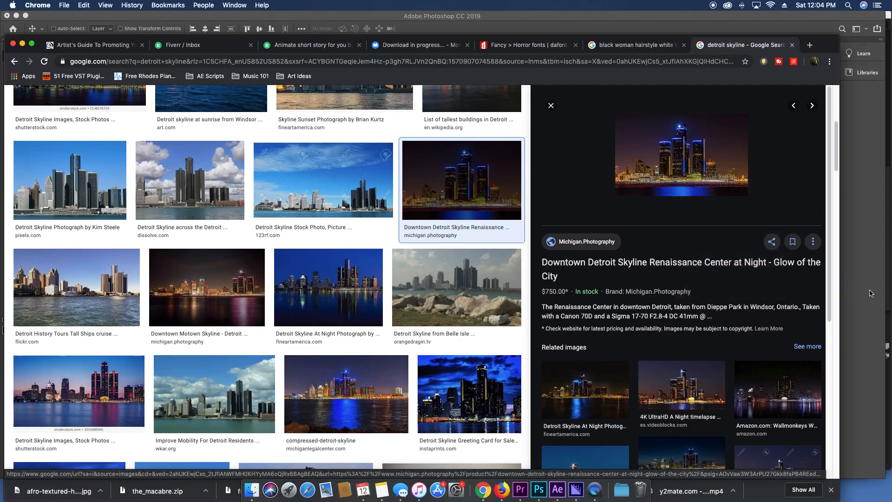
# Check the flyer, then pick the wider night skyline photo and copy the image.
pyautogui.click(537, 489)
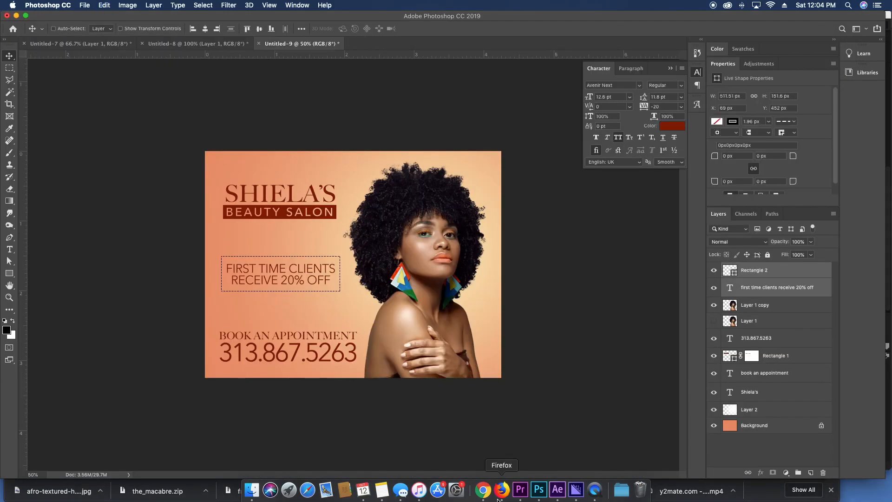
pyautogui.click(482, 489)
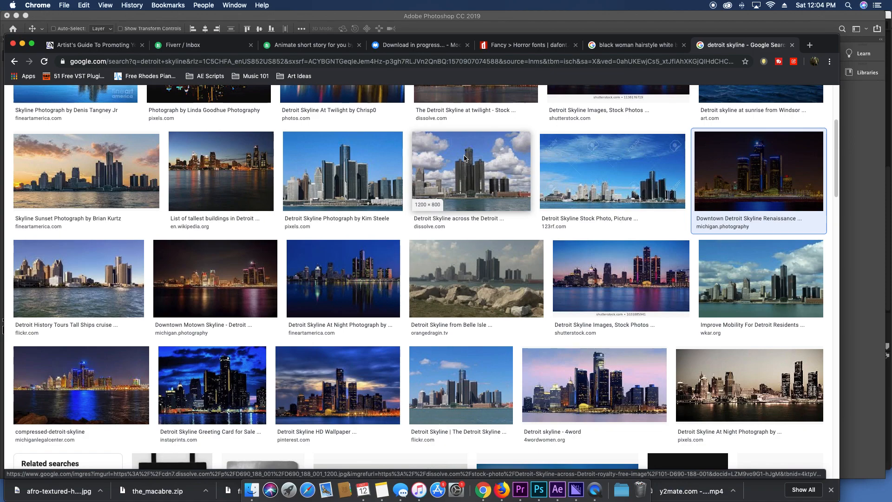
pyautogui.click(758, 171)
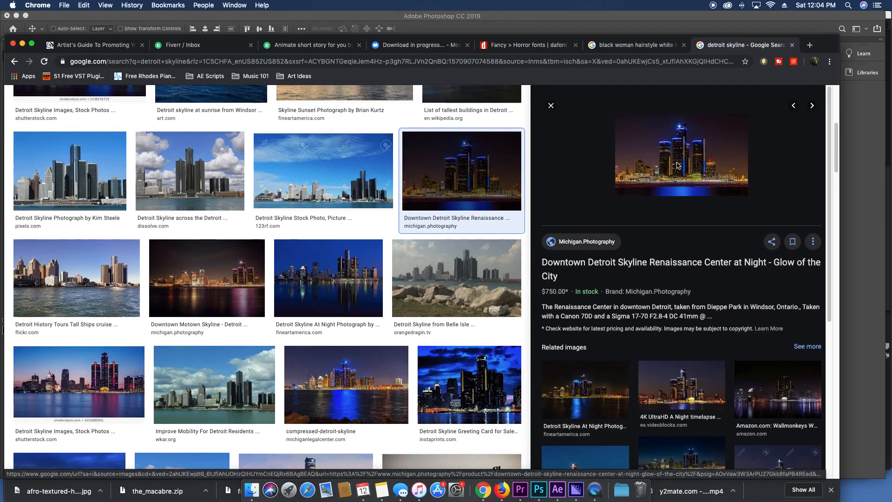
pyautogui.click(680, 156)
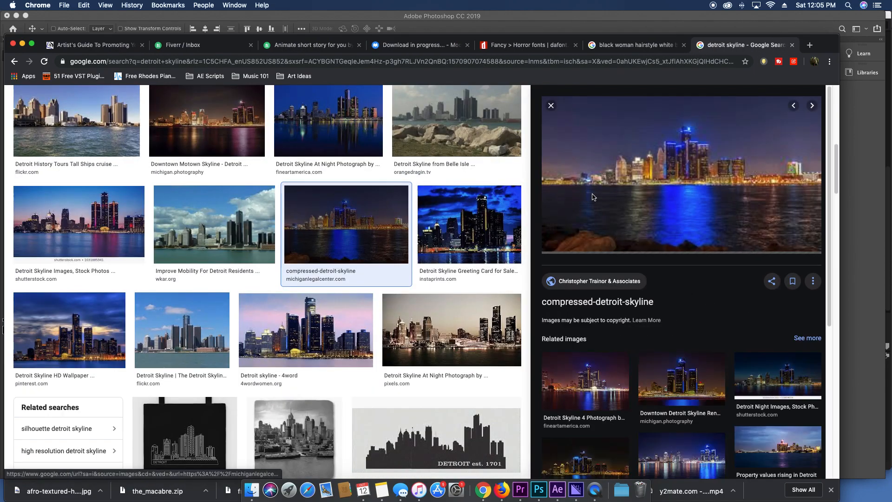
pyautogui.rightClick(637, 196)
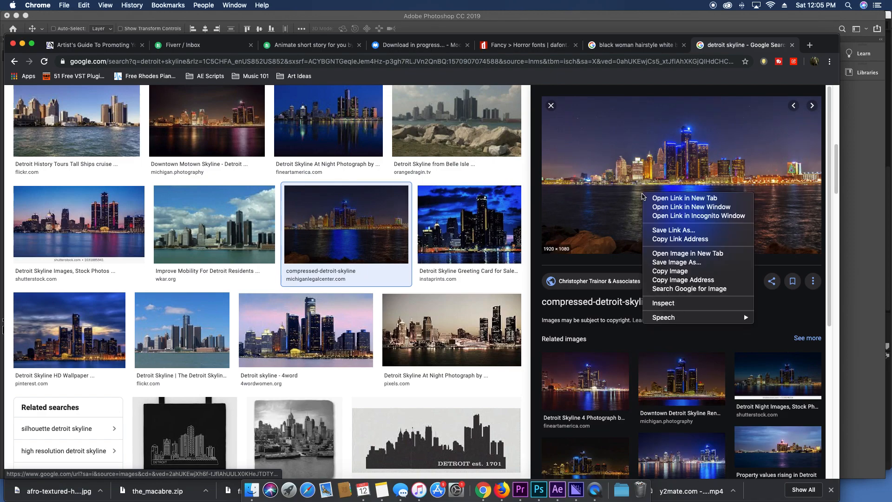
pyautogui.click(538, 489)
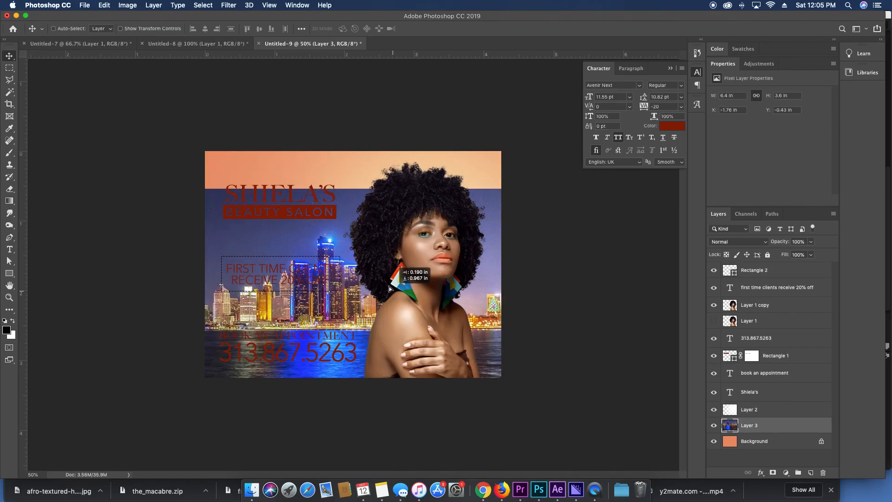
# Blend the pasted skyline in Screen mode and fade its lower part with a gradient mask.
pyautogui.click(738, 242)
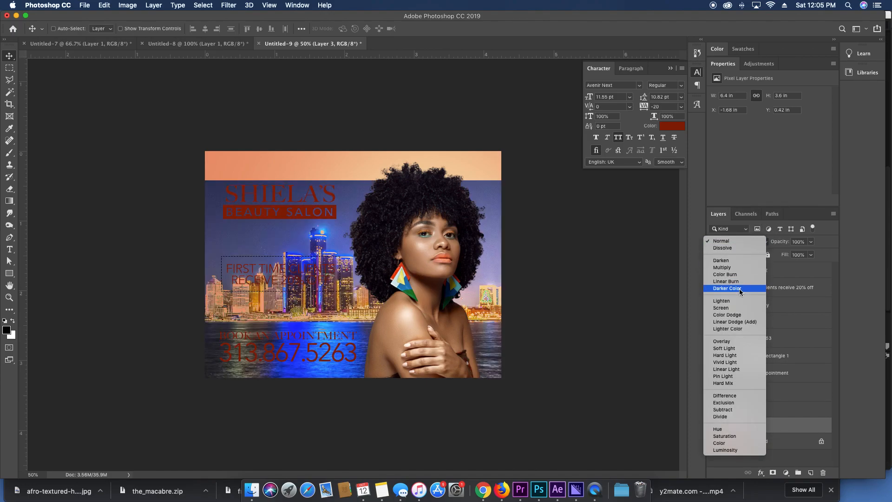
pyautogui.click(721, 241)
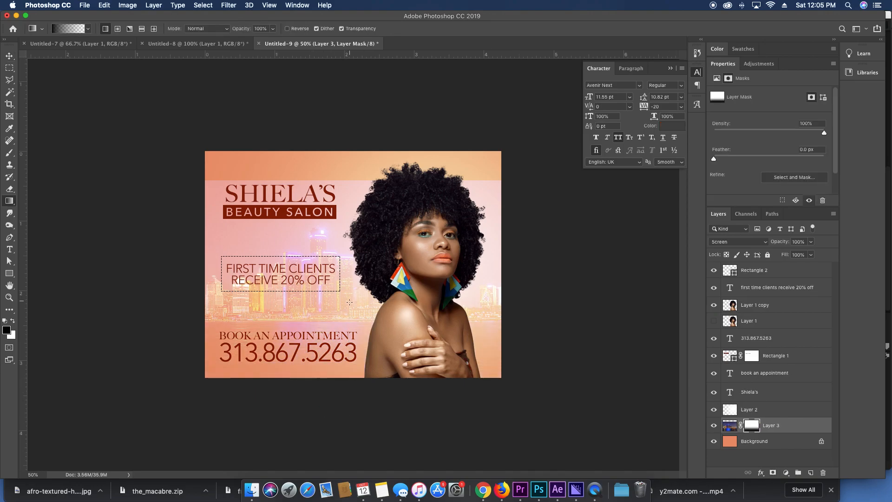
pyautogui.click(9, 55)
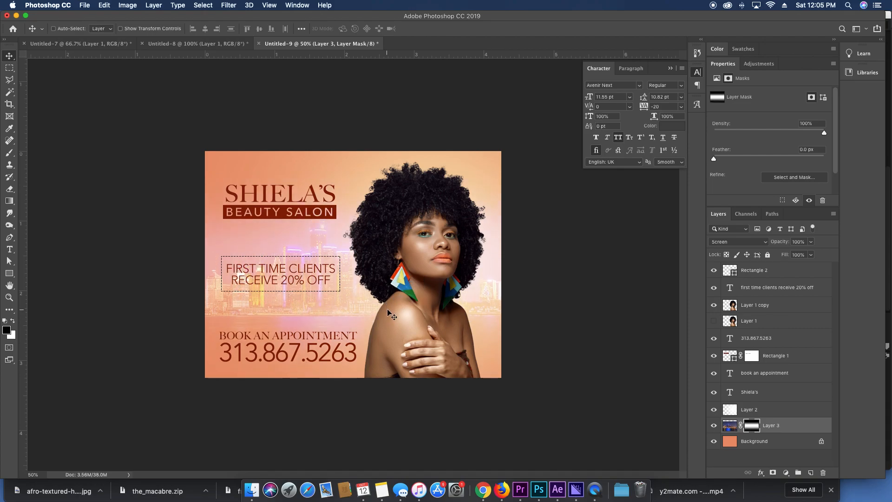
pyautogui.moveTo(394, 308)
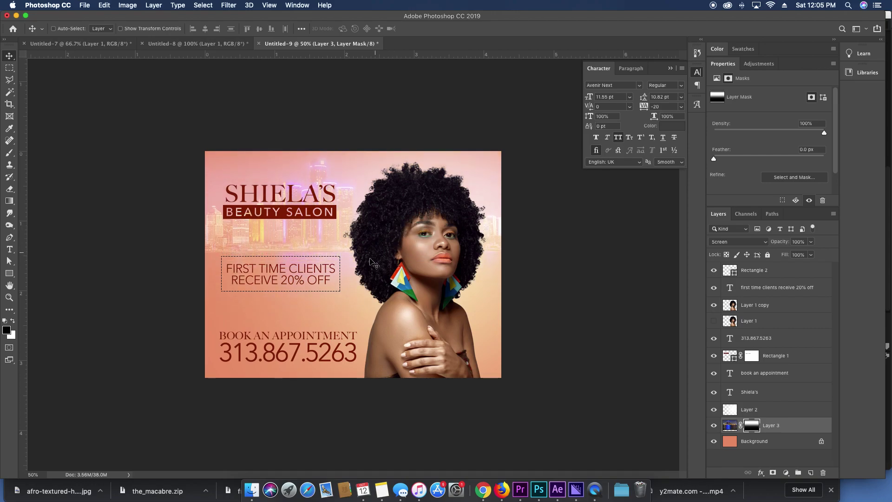
pyautogui.click(755, 440)
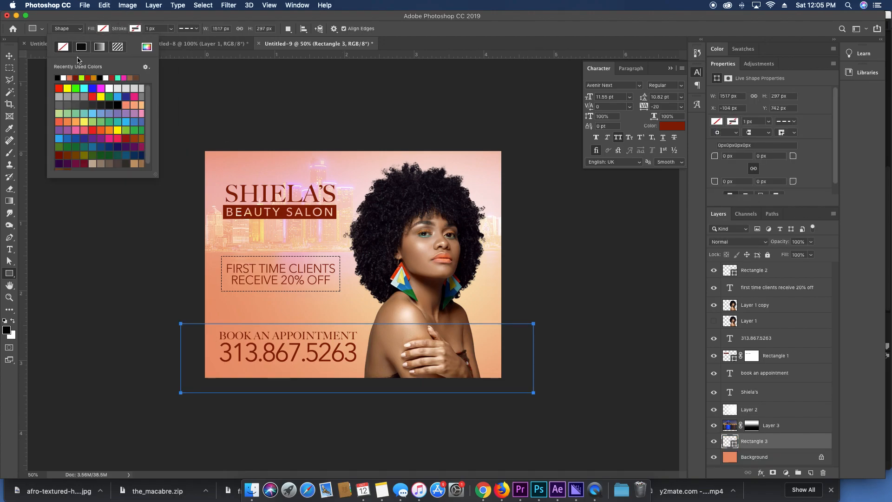
# Fill the new bottom bar red and recolour the appointment text light pink.
pyautogui.click(57, 77)
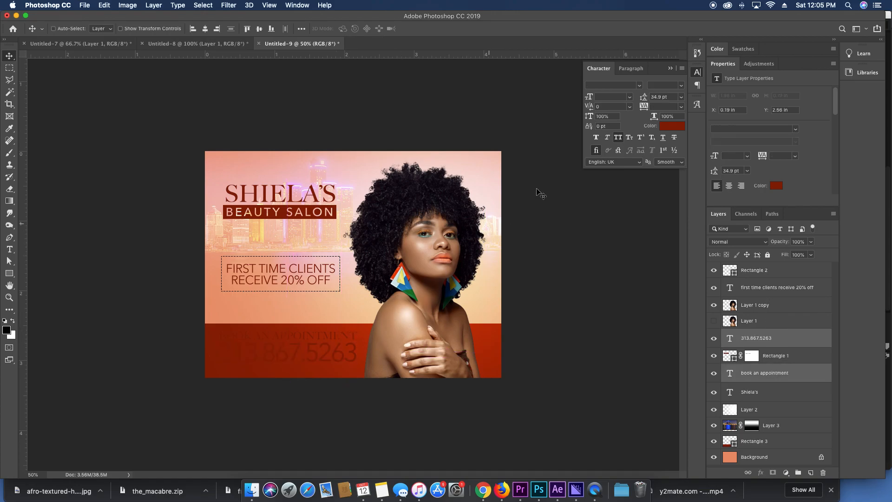
pyautogui.click(672, 126)
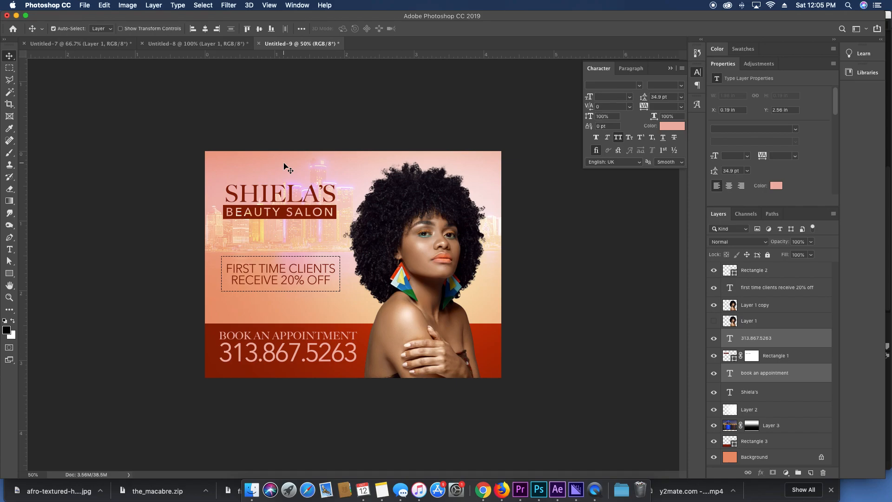
pyautogui.click(749, 409)
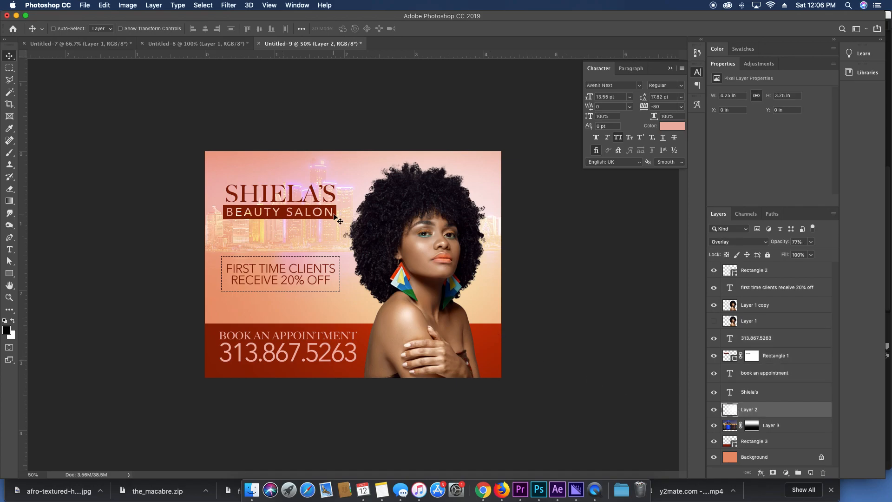
pyautogui.click(134, 29)
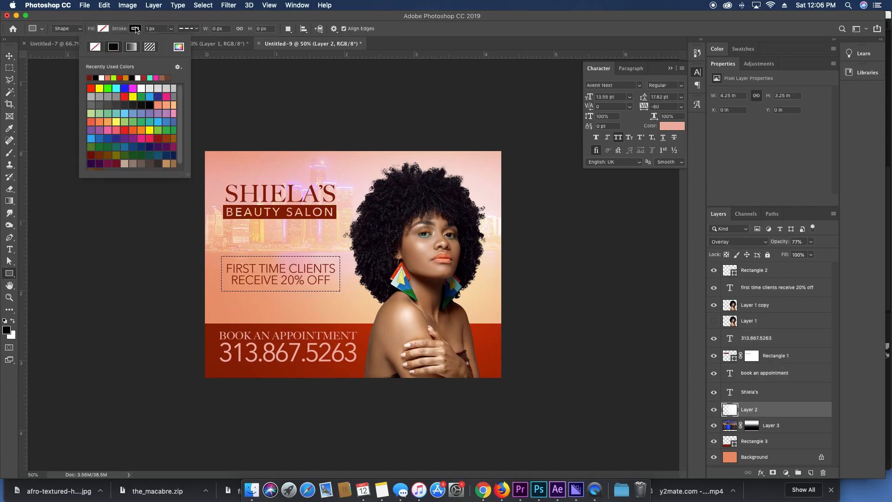
pyautogui.click(95, 46)
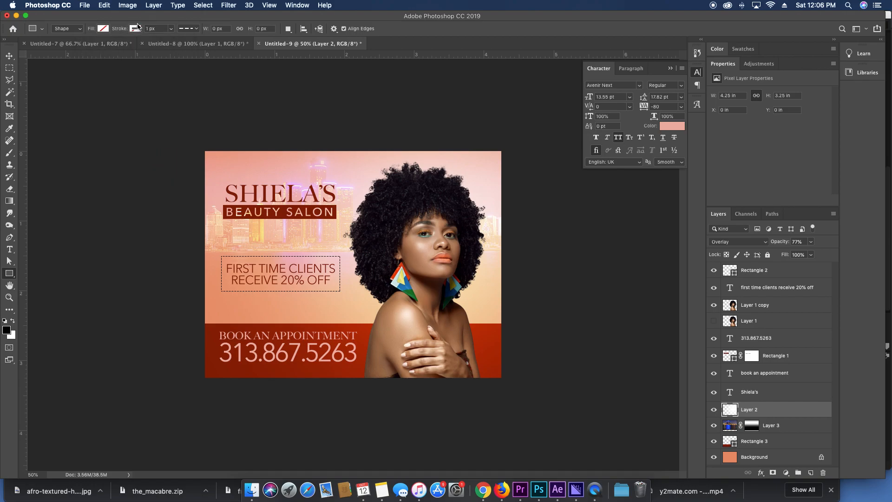
pyautogui.click(754, 440)
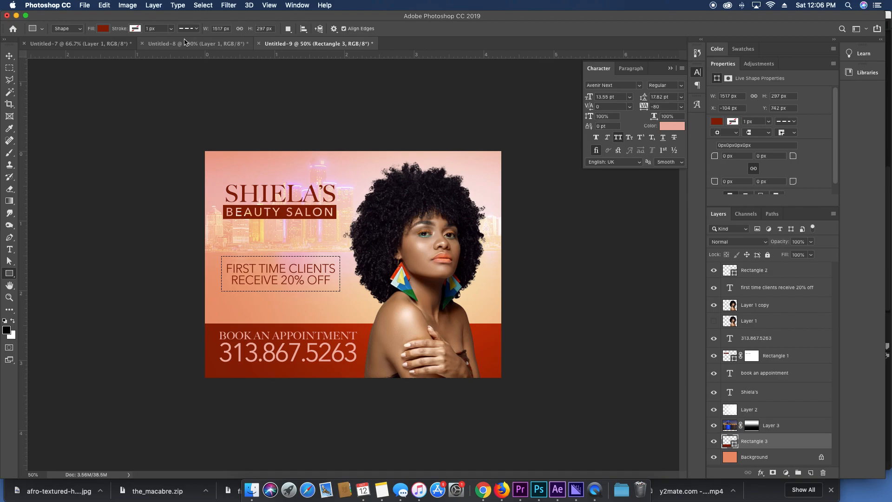
pyautogui.click(9, 56)
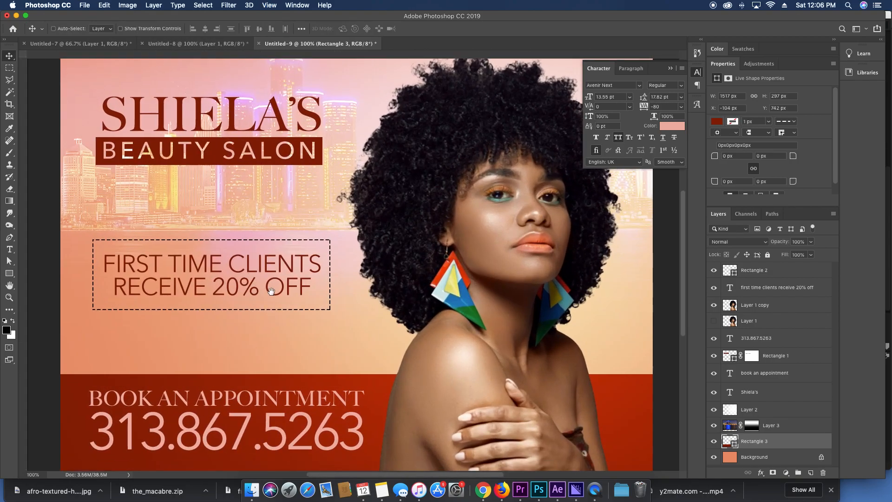
pyautogui.scroll(-3)
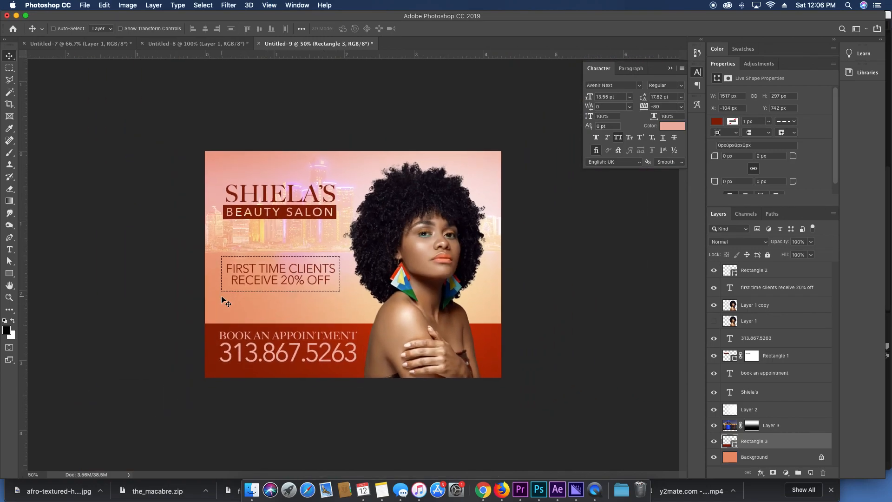
# Step through the shape, overlay and Background layers, then hide the red bottom band.
pyautogui.click(9, 201)
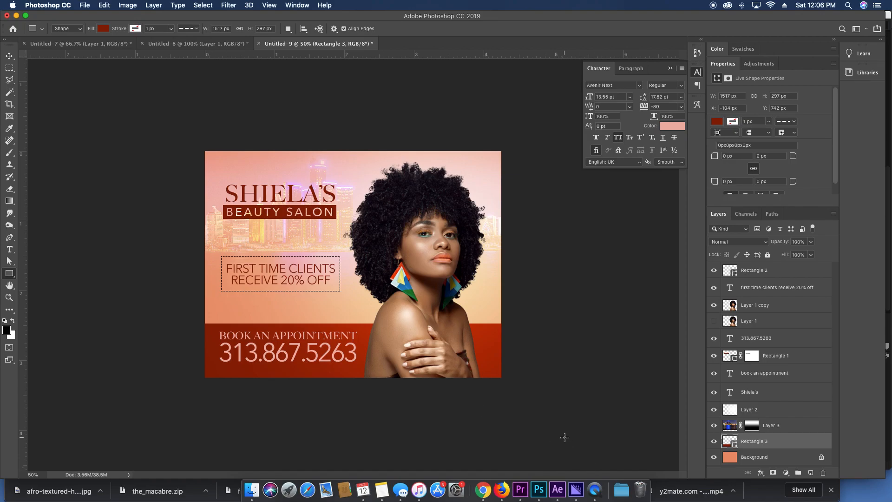
pyautogui.click(9, 55)
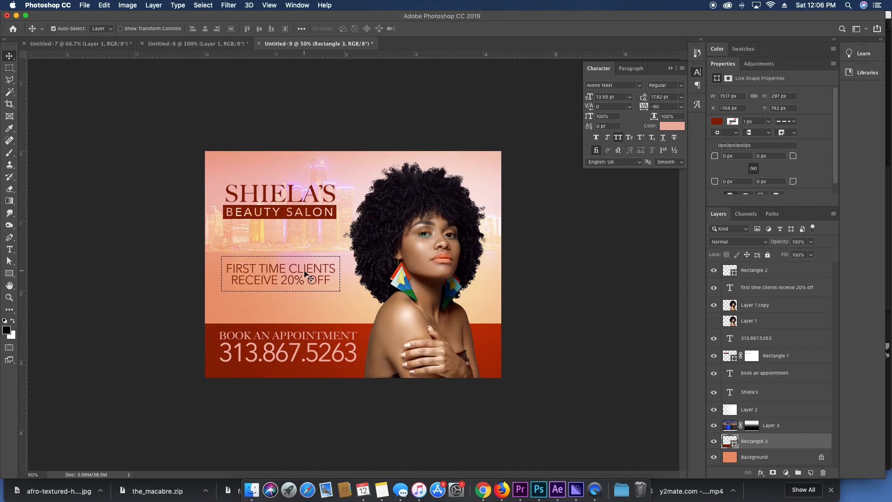
pyautogui.click(774, 355)
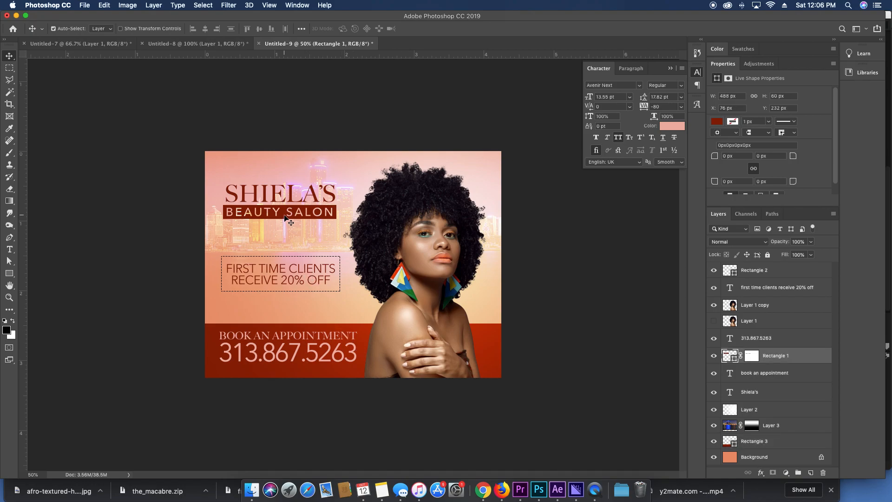
pyautogui.click(749, 391)
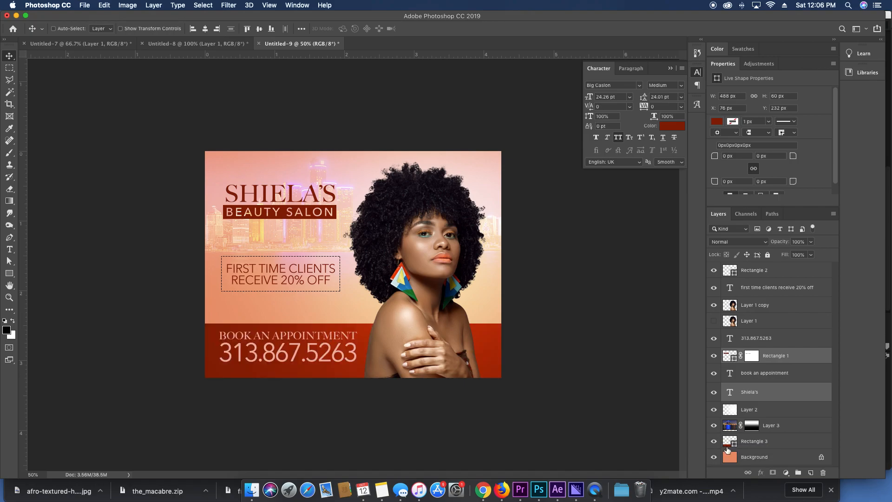
pyautogui.click(753, 456)
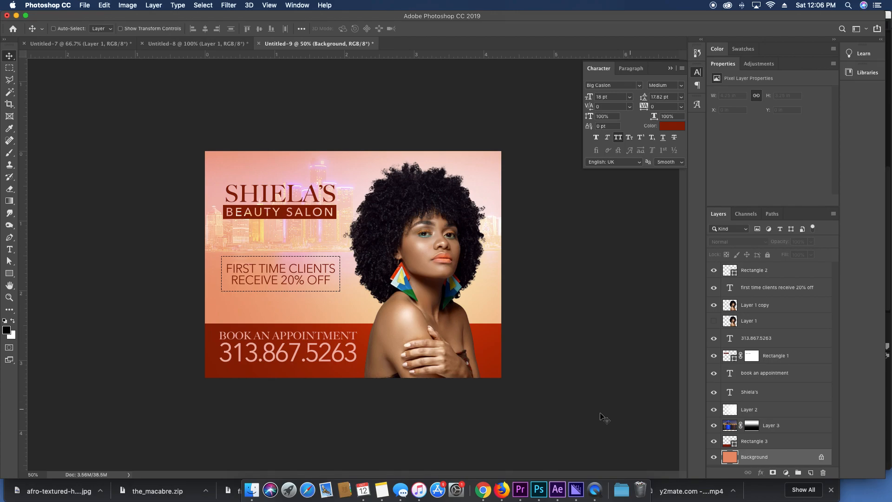
pyautogui.click(749, 409)
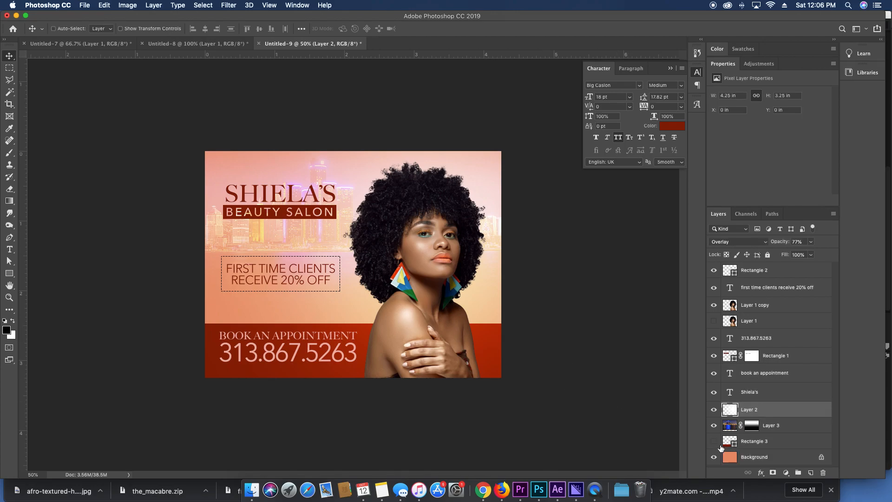
pyautogui.click(713, 441)
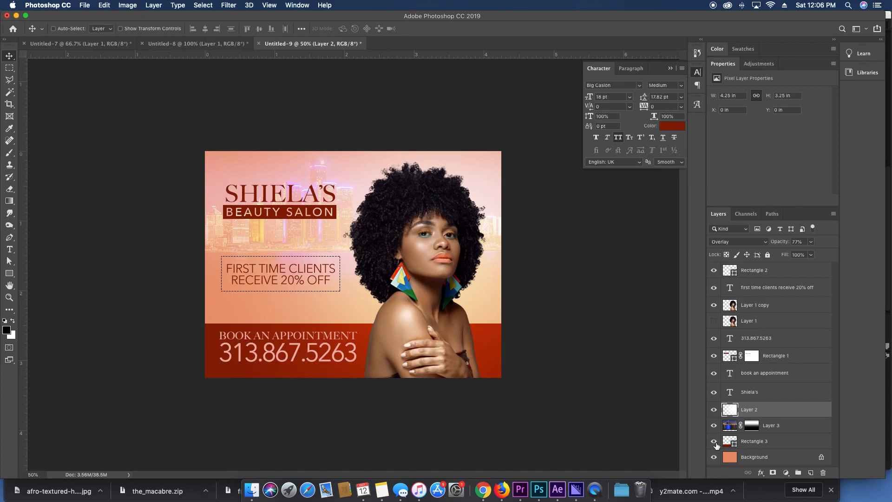
pyautogui.moveTo(714, 444)
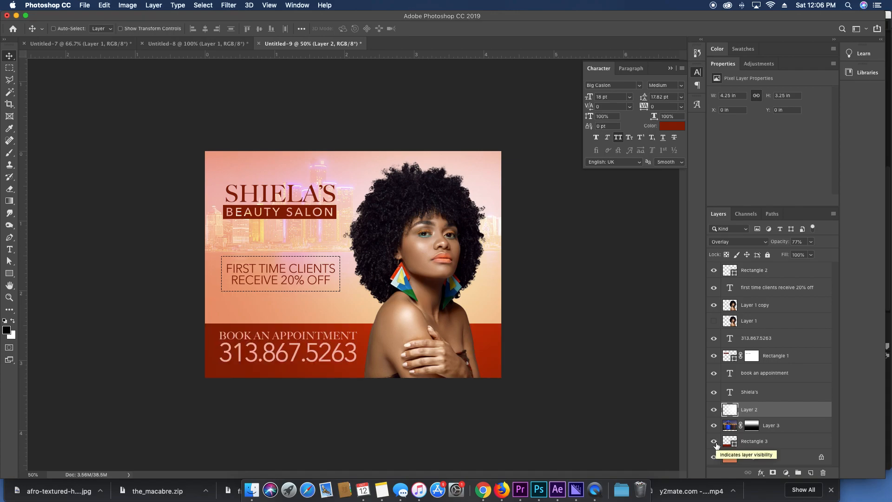
pyautogui.click(715, 442)
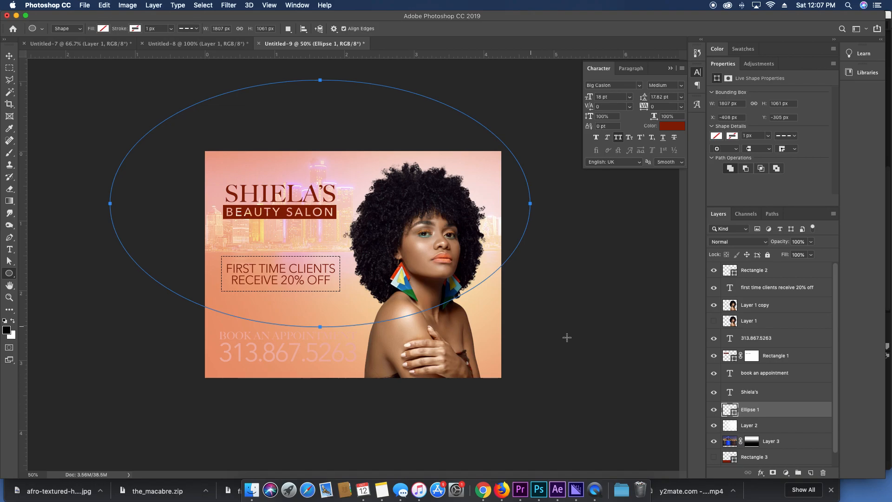
# Load the large ellipse as a selection, invert it and fill the lower area with white on a new layer.
pyautogui.rightClick(375, 262)
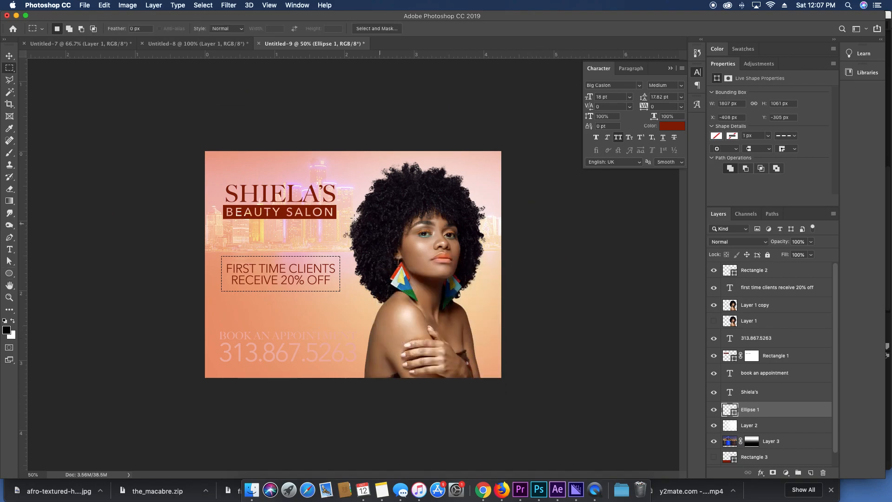
pyautogui.moveTo(133, 130)
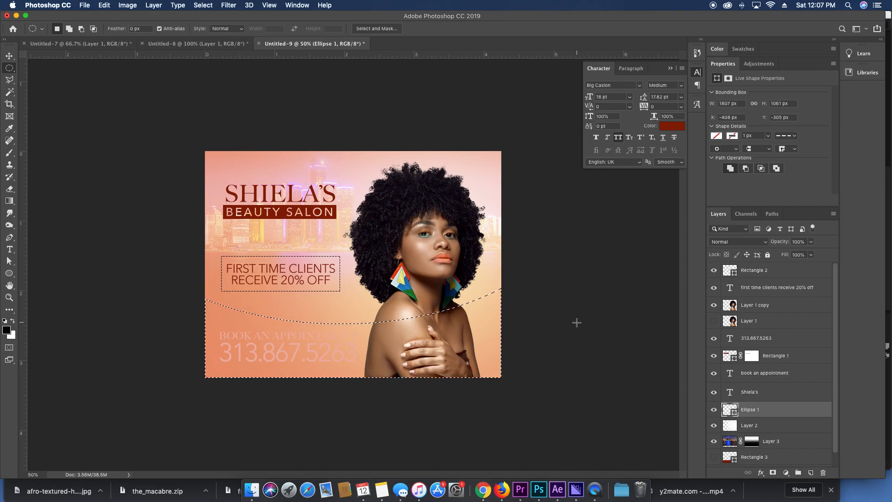
pyautogui.click(771, 428)
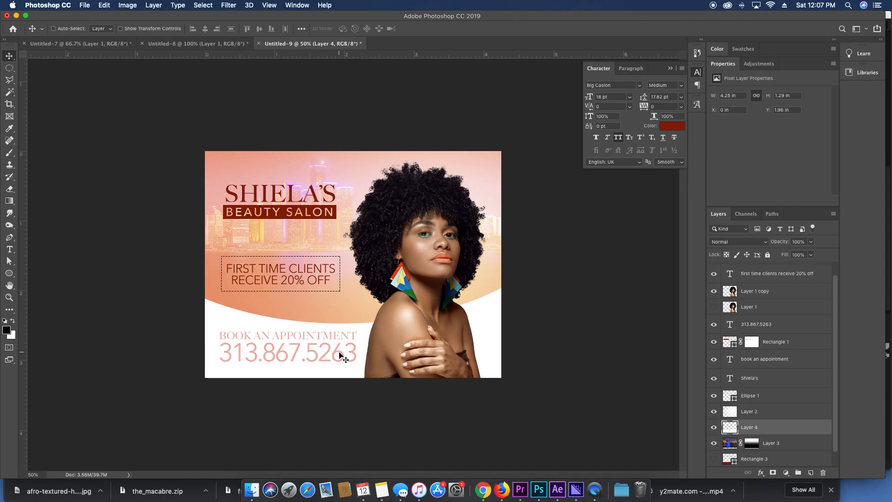
pyautogui.moveTo(353, 321)
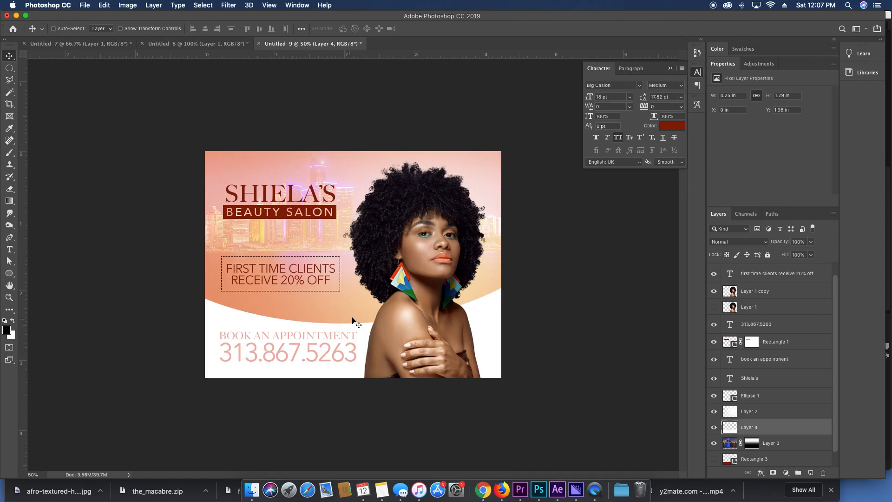
pyautogui.moveTo(455, 303)
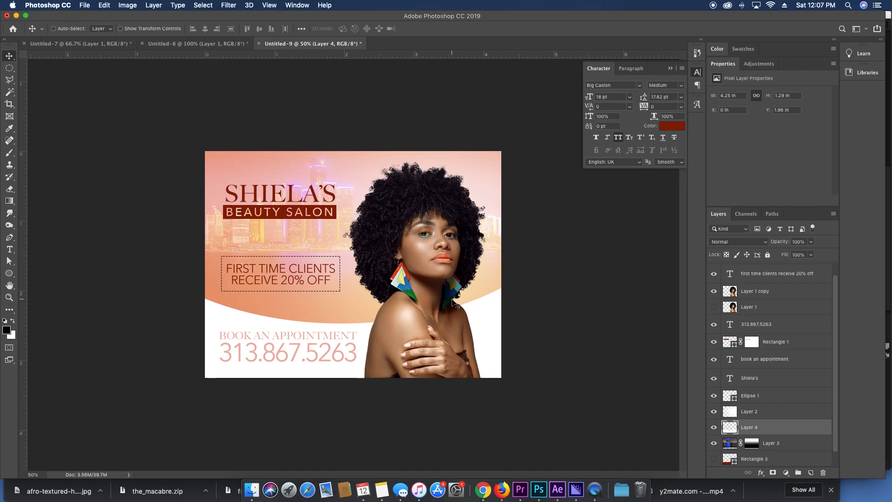
pyautogui.moveTo(754, 404)
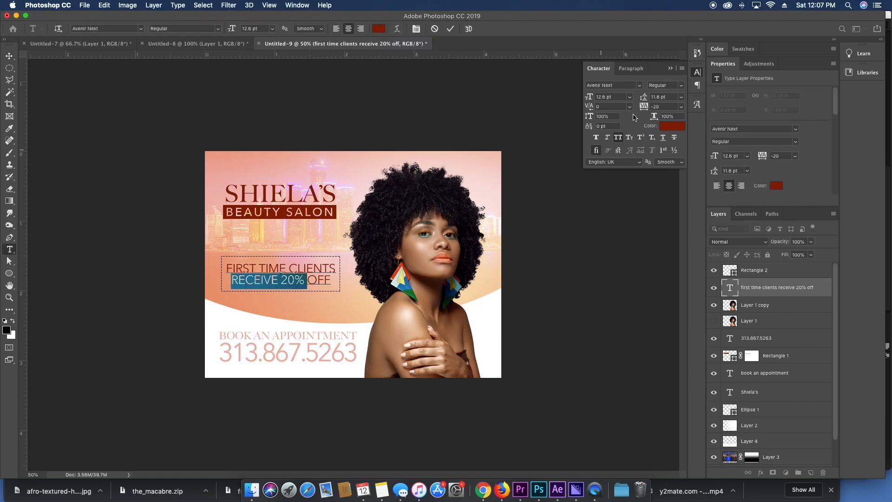
# Set RECEIVE 20% and then OFF to Bold so the whole coupon line reads bold.
pyautogui.click(666, 85)
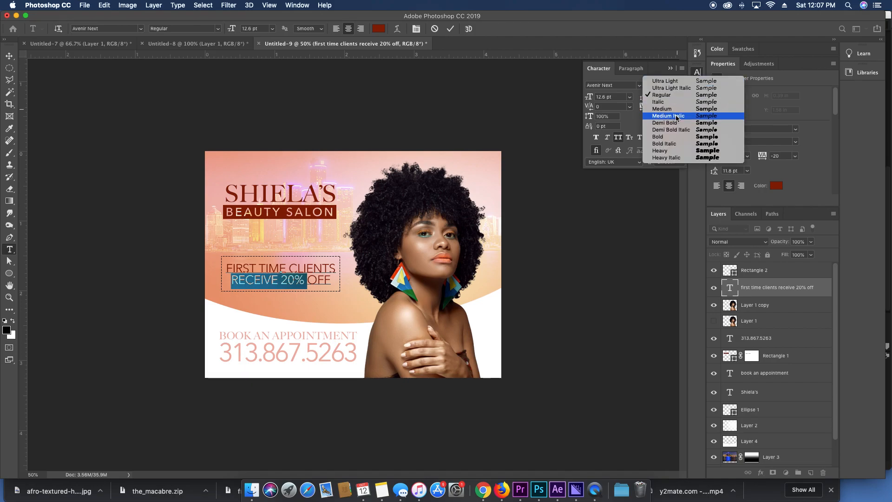
pyautogui.click(657, 137)
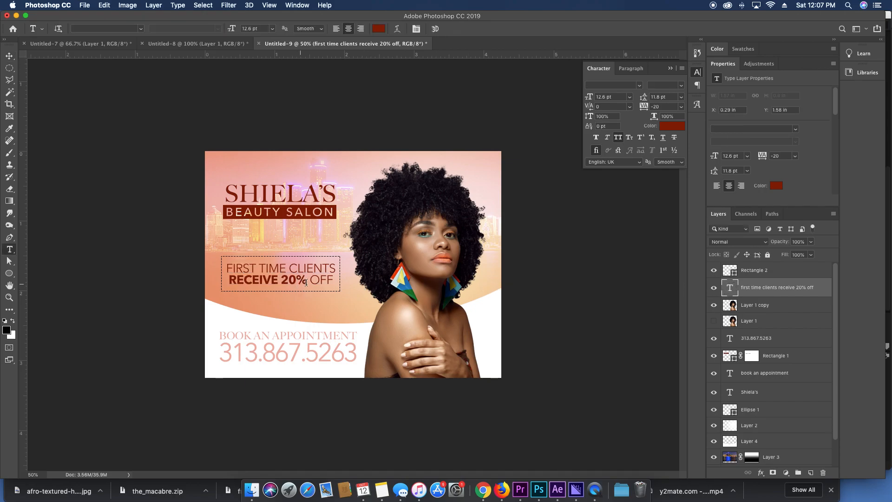
pyautogui.doubleClick(322, 280)
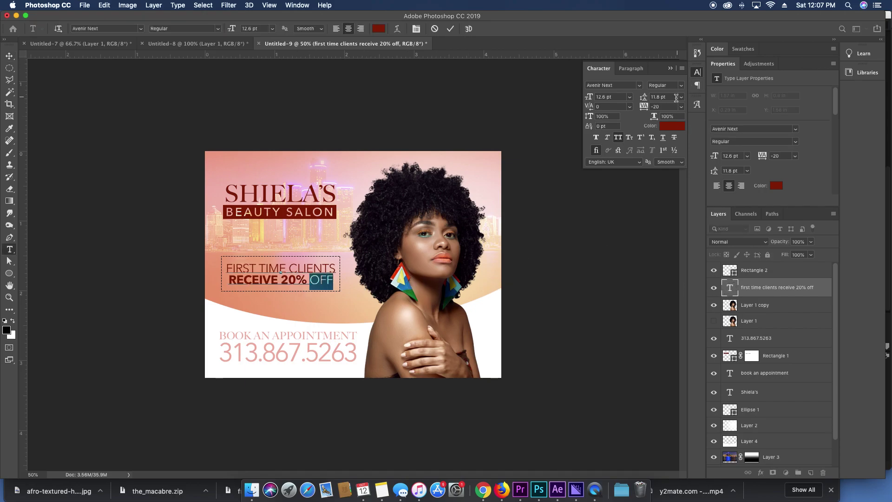
pyautogui.click(680, 84)
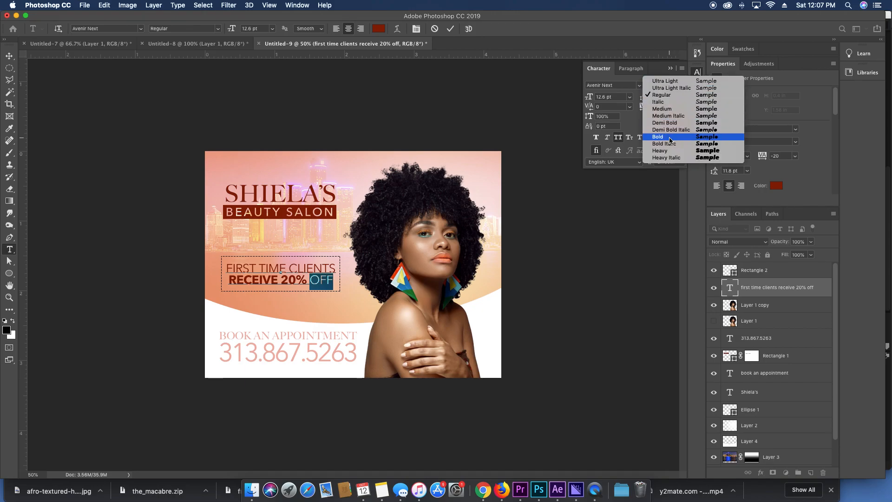
pyautogui.click(658, 136)
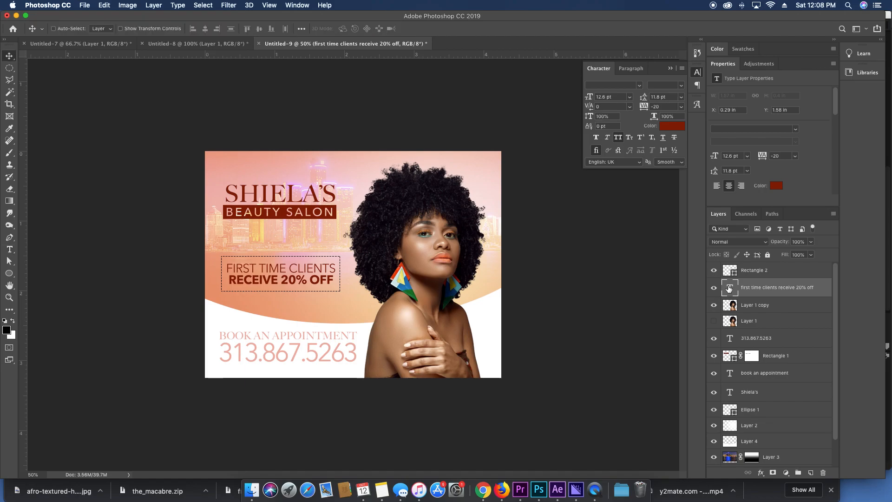
pyautogui.moveTo(730, 287)
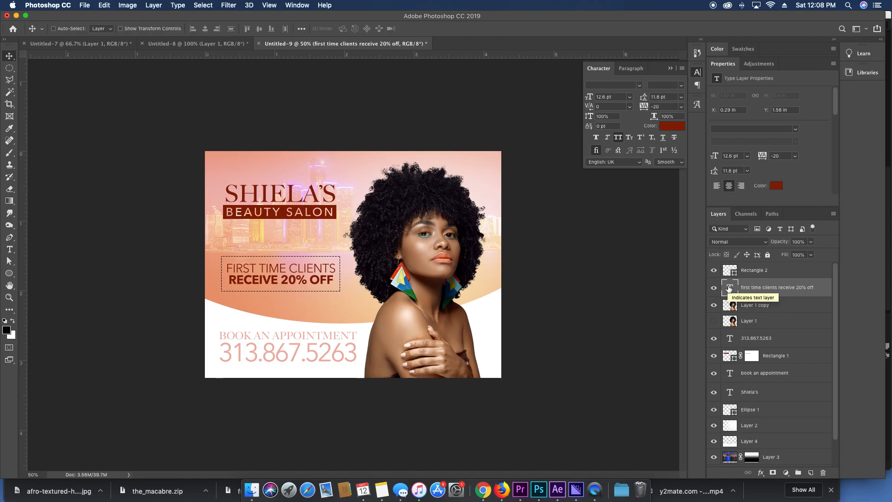
pyautogui.moveTo(400, 300)
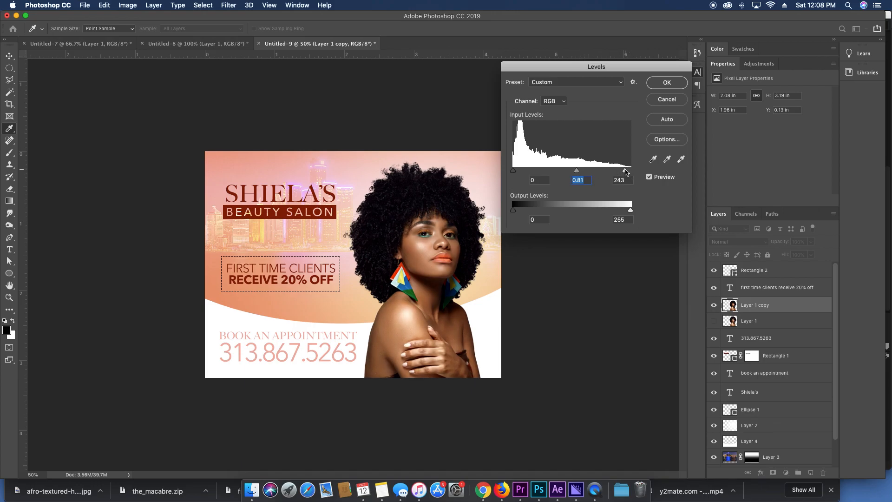
# Adjust the Levels input sliders on the woman's photo layer.
pyautogui.click(666, 83)
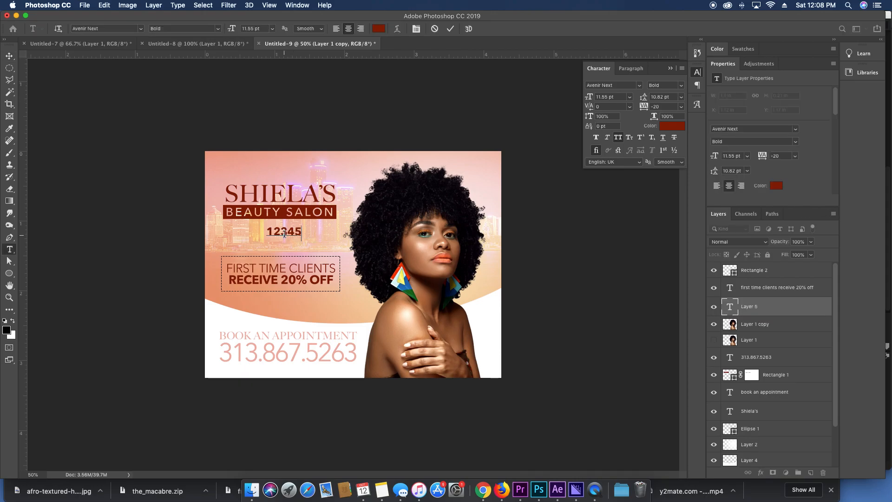
# Add 1234 FAKE STREET in Regular weight, small size and tracking 200, centred under BEAUTY SALON.
pyautogui.write('1234 FAKE STREET')
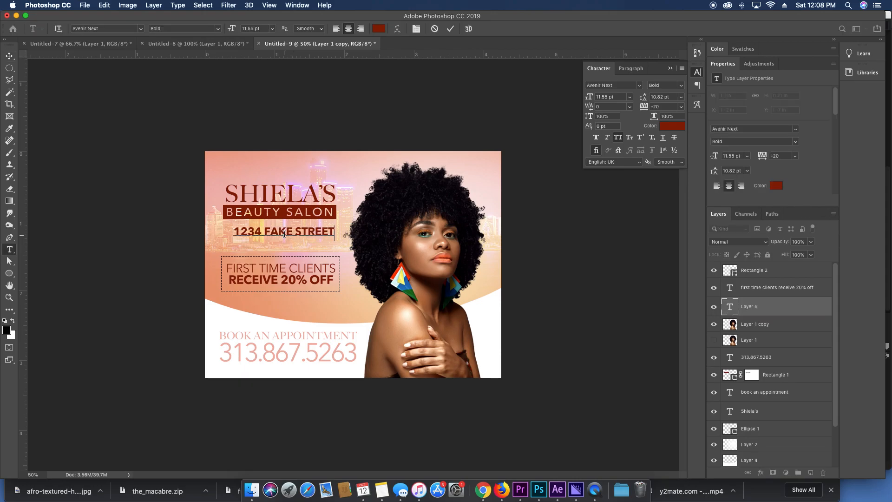
pyautogui.click(664, 85)
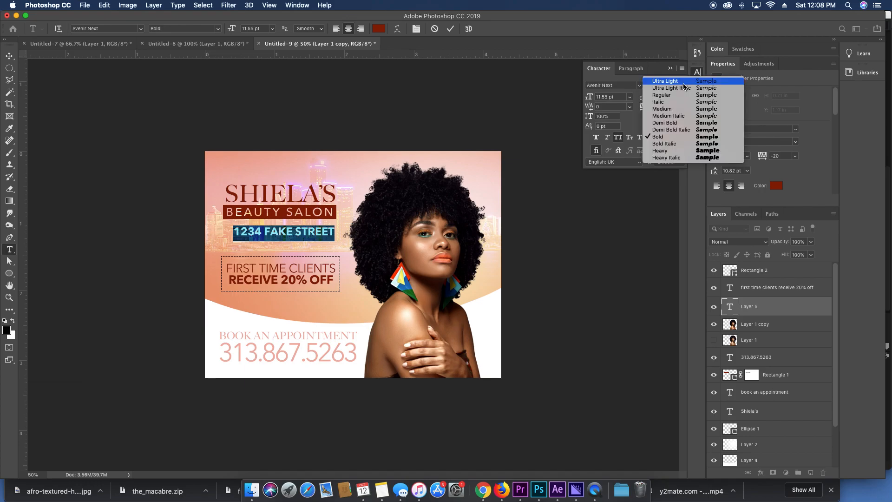
pyautogui.moveTo(677, 95)
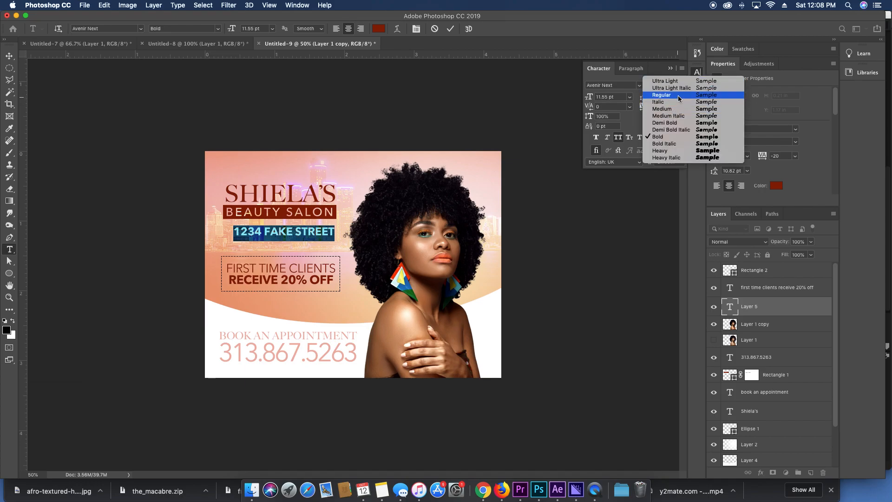
pyautogui.click(660, 95)
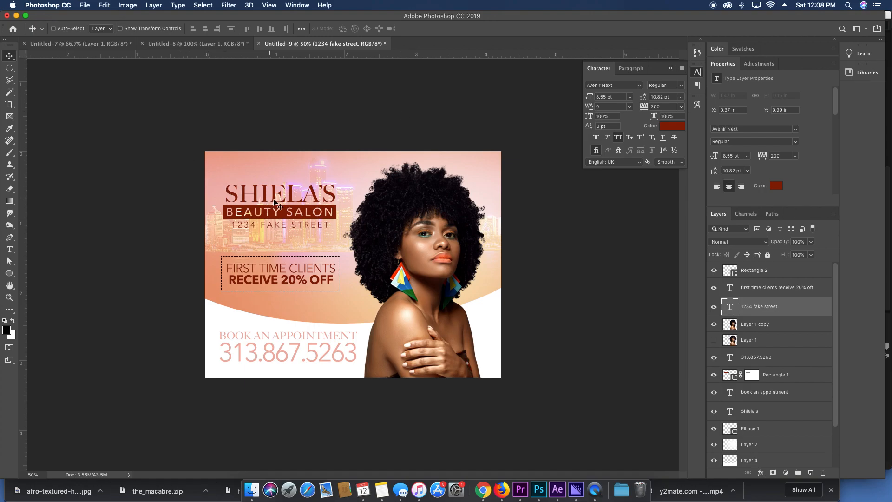
pyautogui.moveTo(287, 193)
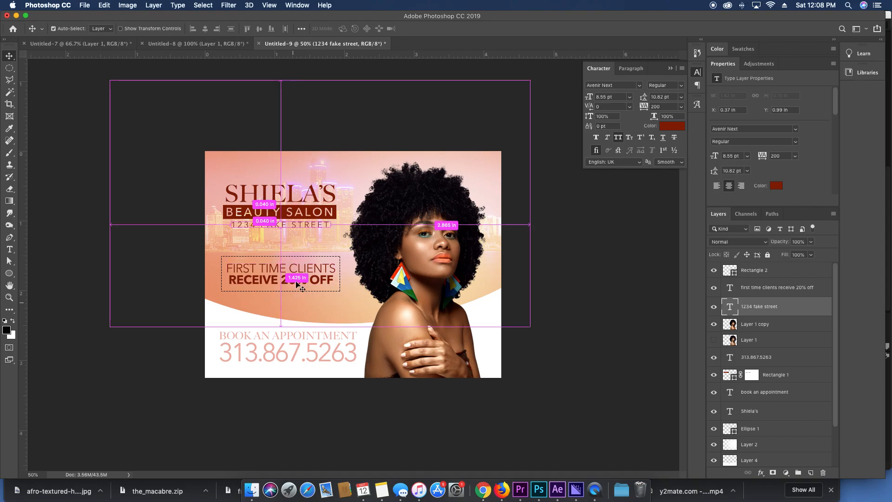
pyautogui.click(280, 305)
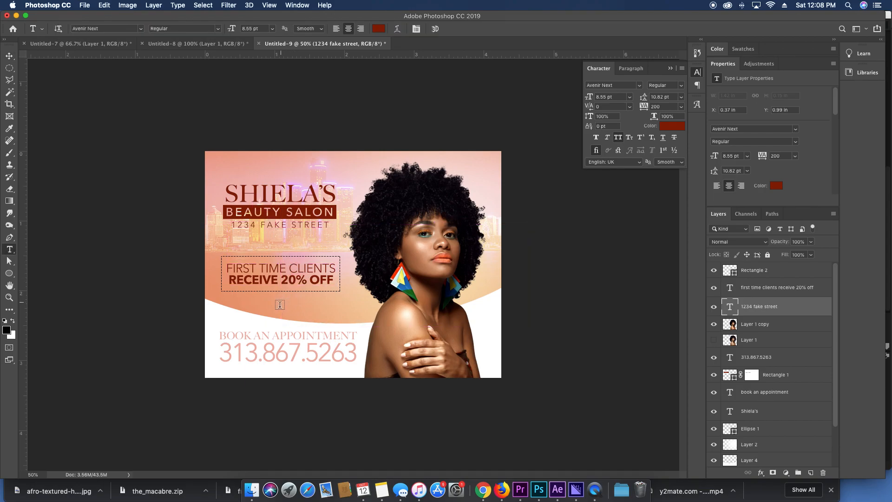
pyautogui.moveTo(269, 372)
pyautogui.write('SPECIALIZING IN:')
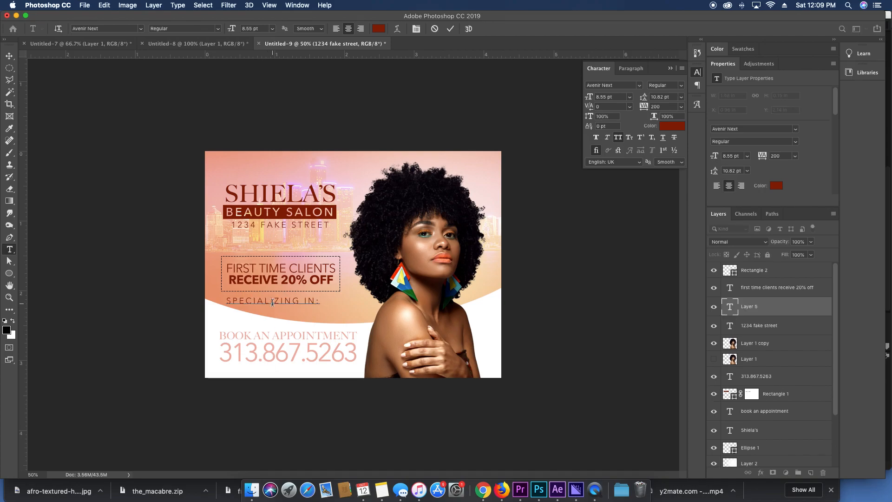
# Enter BRAIDS // LOCKS, HAIR RESTORATION and HAIR COLOR as the centred specialties lines.
pyautogui.write('HAIR.')
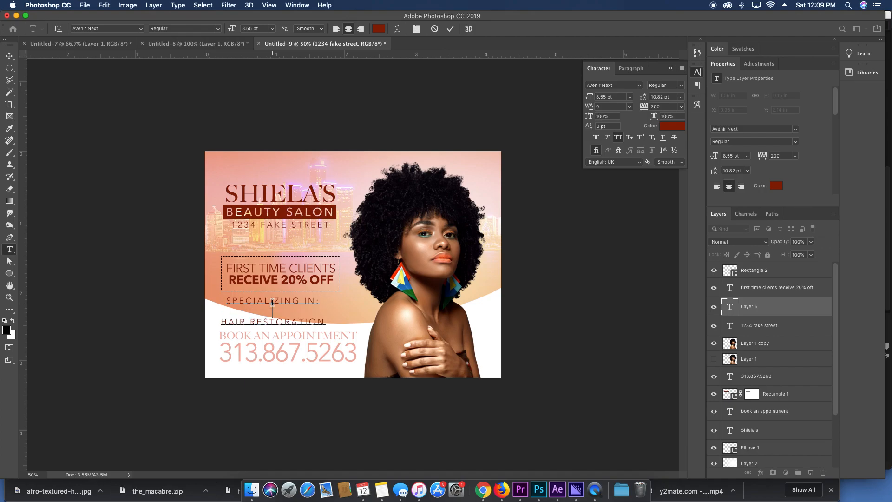
pyautogui.write('BRAIDS')
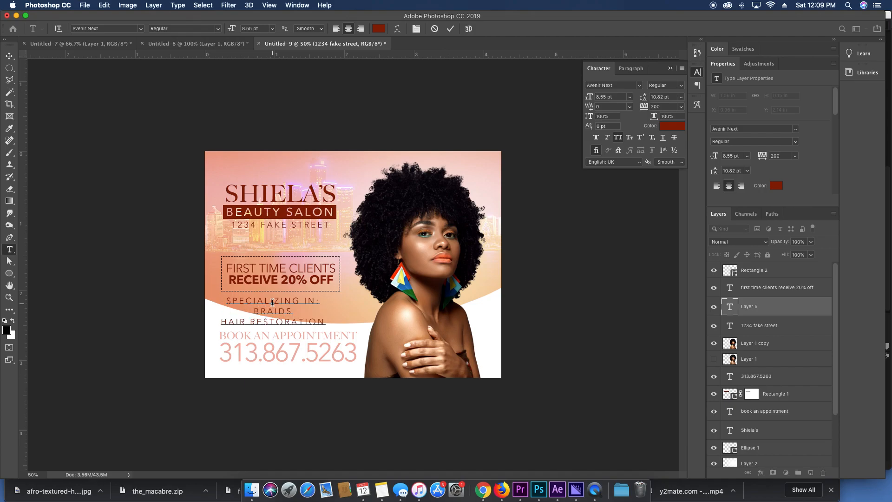
pyautogui.write('//')
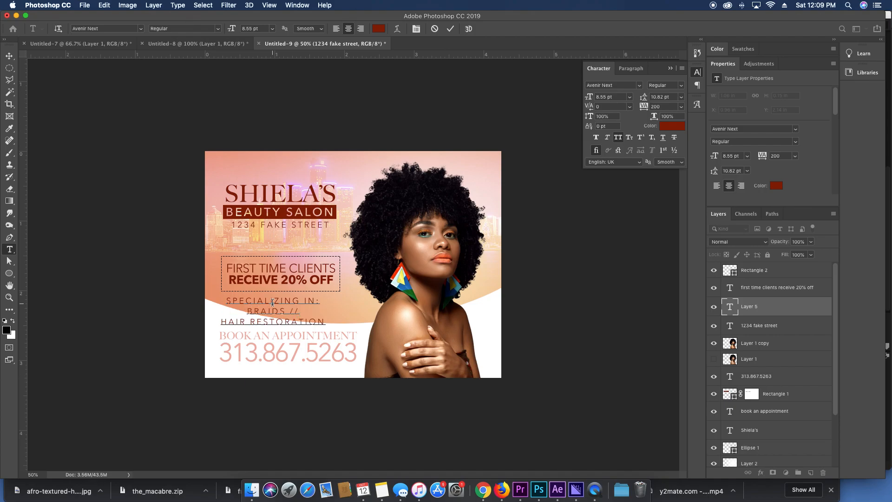
pyautogui.write('LOCKS')
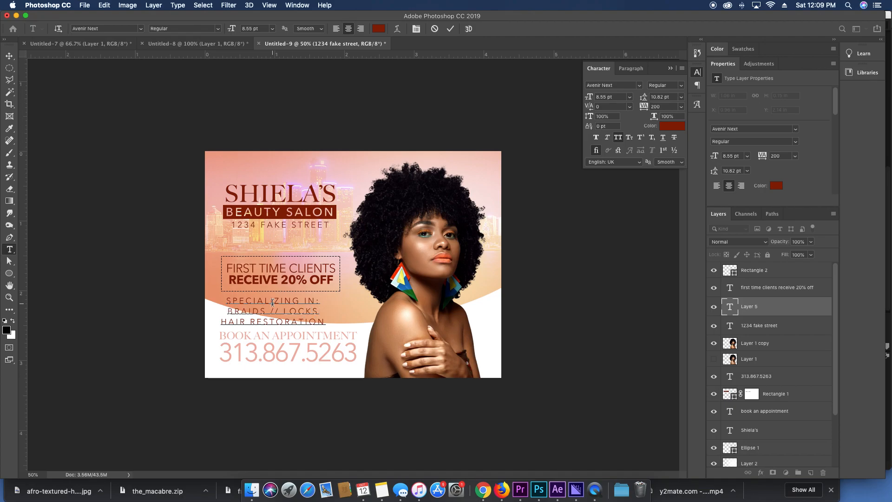
pyautogui.click(326, 319)
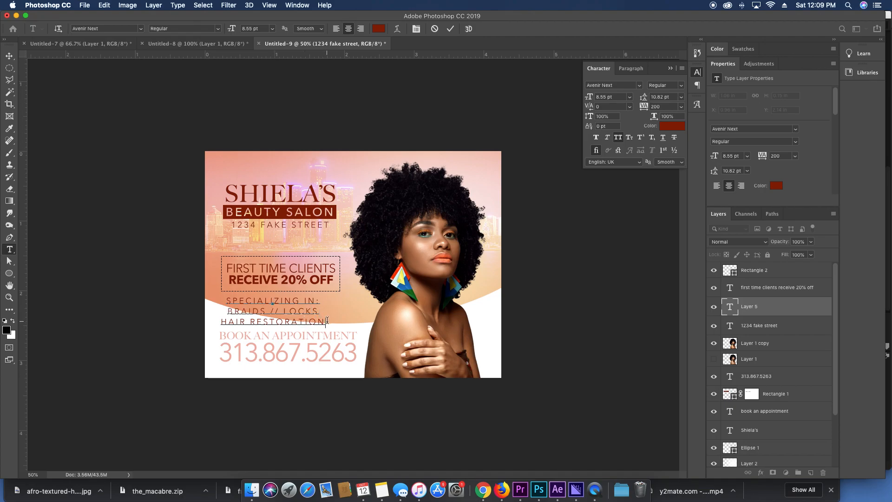
pyautogui.write('HAIR COLOR')
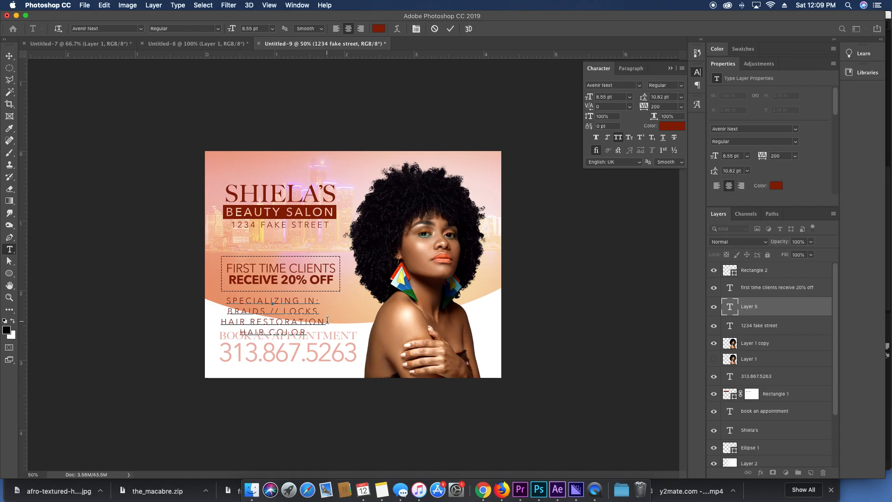
pyautogui.doubleClick(274, 300)
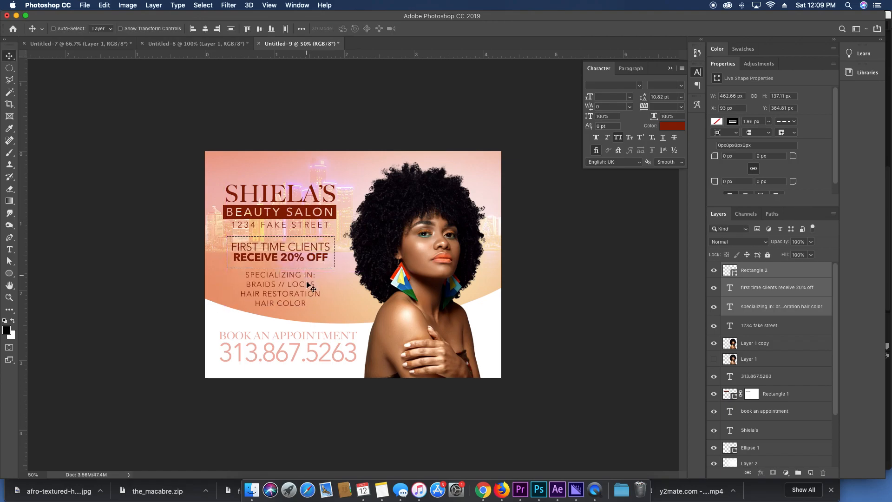
# Restyle the SPECIALIZING IN: heading to Medium Italic, then select the Rectangle 2 layer.
pyautogui.doubleClick(278, 275)
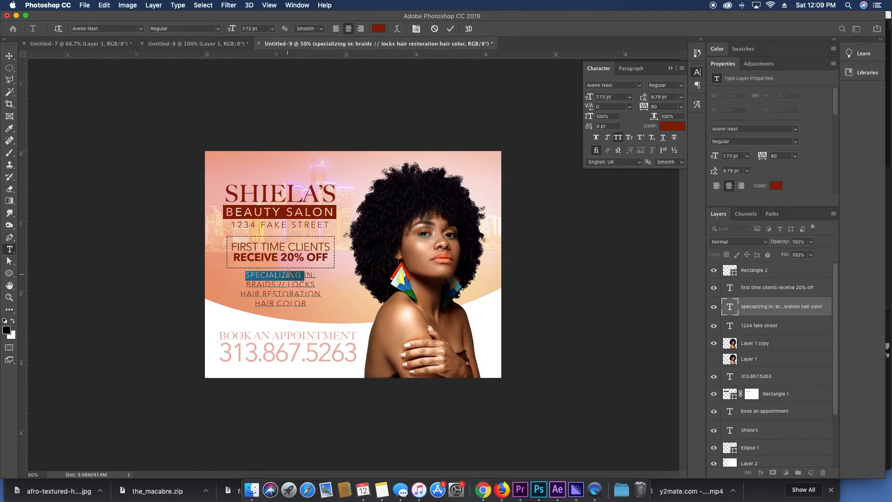
pyautogui.click(680, 85)
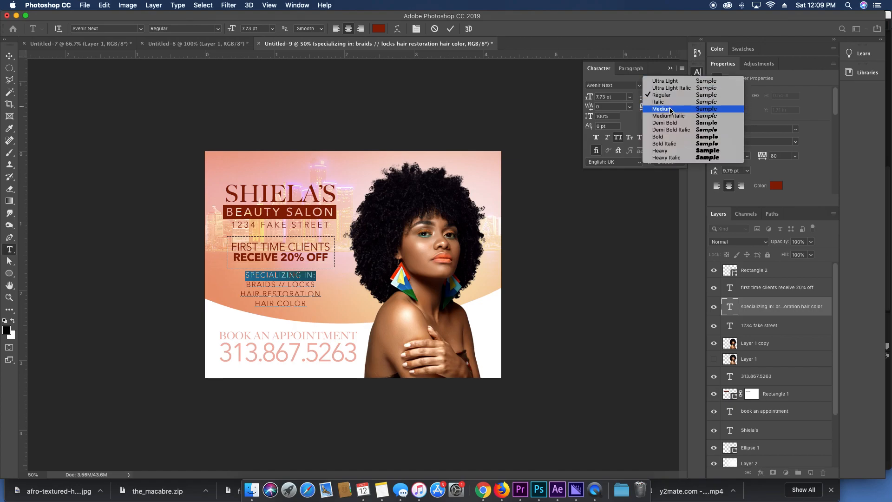
pyautogui.moveTo(667, 116)
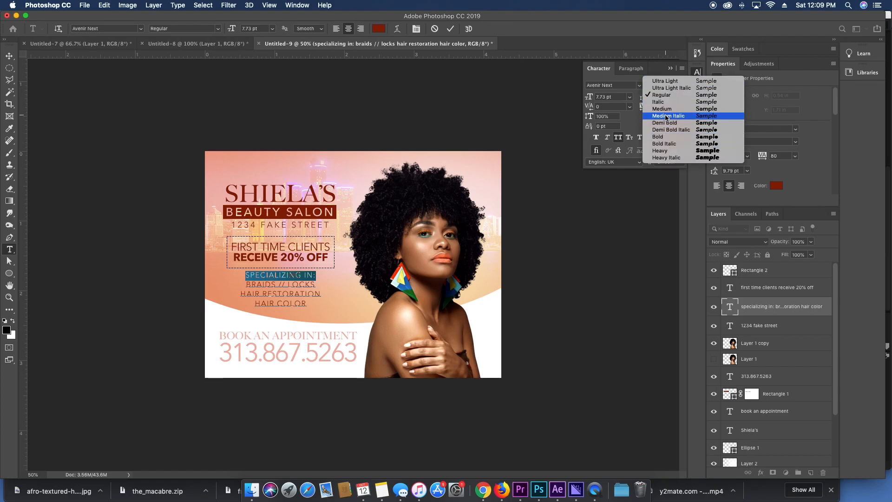
pyautogui.click(667, 115)
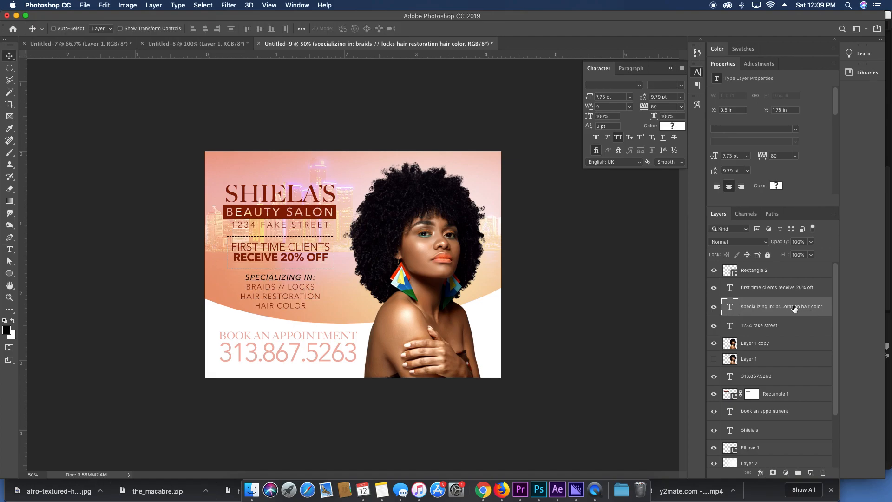
pyautogui.moveTo(782, 306)
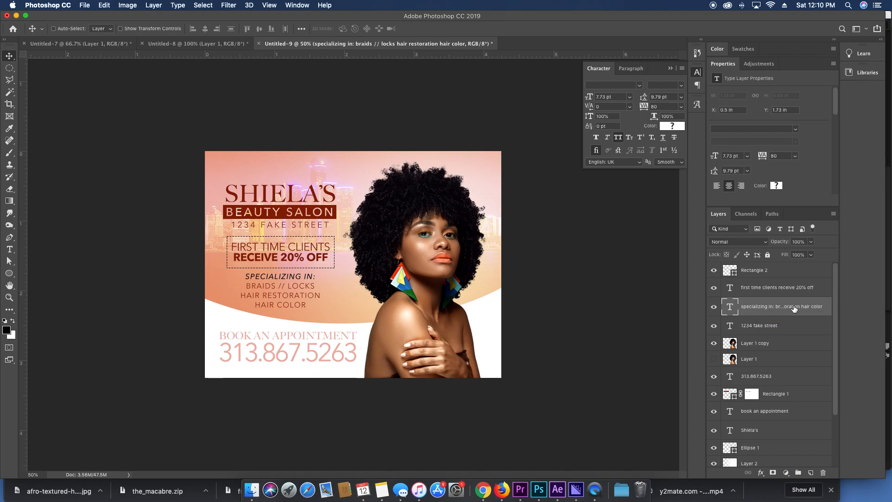
pyautogui.moveTo(787, 282)
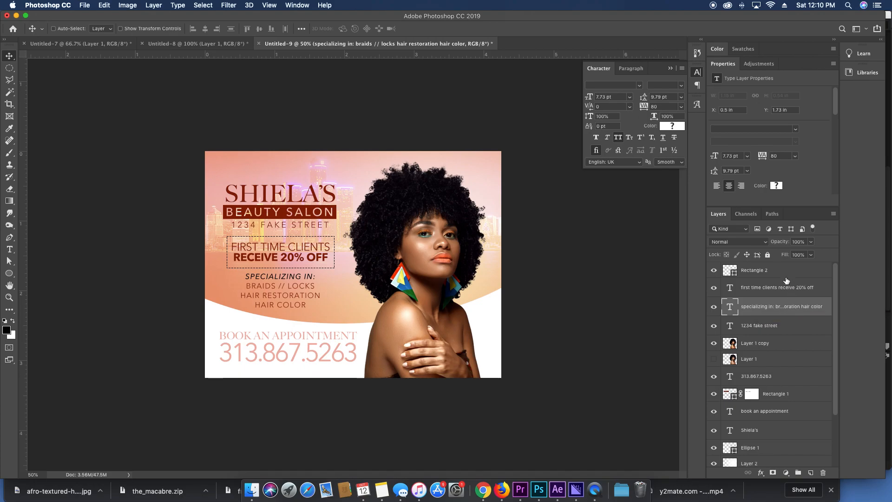
pyautogui.moveTo(782, 278)
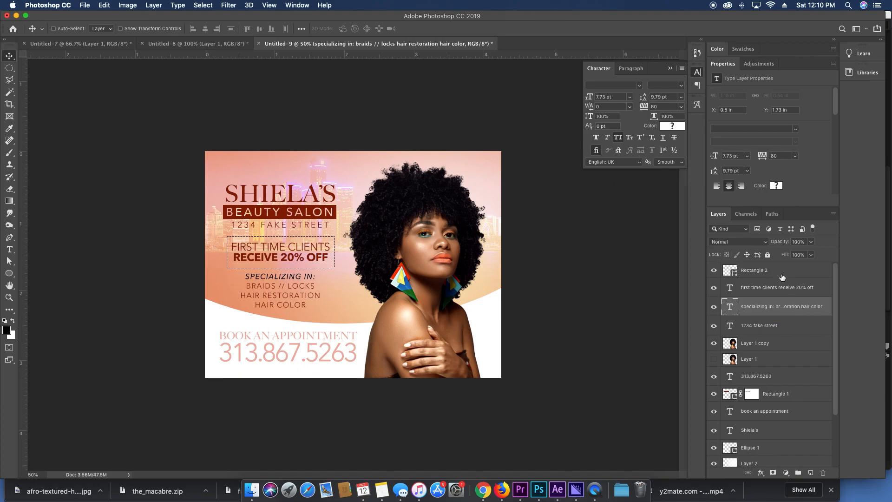
pyautogui.click(755, 269)
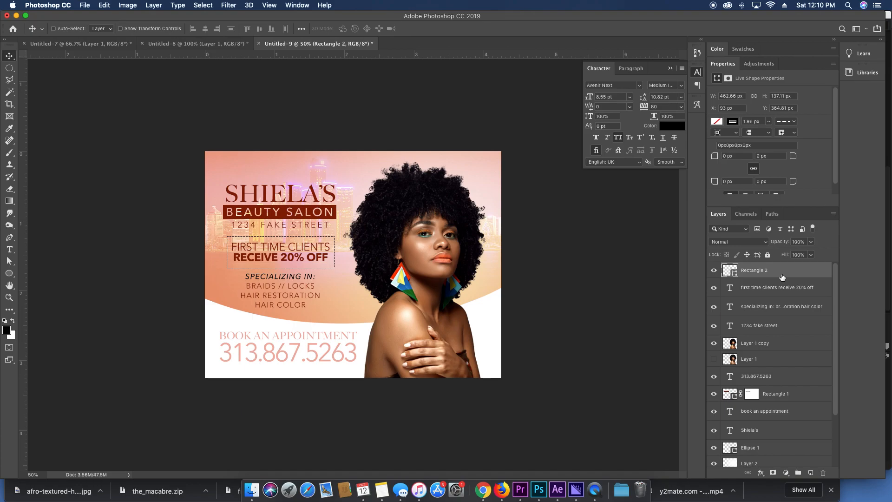
pyautogui.moveTo(881, 83)
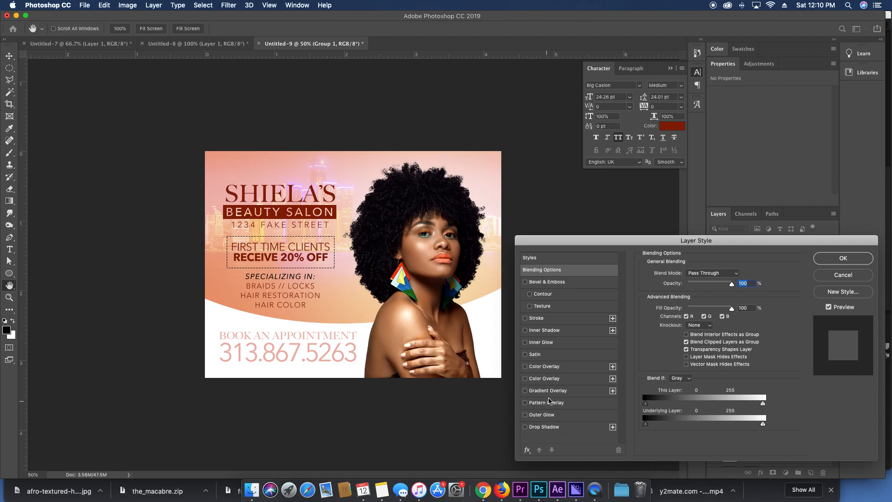
# Apply a radial Gradient Overlay to Group 1 at 100% opacity in Overlay blend mode and confirm.
pyautogui.click(524, 390)
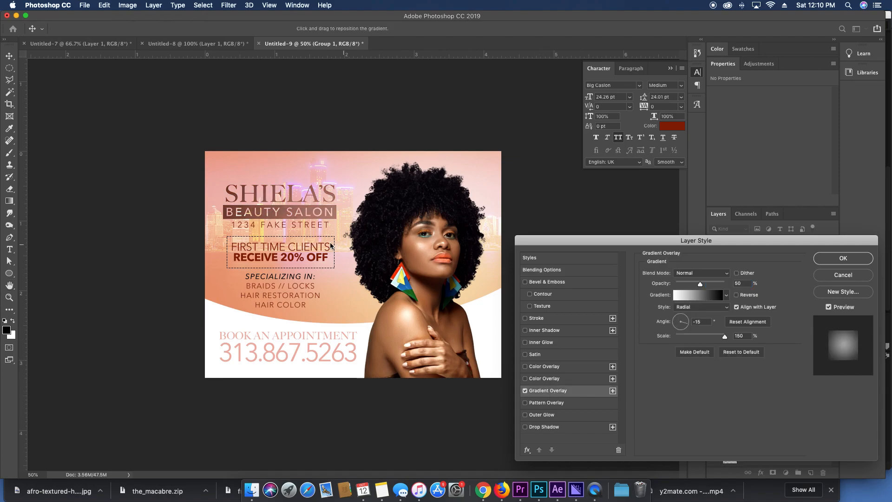
pyautogui.tripleClick(739, 283)
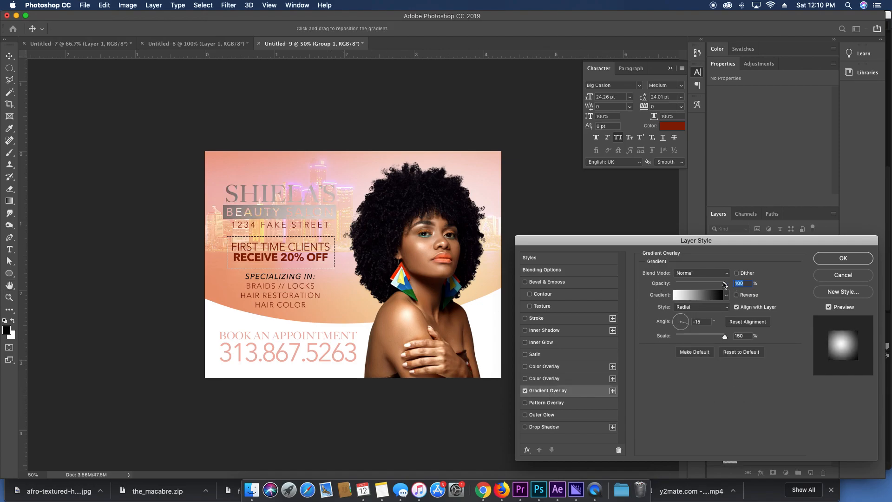
pyautogui.click(701, 272)
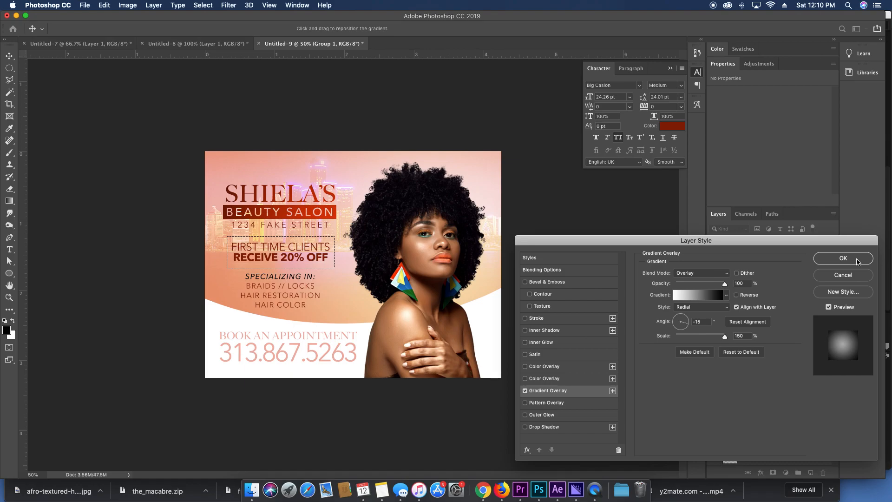
pyautogui.click(842, 257)
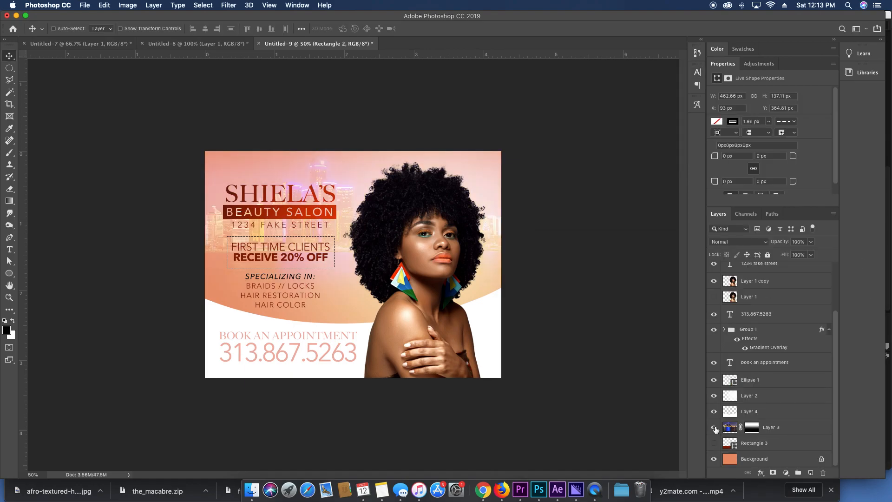
pyautogui.click(713, 427)
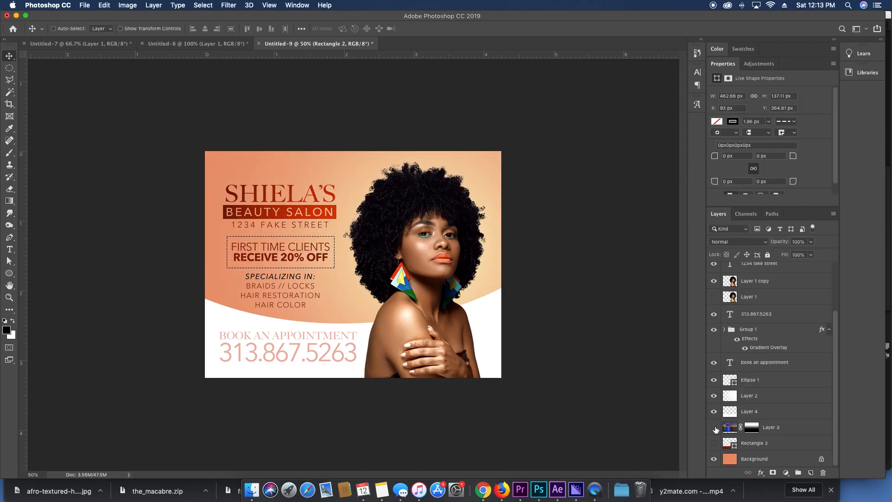
pyautogui.click(715, 428)
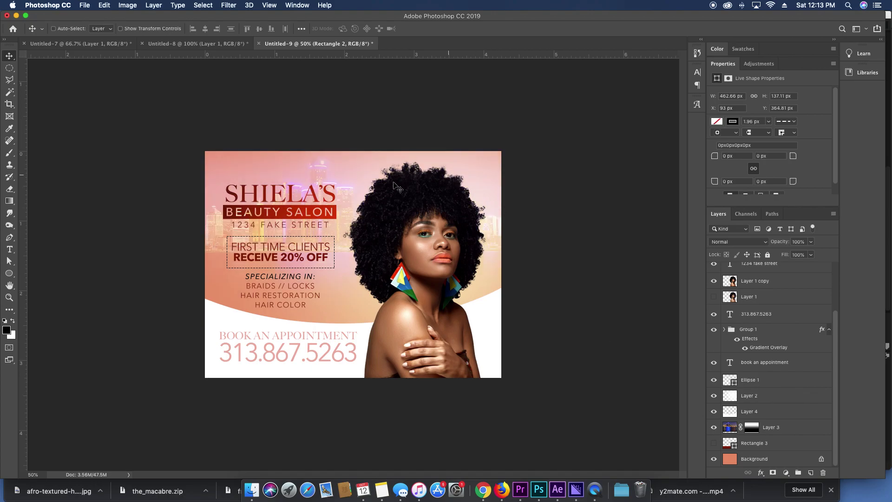
pyautogui.moveTo(703, 429)
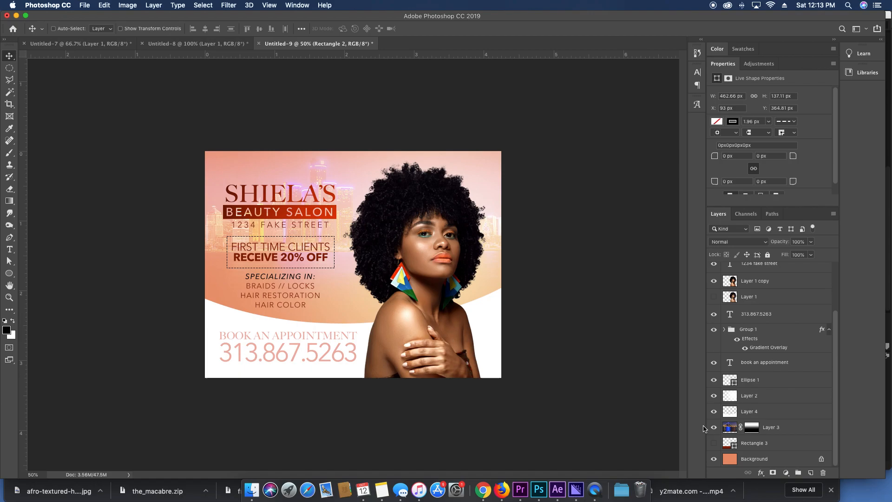
pyautogui.moveTo(713, 428)
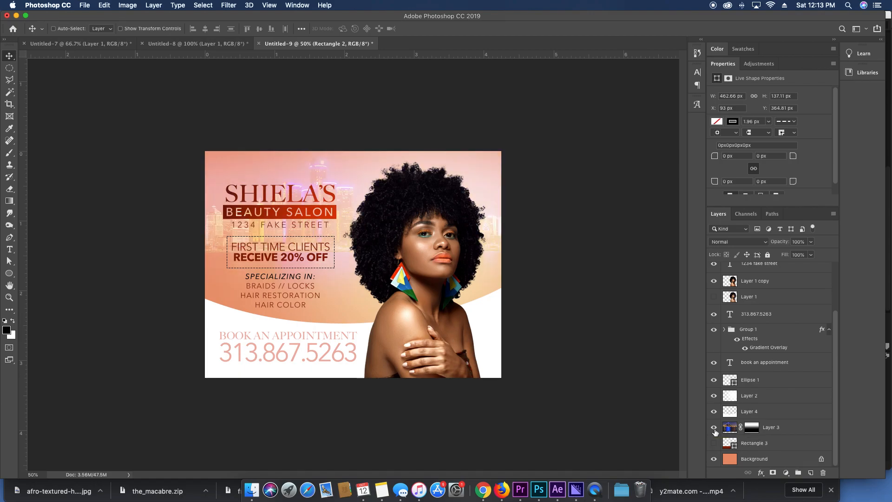
pyautogui.click(713, 428)
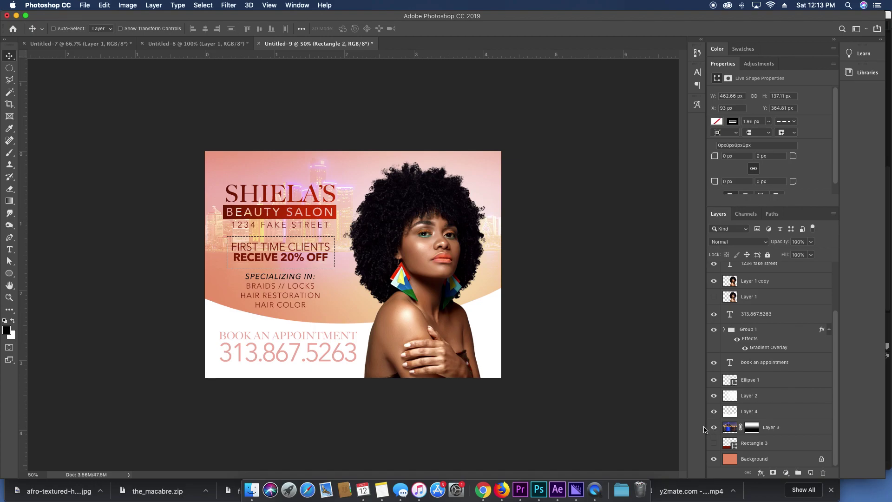
pyautogui.moveTo(582, 394)
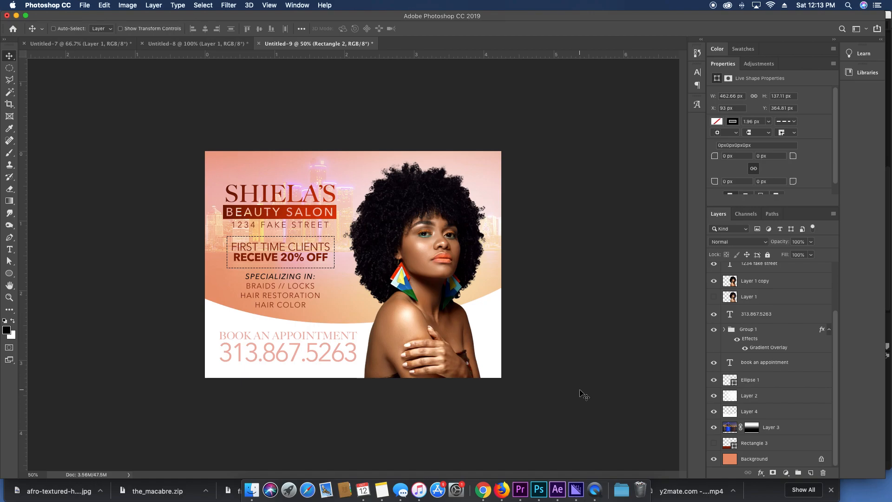
pyautogui.moveTo(239, 312)
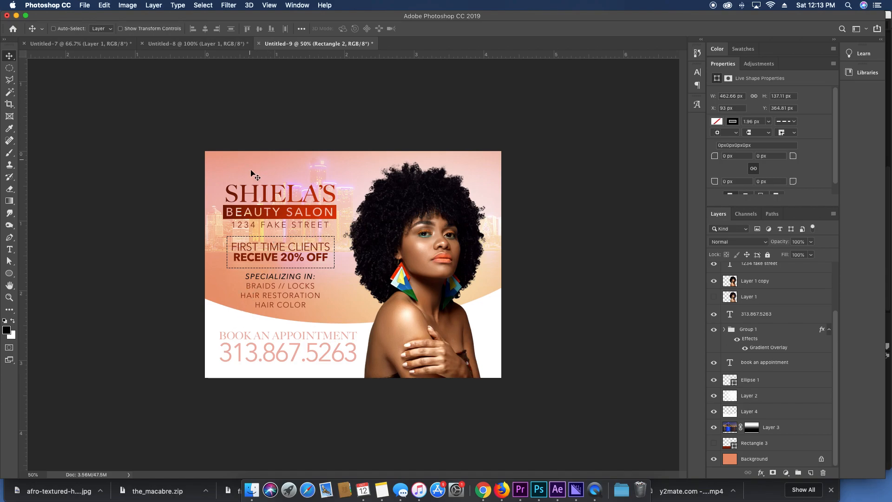
pyautogui.moveTo(449, 215)
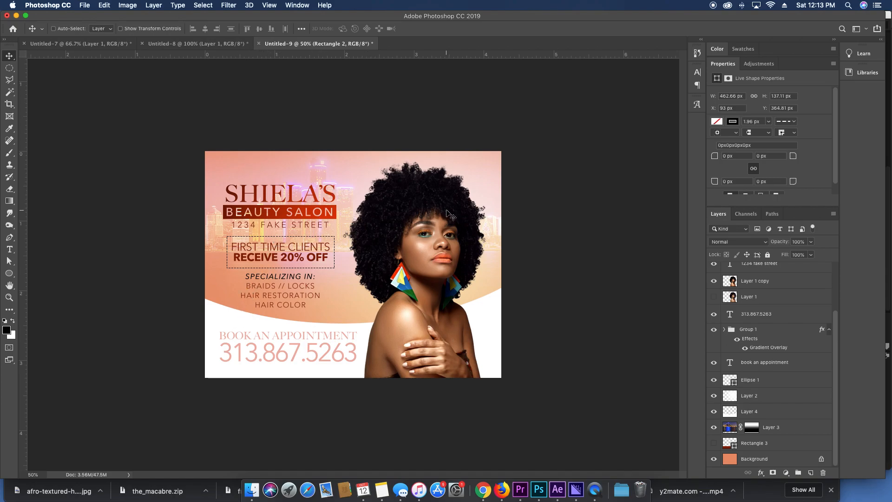
pyautogui.moveTo(345, 236)
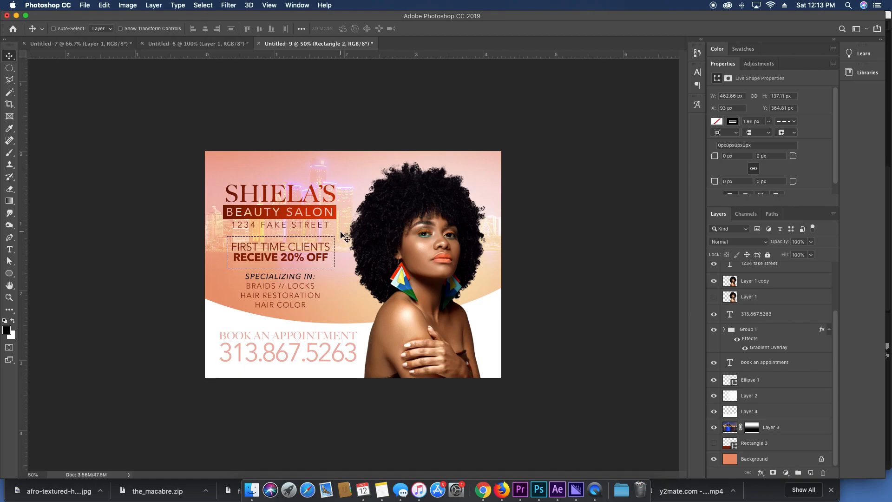